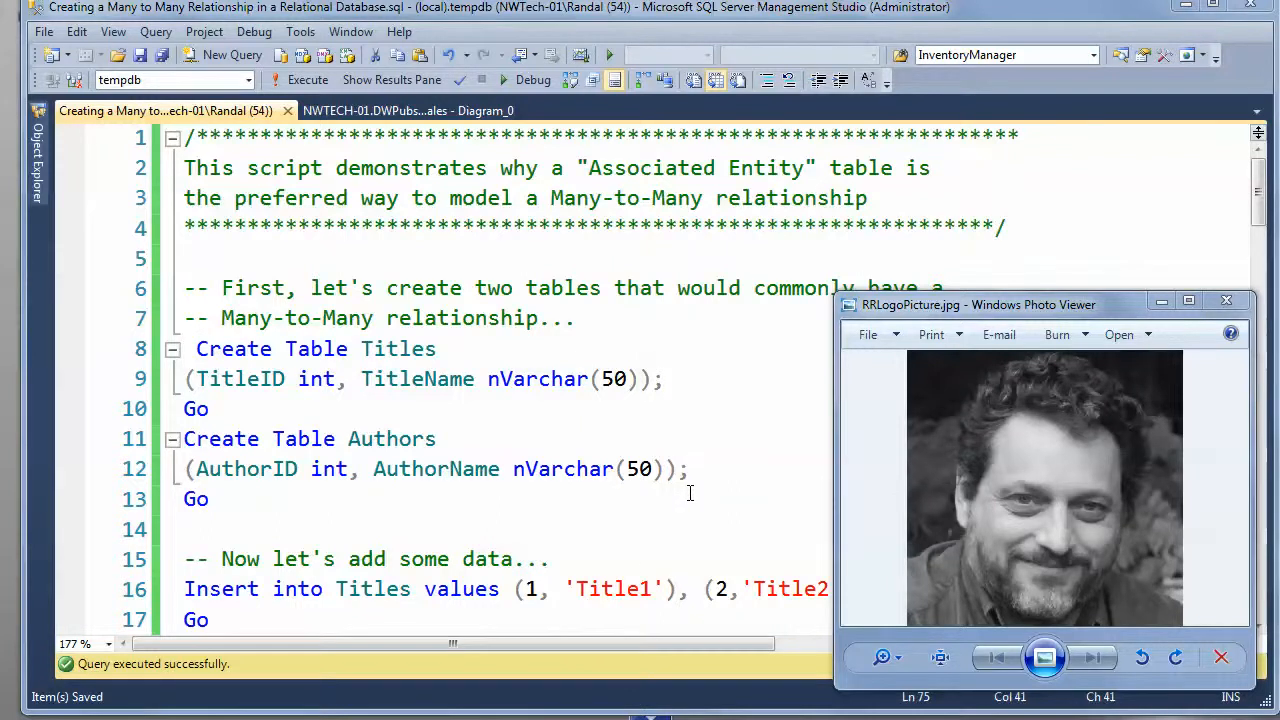
{"action": "mouse_move", "coordinate": [772, 436]}
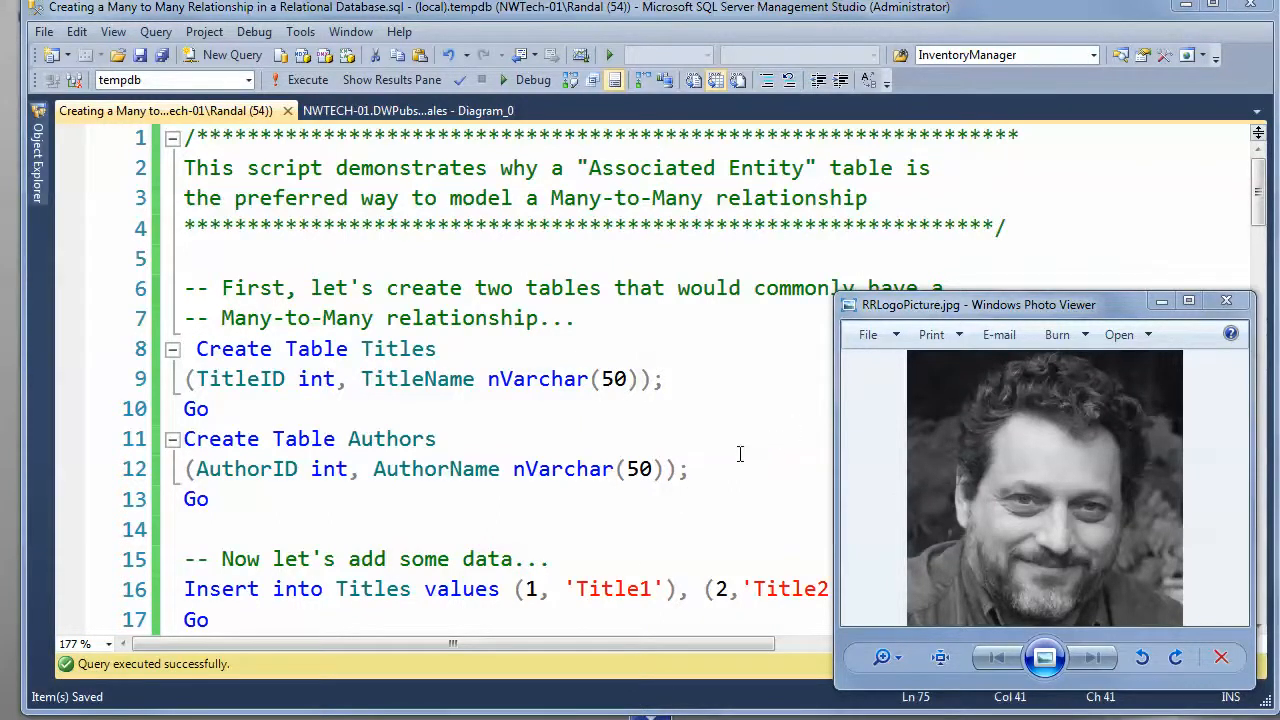
{"action": "mouse_move", "coordinate": [692, 388]}
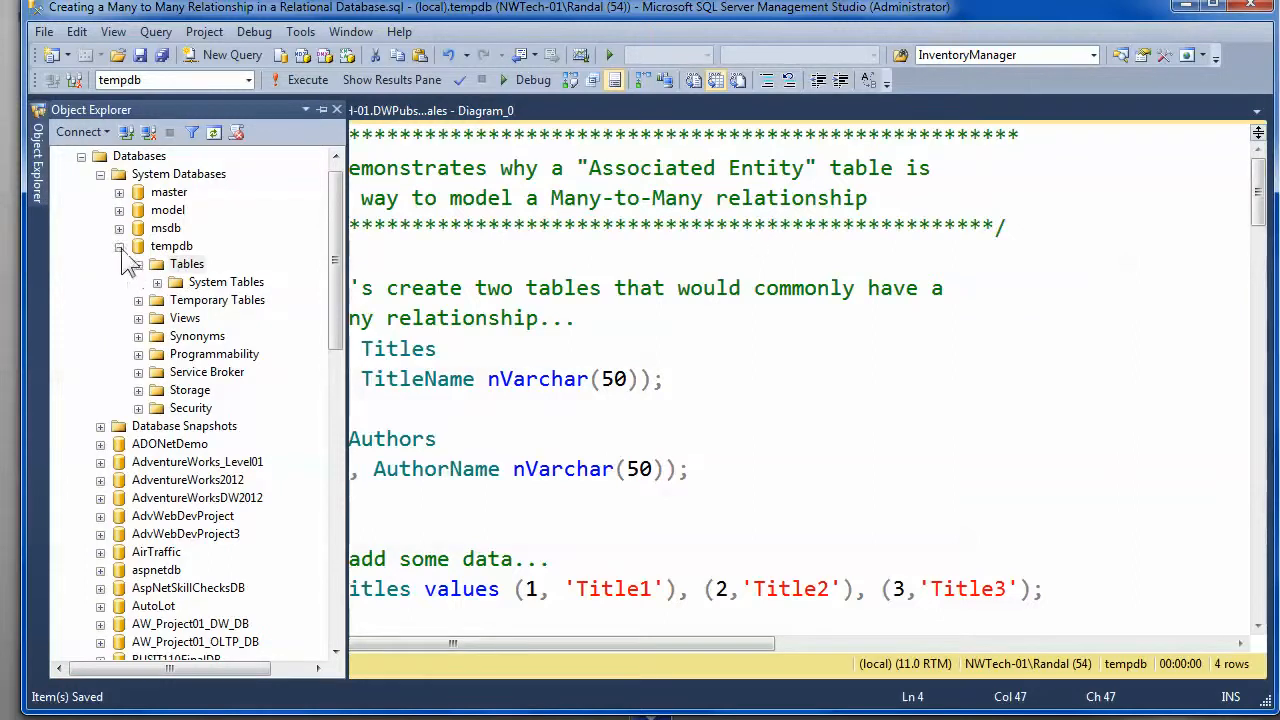
Step: Check tempdb's existing tables, then select the Titles and Authors CREATE TABLE statements to run
{"action": "right_click", "coordinate": [188, 264]}
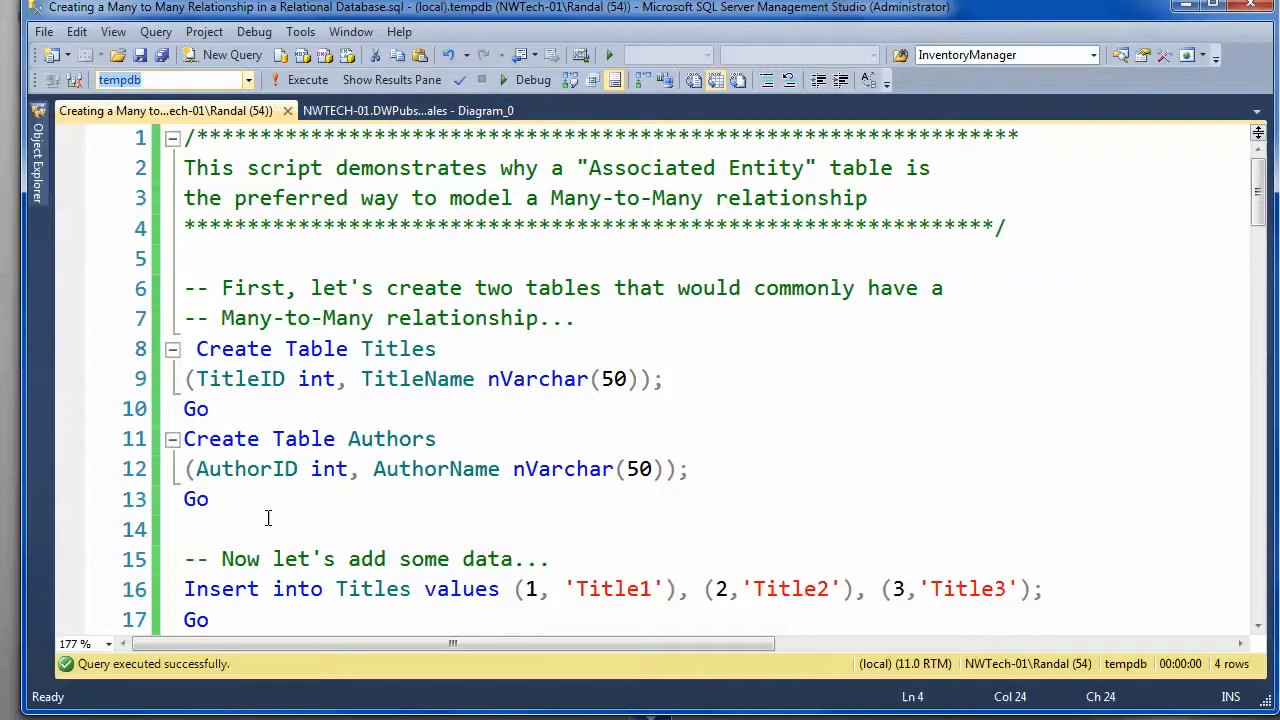
{"action": "mouse_move", "coordinate": [602, 428]}
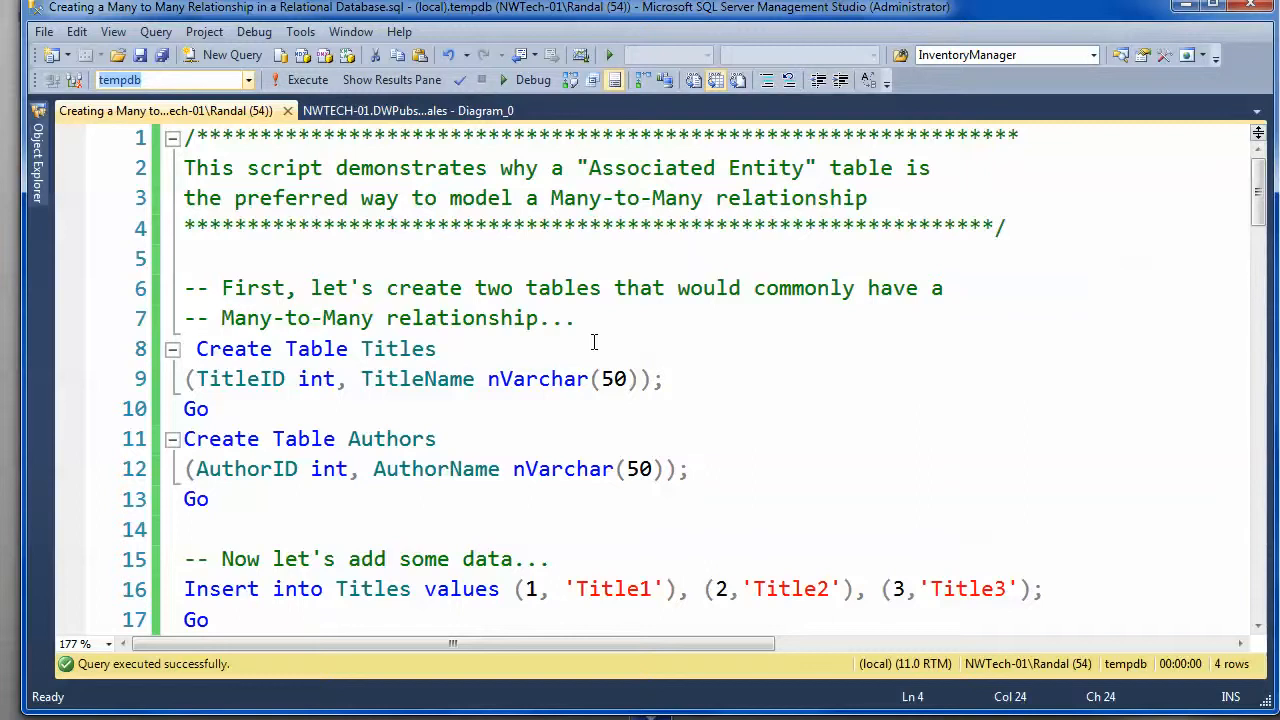
{"action": "mouse_move", "coordinate": [396, 352]}
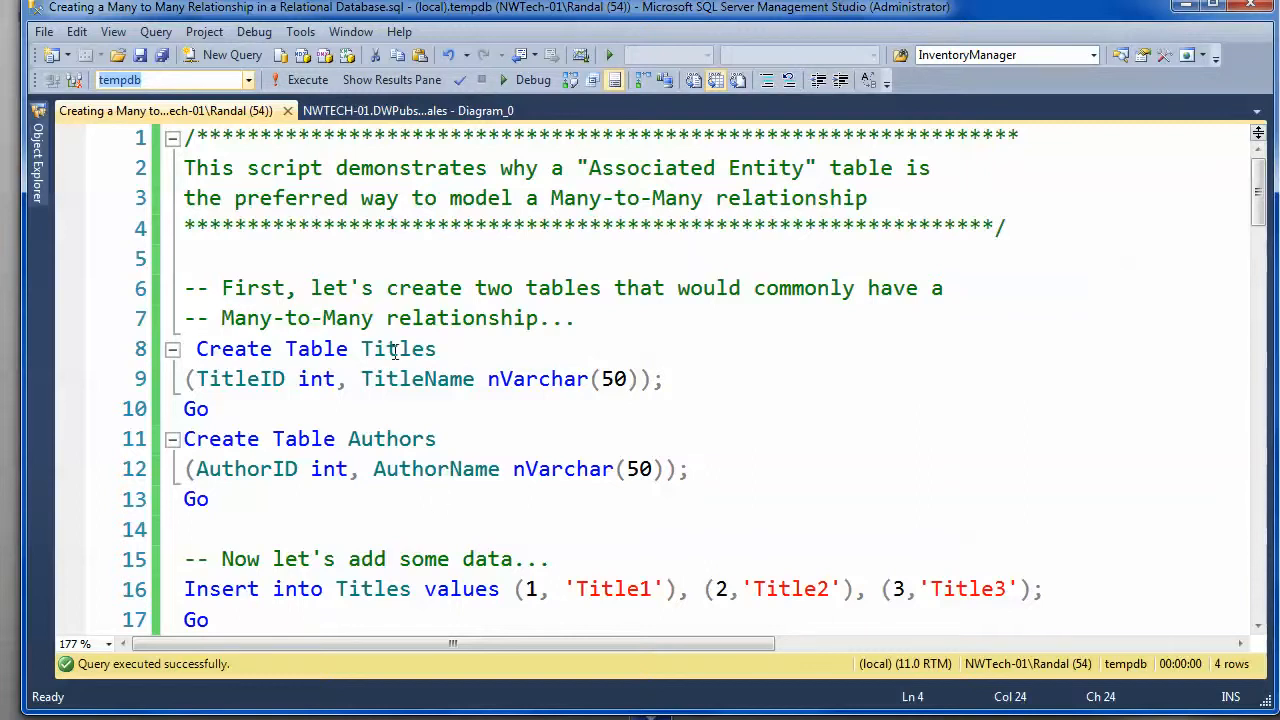
{"action": "double_click", "coordinate": [398, 348]}
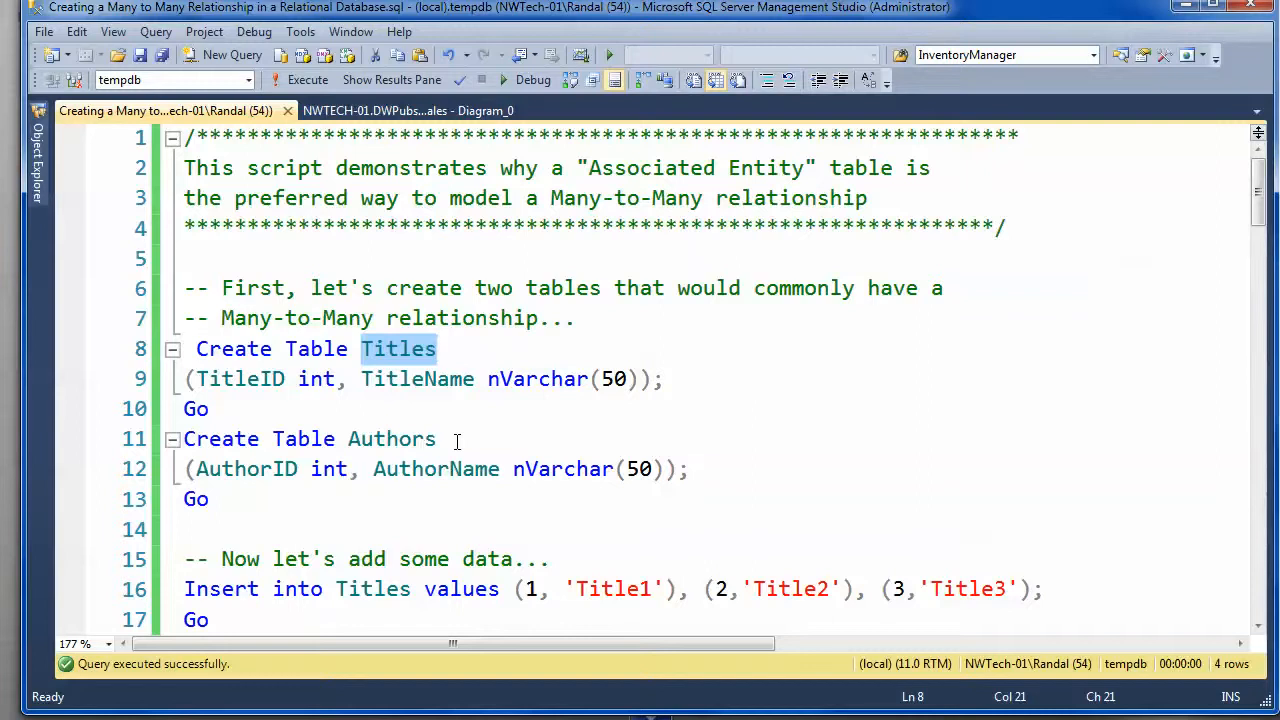
{"action": "left_click", "coordinate": [436, 348]}
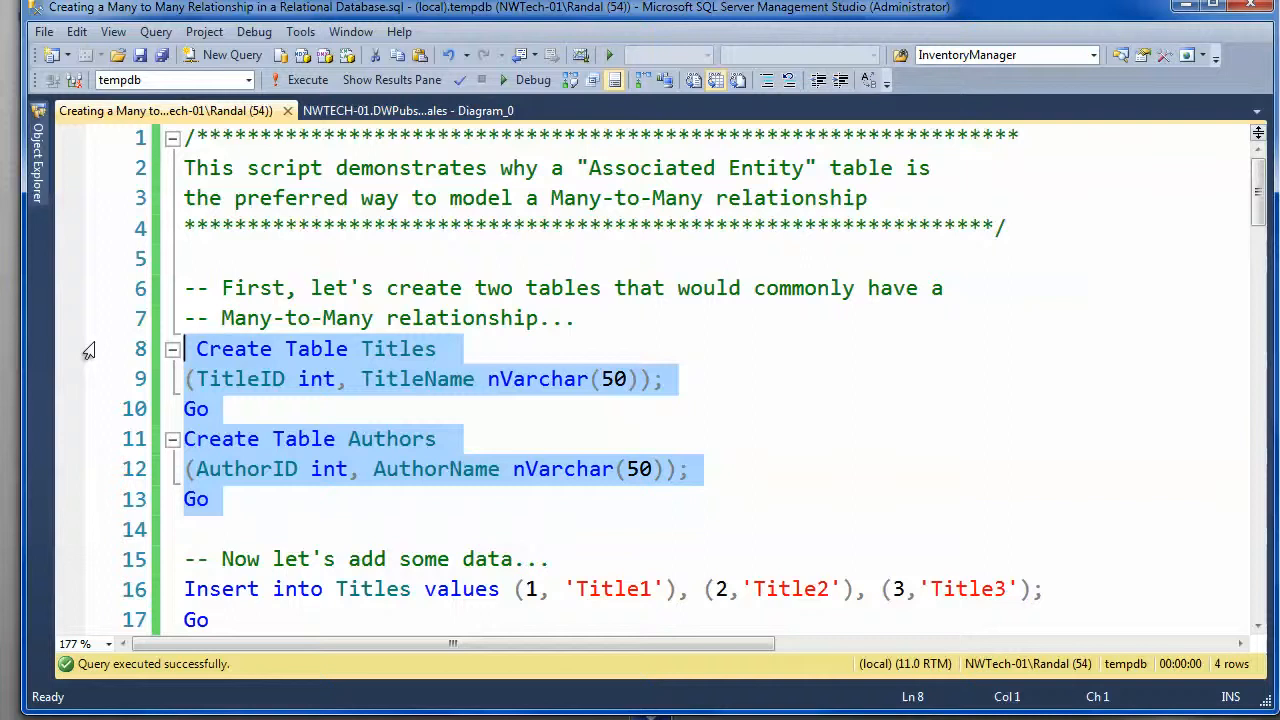
{"action": "left_click", "coordinate": [308, 80]}
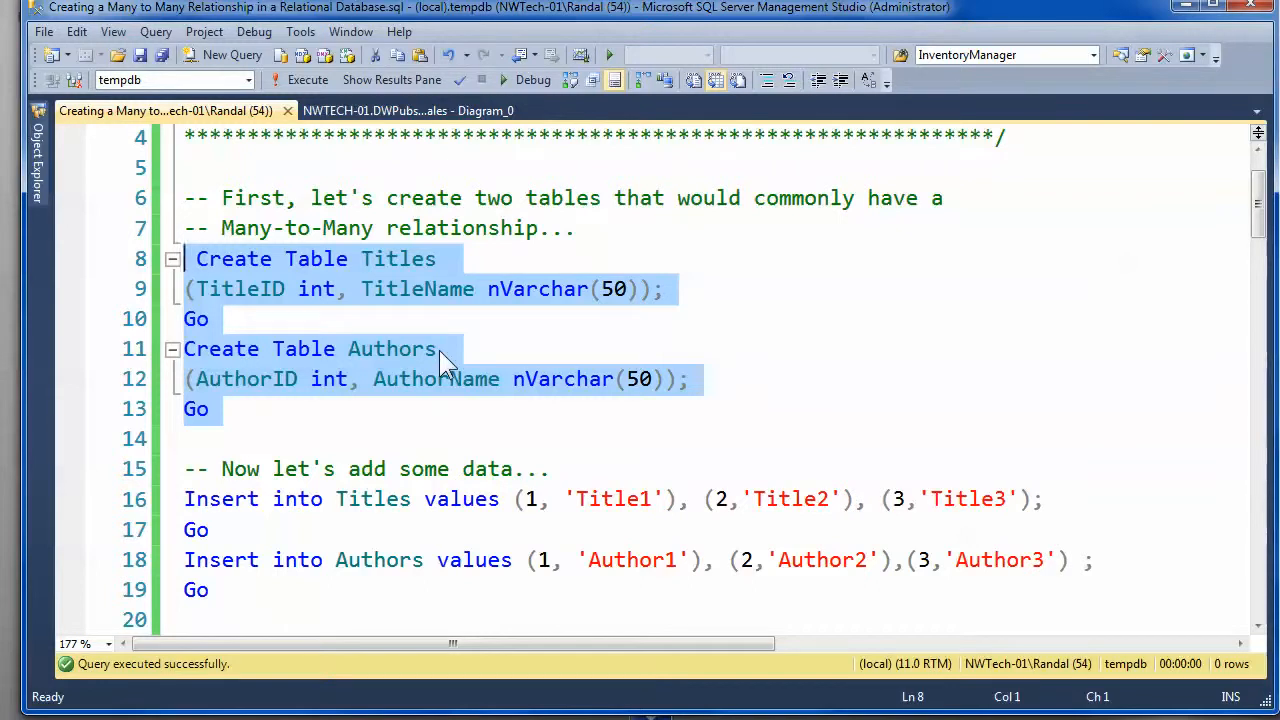
Step: Scroll to the two INSERT statements adding three rows each to Titles and Authors
{"action": "scroll", "scroll_direction": "down", "scroll_amount": 3}
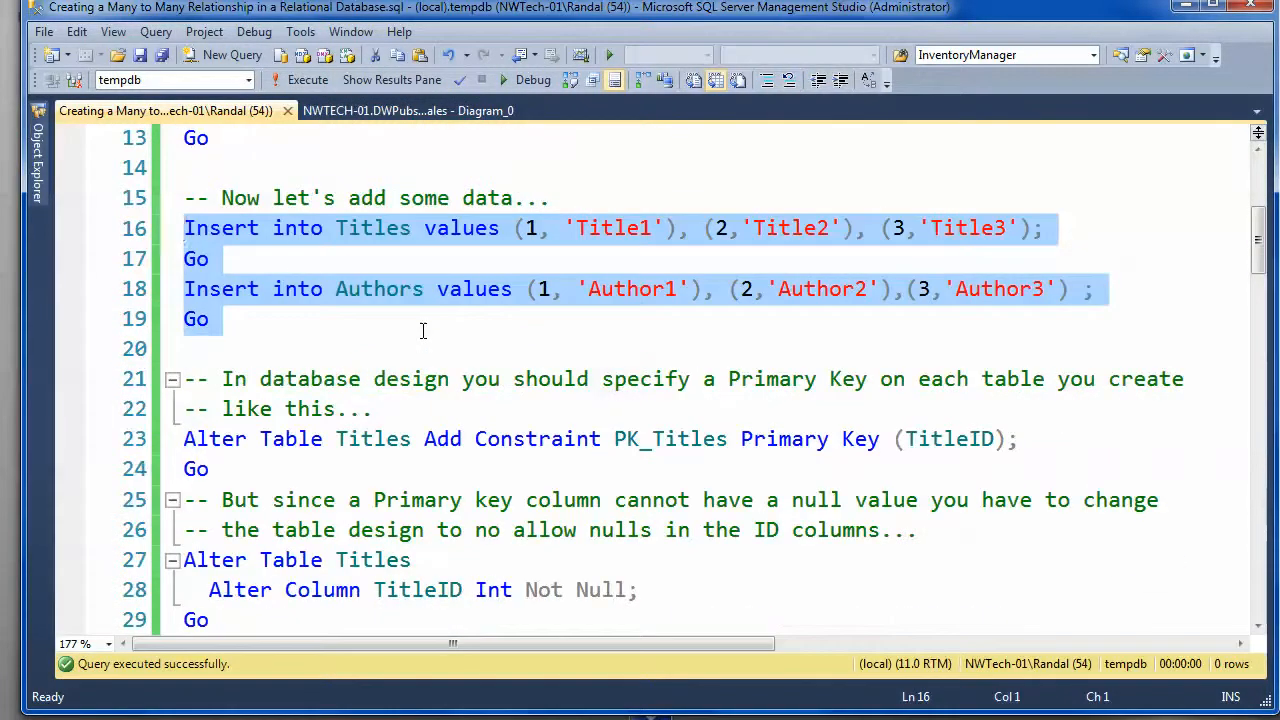
{"action": "mouse_move", "coordinate": [348, 328]}
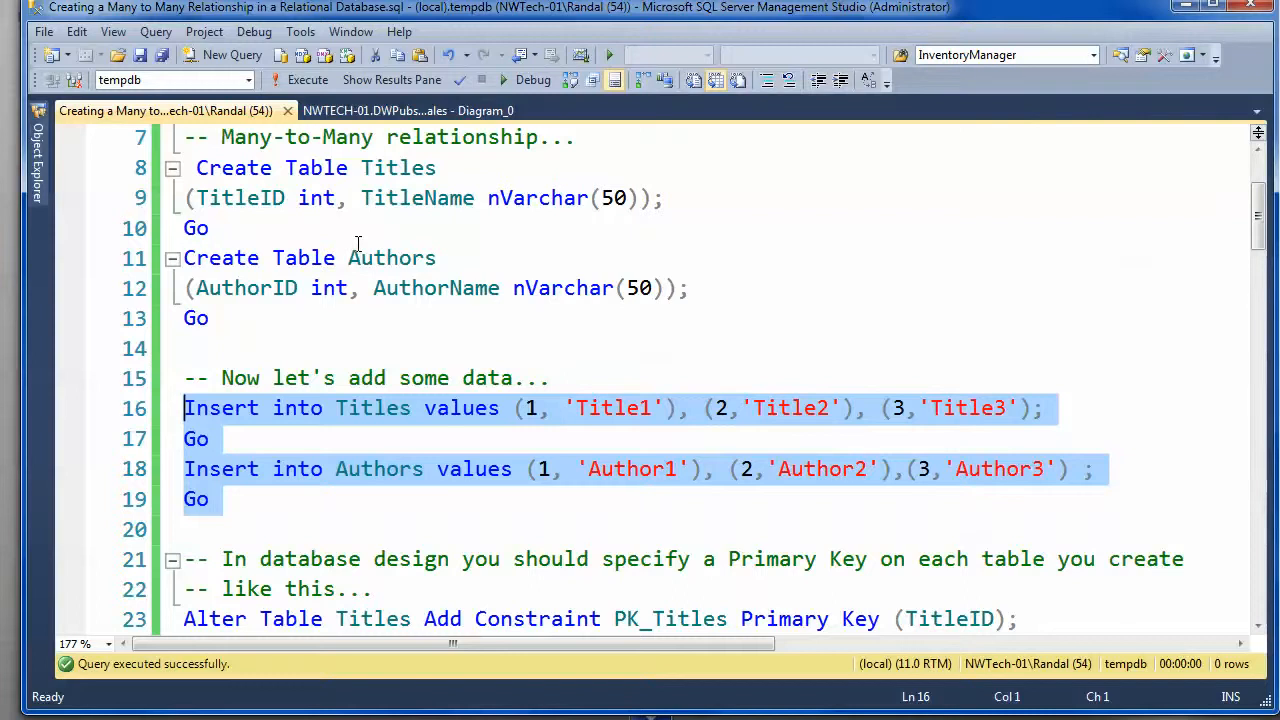
{"action": "mouse_move", "coordinate": [354, 280]}
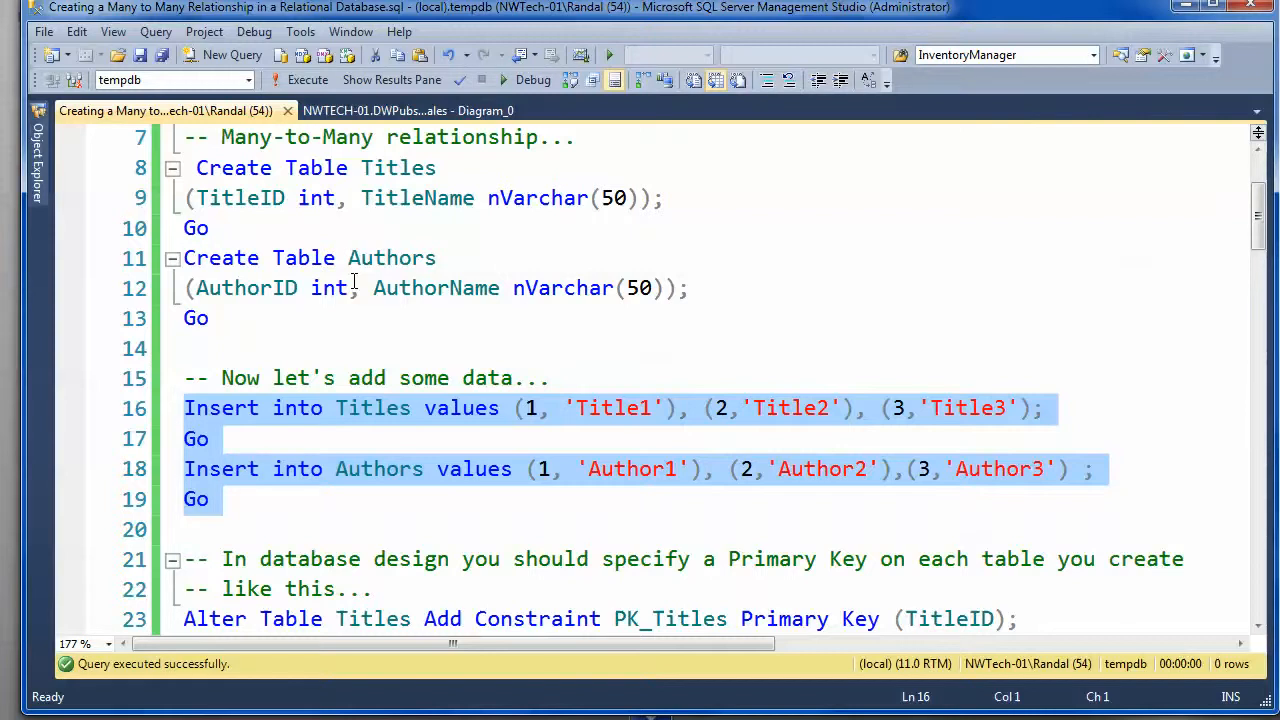
{"action": "mouse_move", "coordinate": [510, 500]}
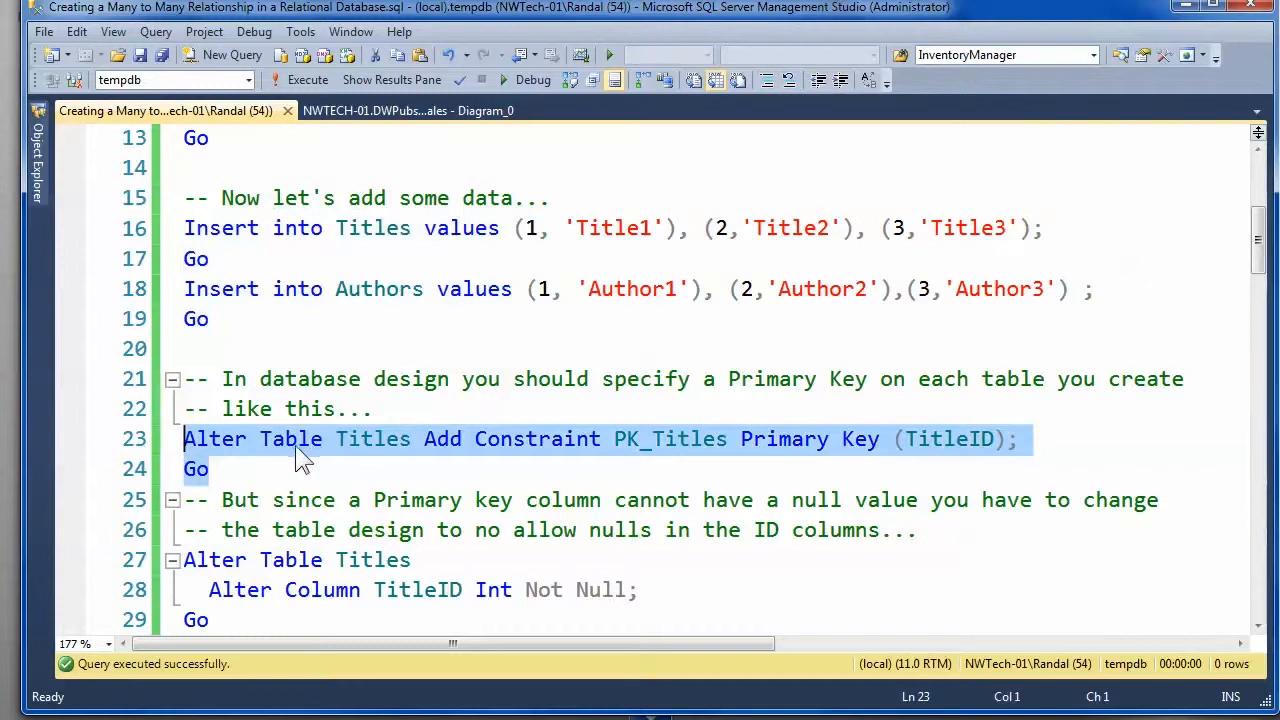
{"action": "mouse_move", "coordinate": [590, 456]}
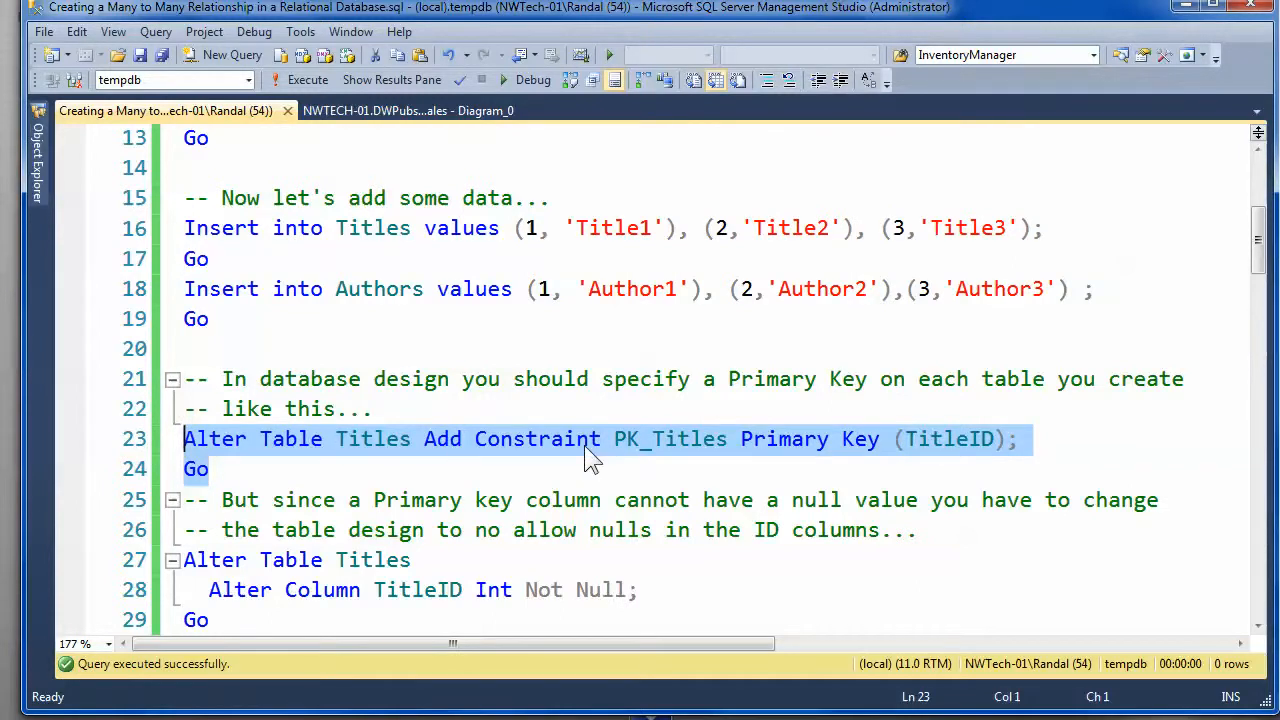
{"action": "mouse_move", "coordinate": [976, 456]}
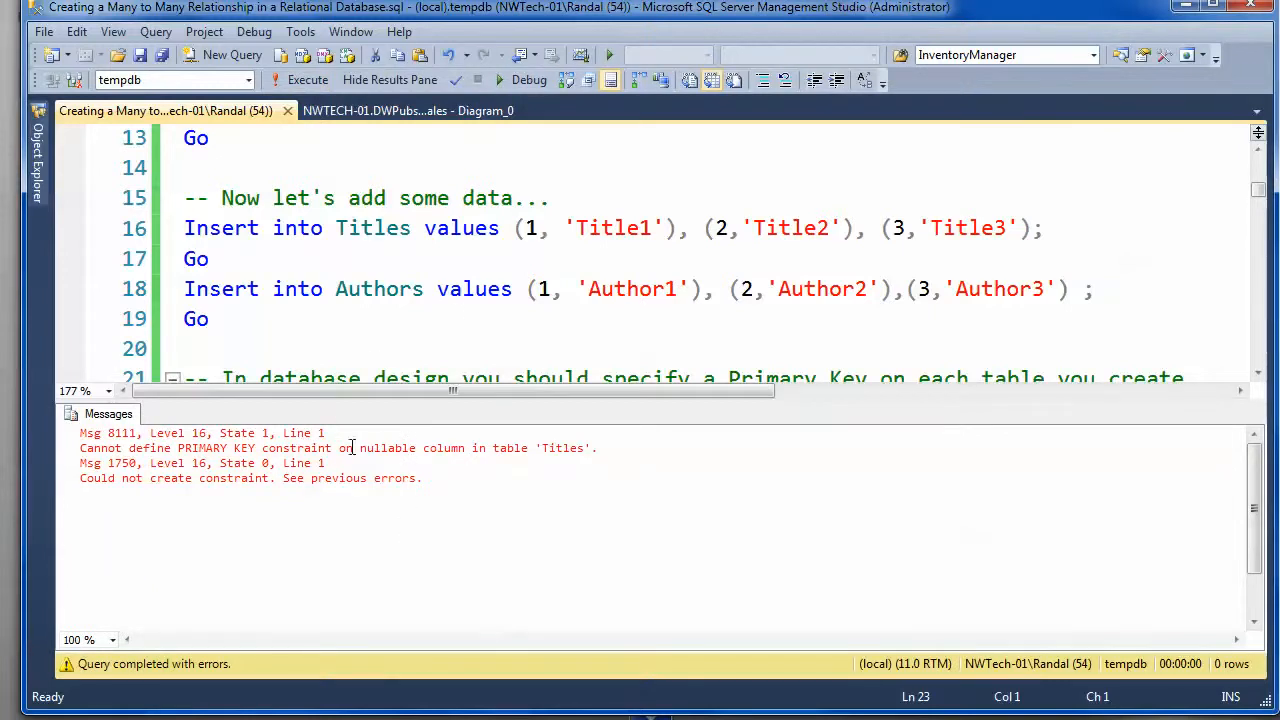
Step: Highlight the error that PK_Titles cannot be created on the nullable TitleID column
{"action": "left_click_drag", "start_coordinate": [338, 448], "coordinate": [456, 448]}
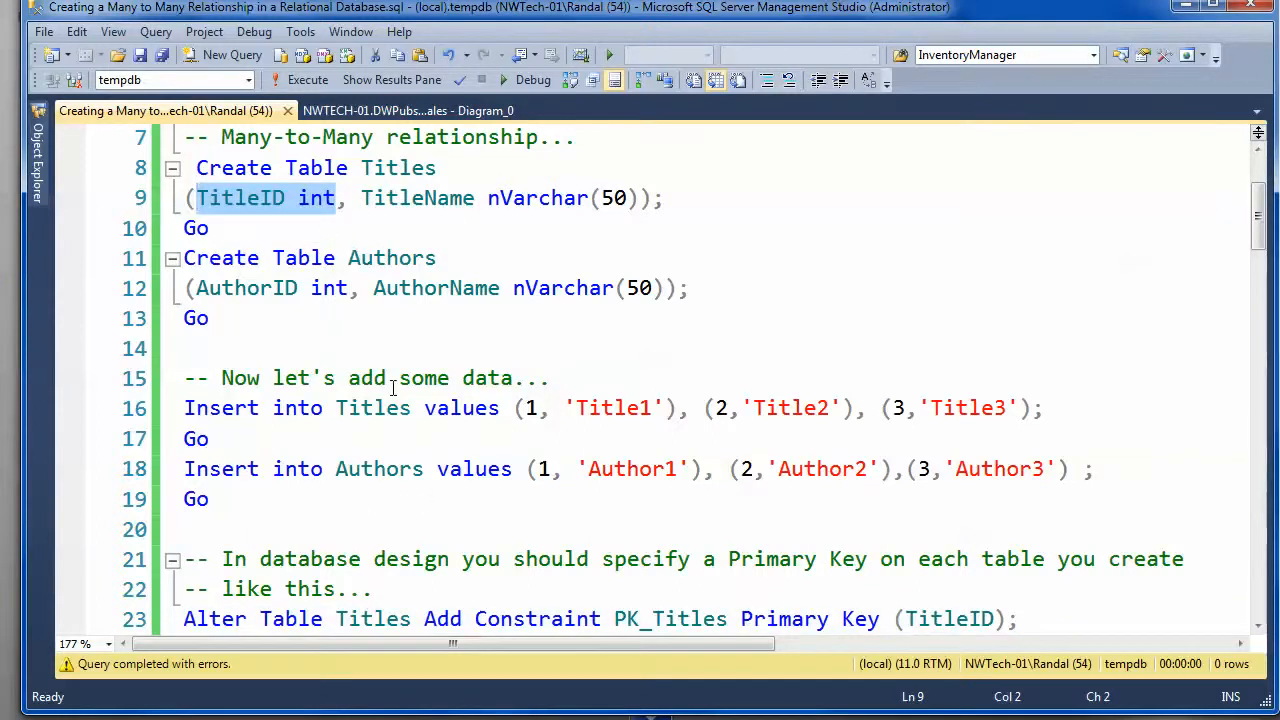
Step: Run the ALTER COLUMN statements making TitleID and AuthorID NOT NULL
{"action": "scroll", "scroll_direction": "down", "scroll_amount": 3}
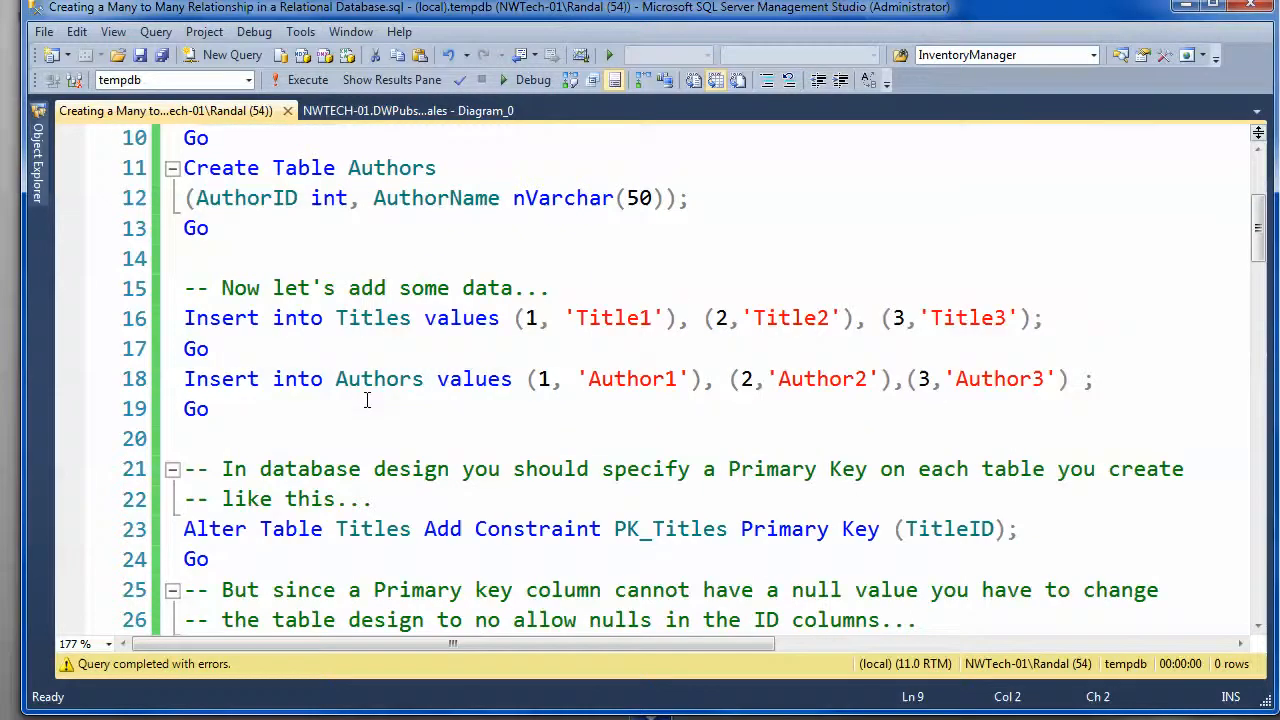
{"action": "scroll", "scroll_direction": "down", "scroll_amount": 3}
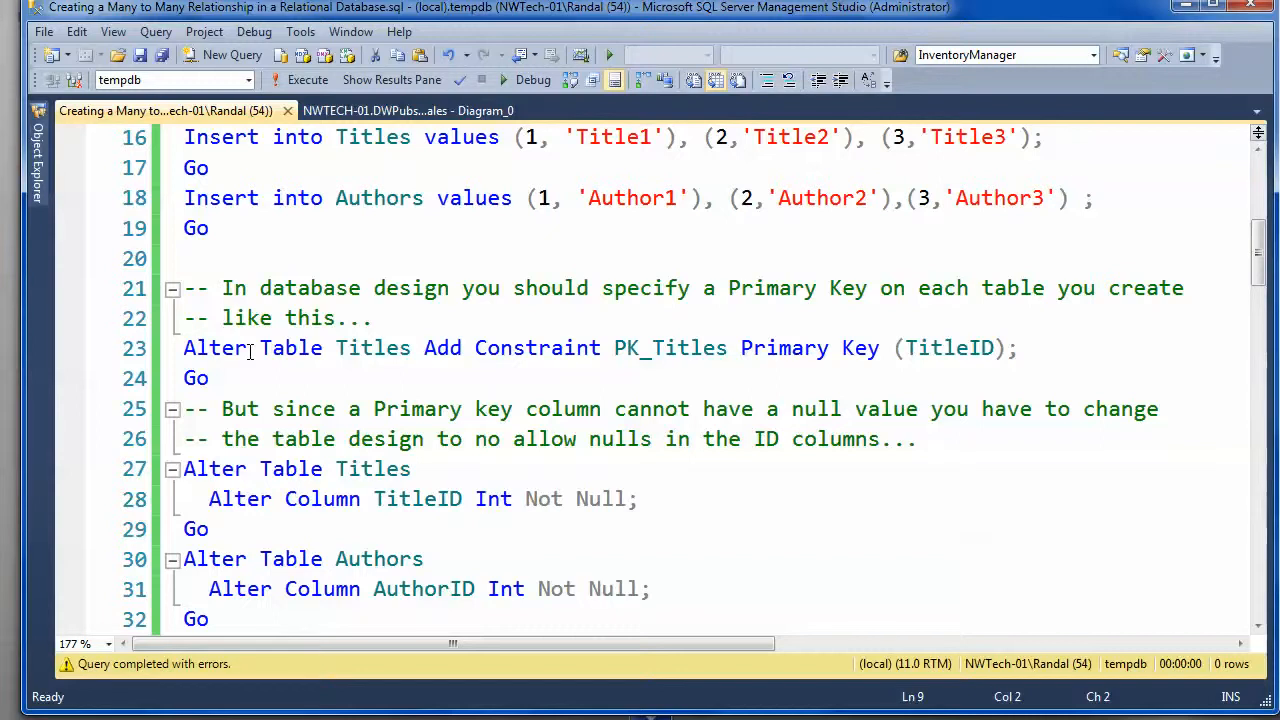
{"action": "scroll", "scroll_direction": "down", "scroll_amount": 3}
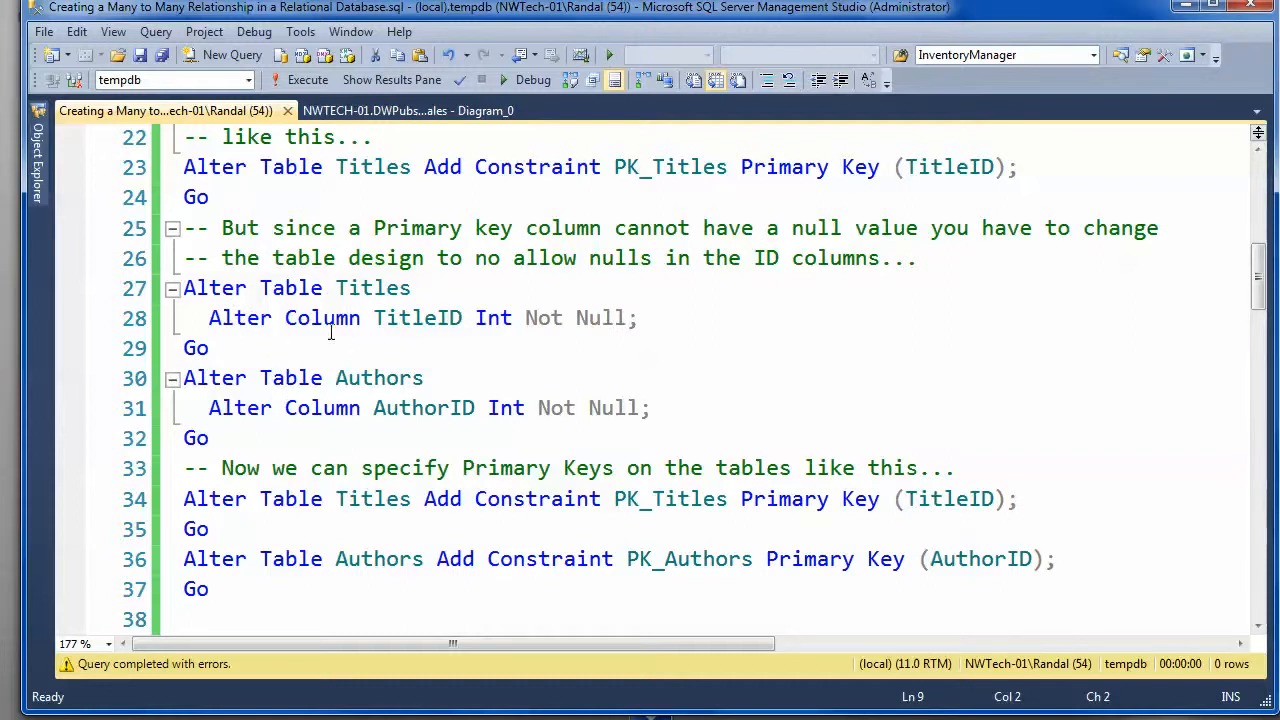
{"action": "double_click", "coordinate": [424, 408]}
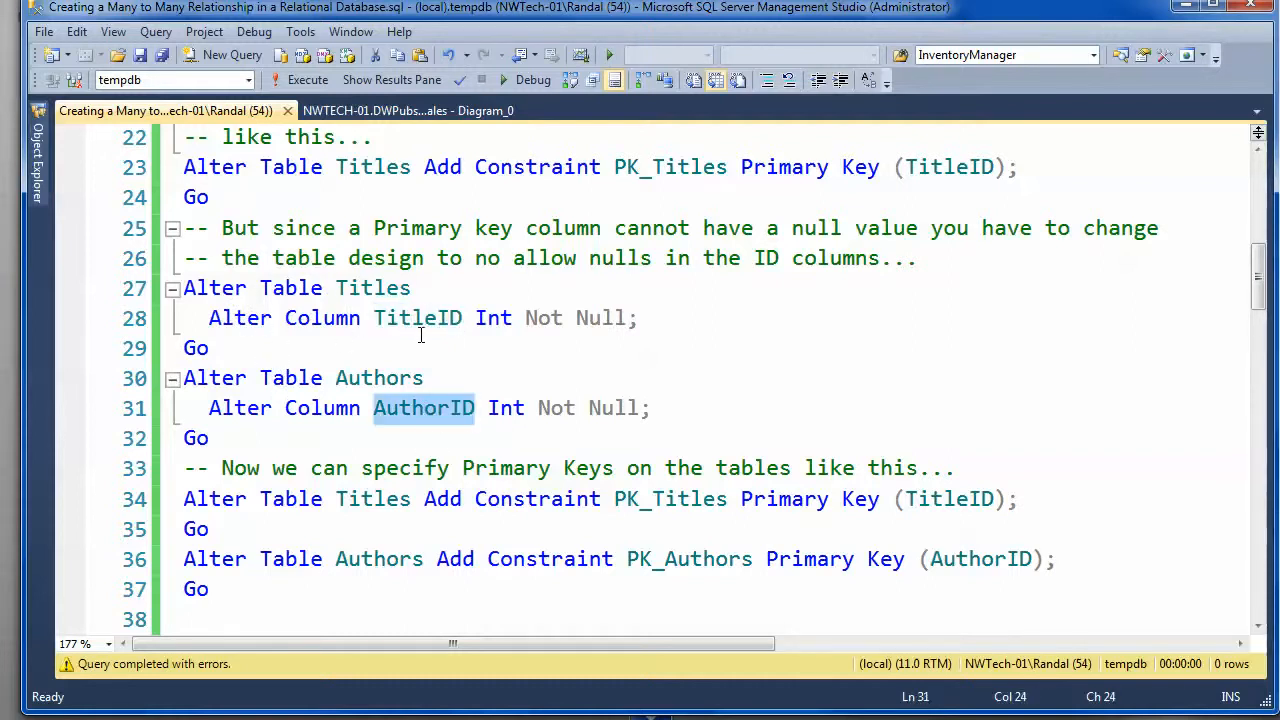
{"action": "mouse_move", "coordinate": [420, 414]}
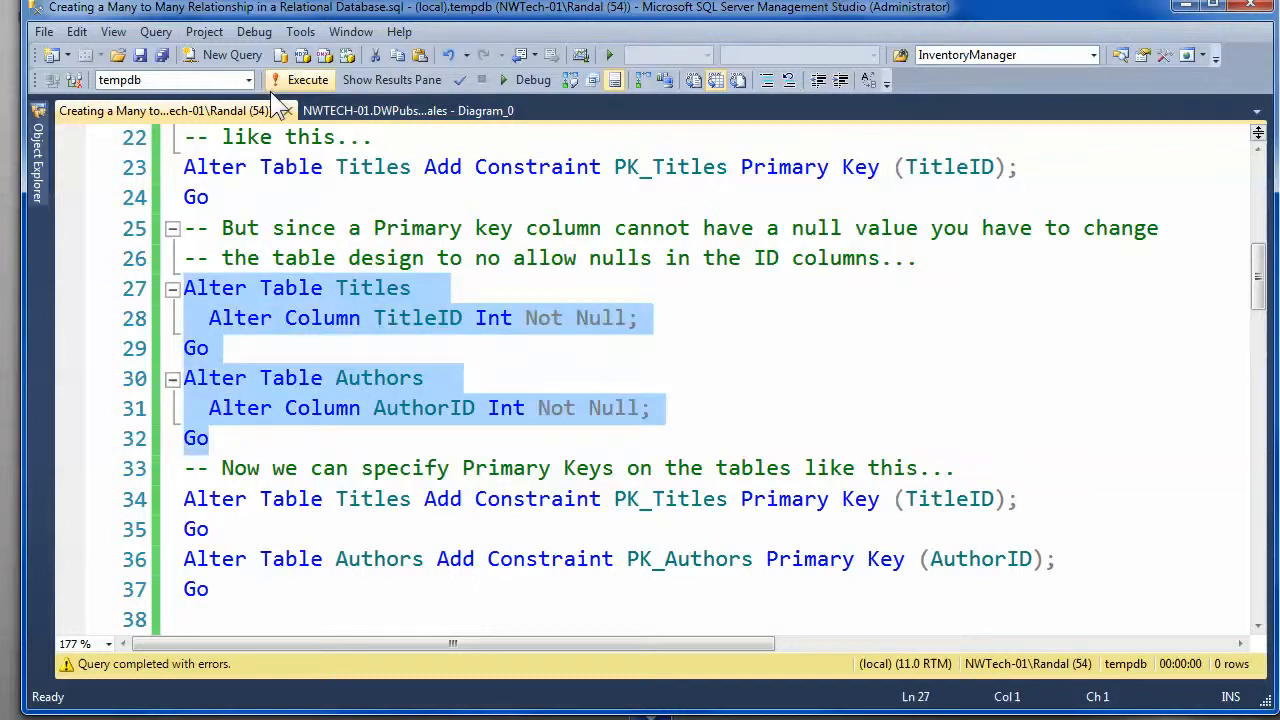
{"action": "left_click", "coordinate": [308, 80]}
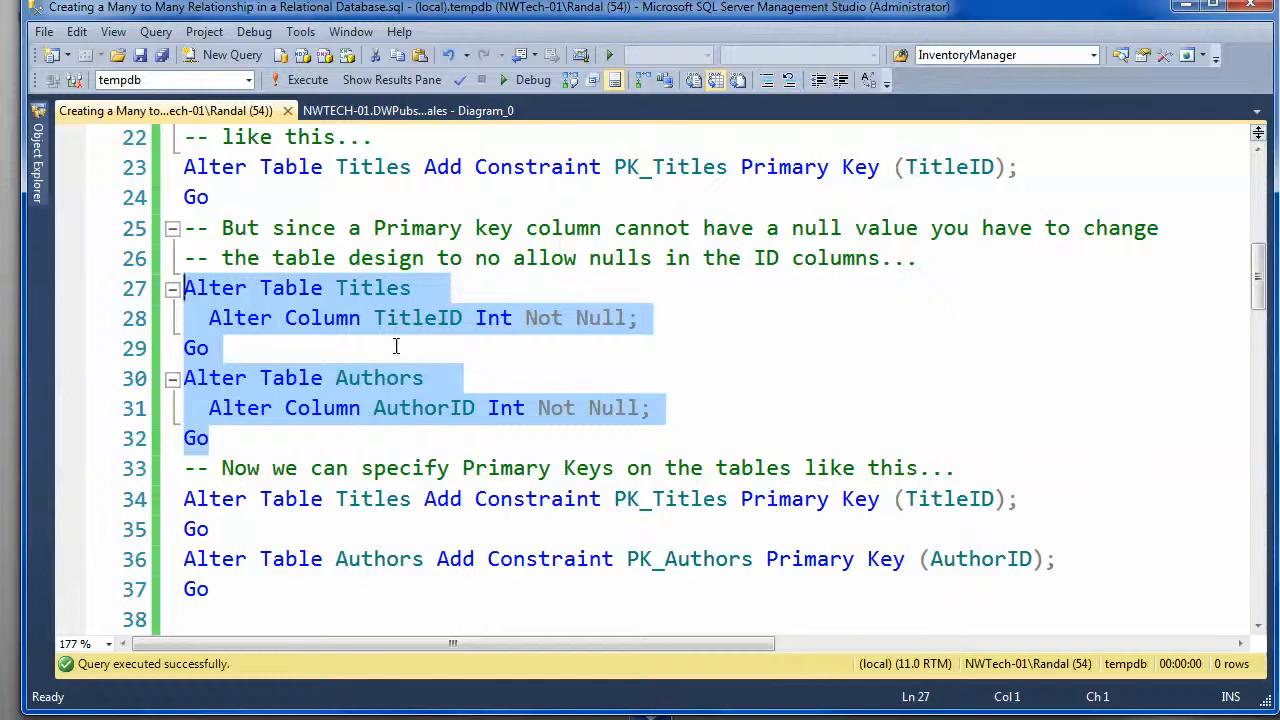
{"action": "scroll", "scroll_direction": "down", "scroll_amount": 3}
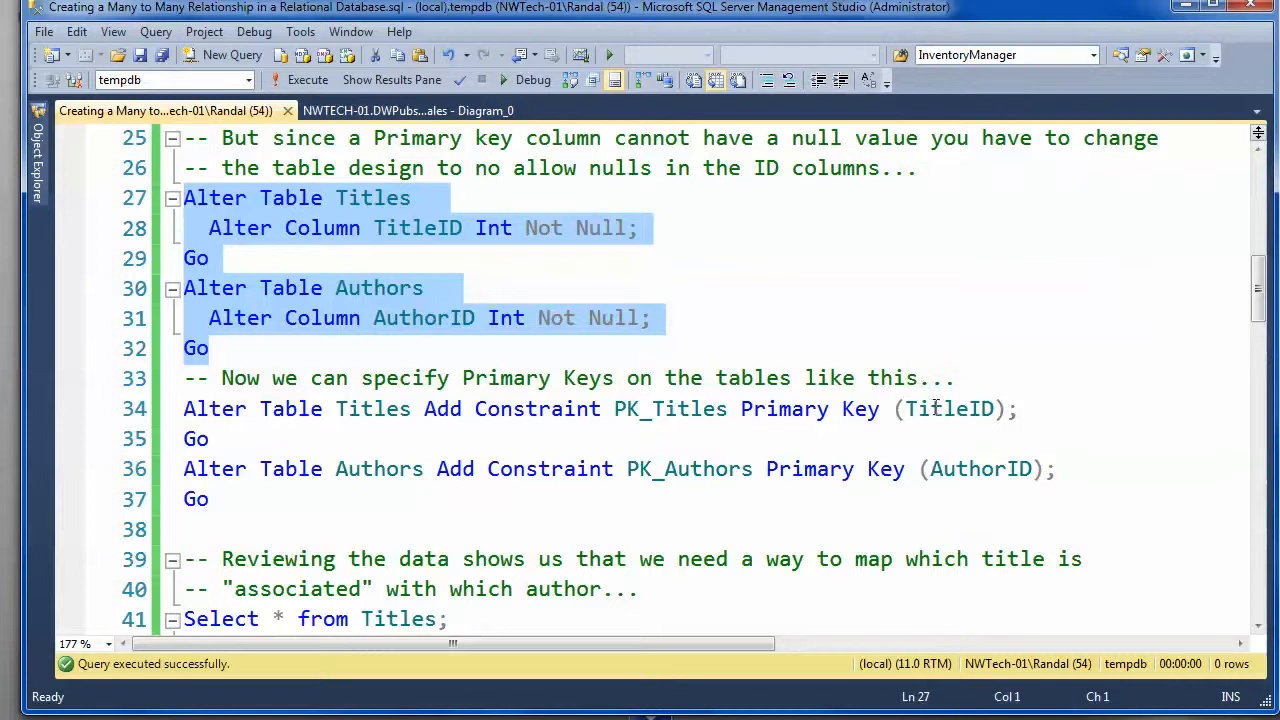
Step: Run PK_Titles on TitleID and PK_Authors on AuthorID, hide the messages and move on to the review Selects
{"action": "double_click", "coordinate": [980, 468]}
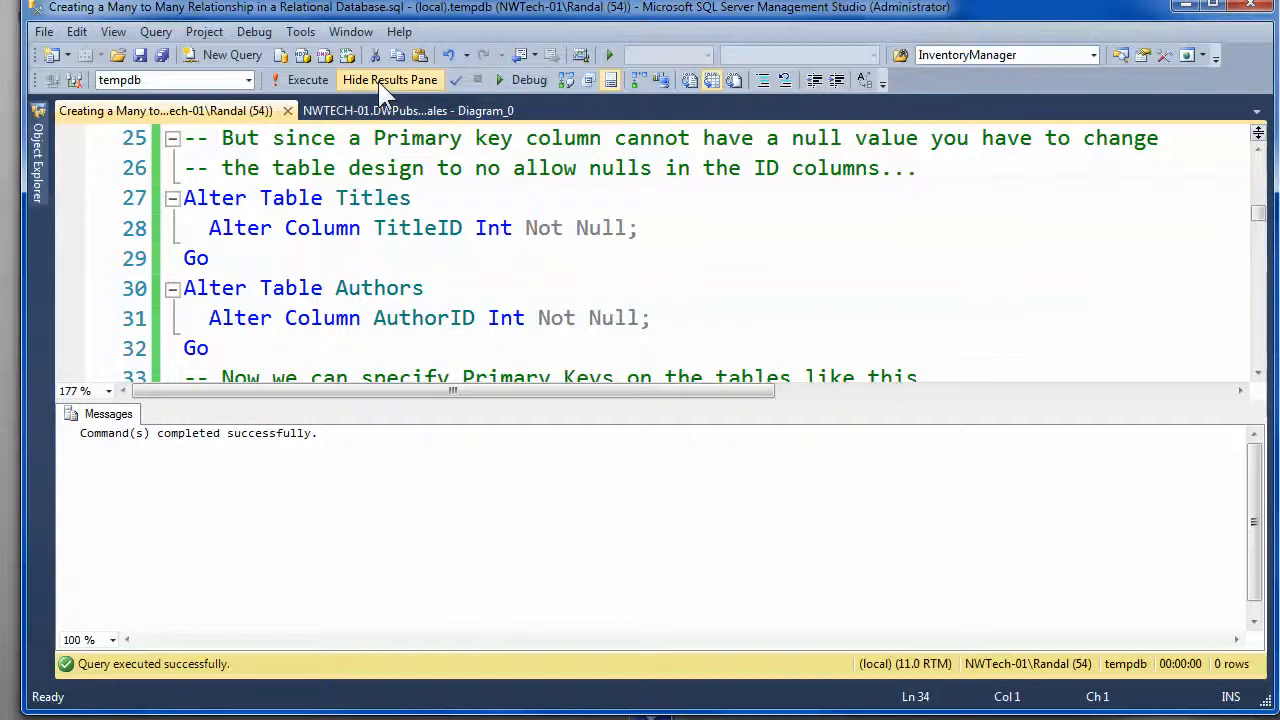
{"action": "left_click", "coordinate": [388, 80]}
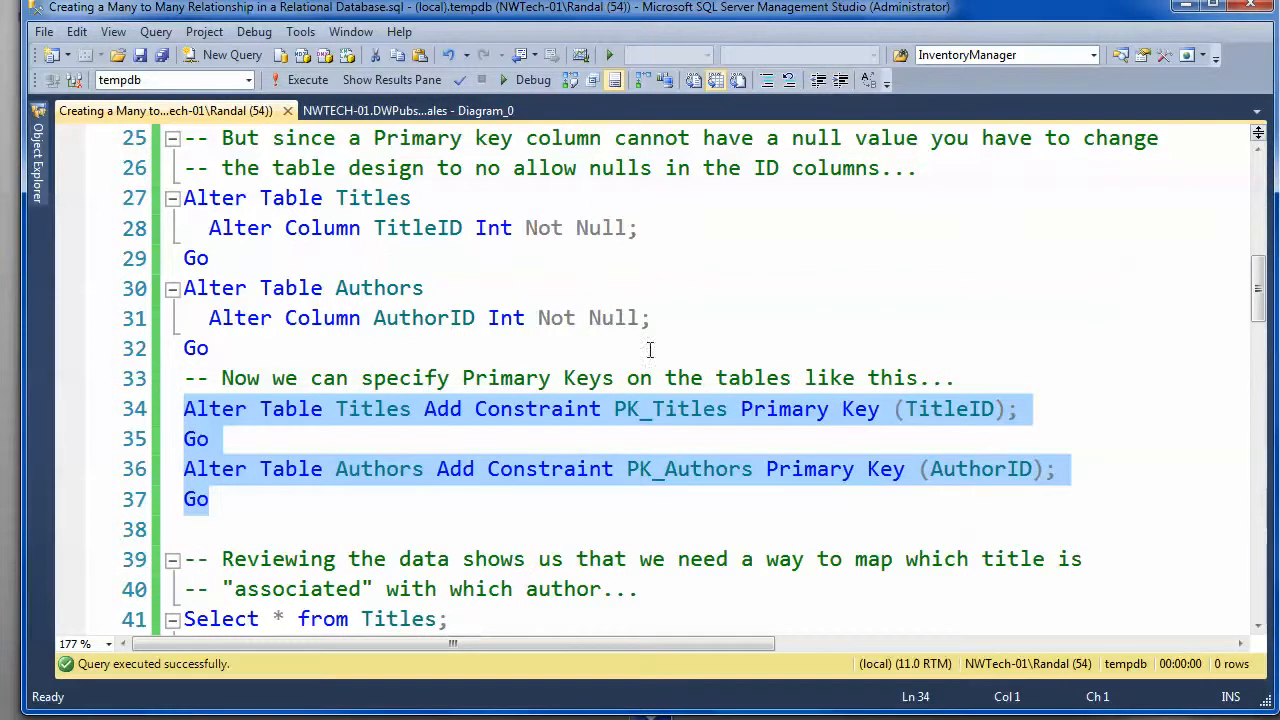
{"action": "mouse_move", "coordinate": [536, 424]}
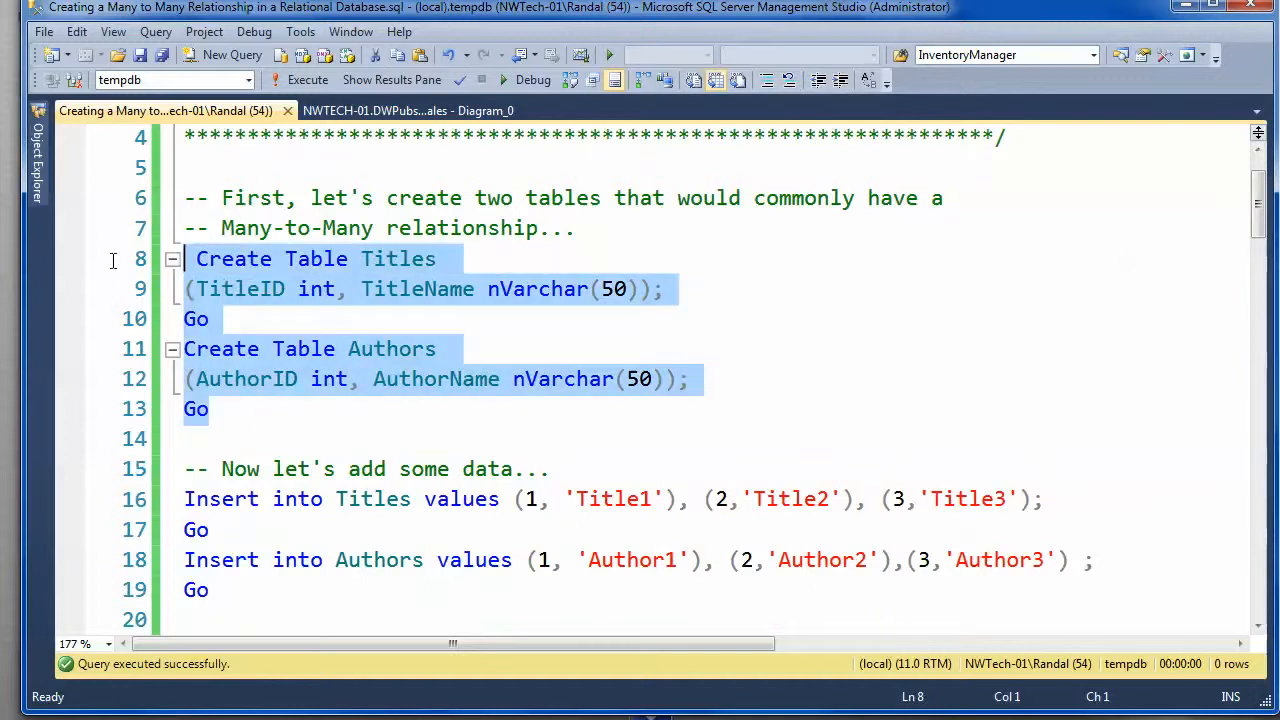
{"action": "mouse_move", "coordinate": [308, 400]}
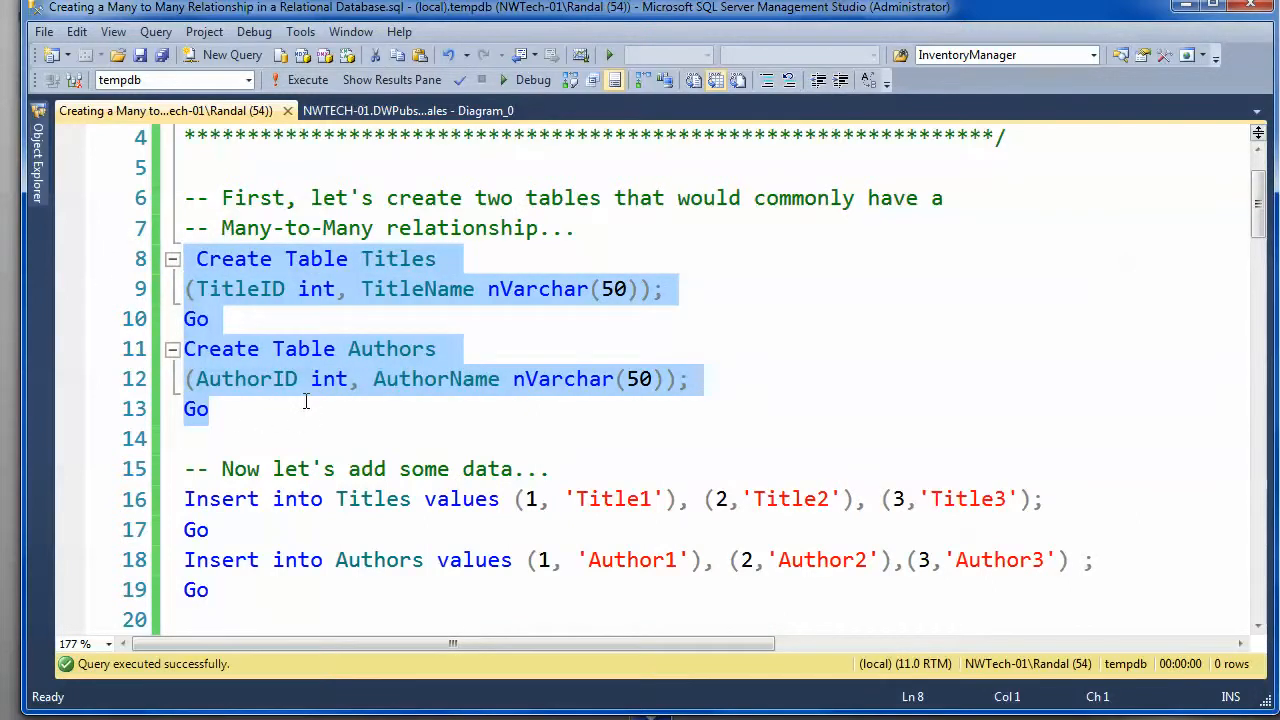
{"action": "mouse_move", "coordinate": [480, 402]}
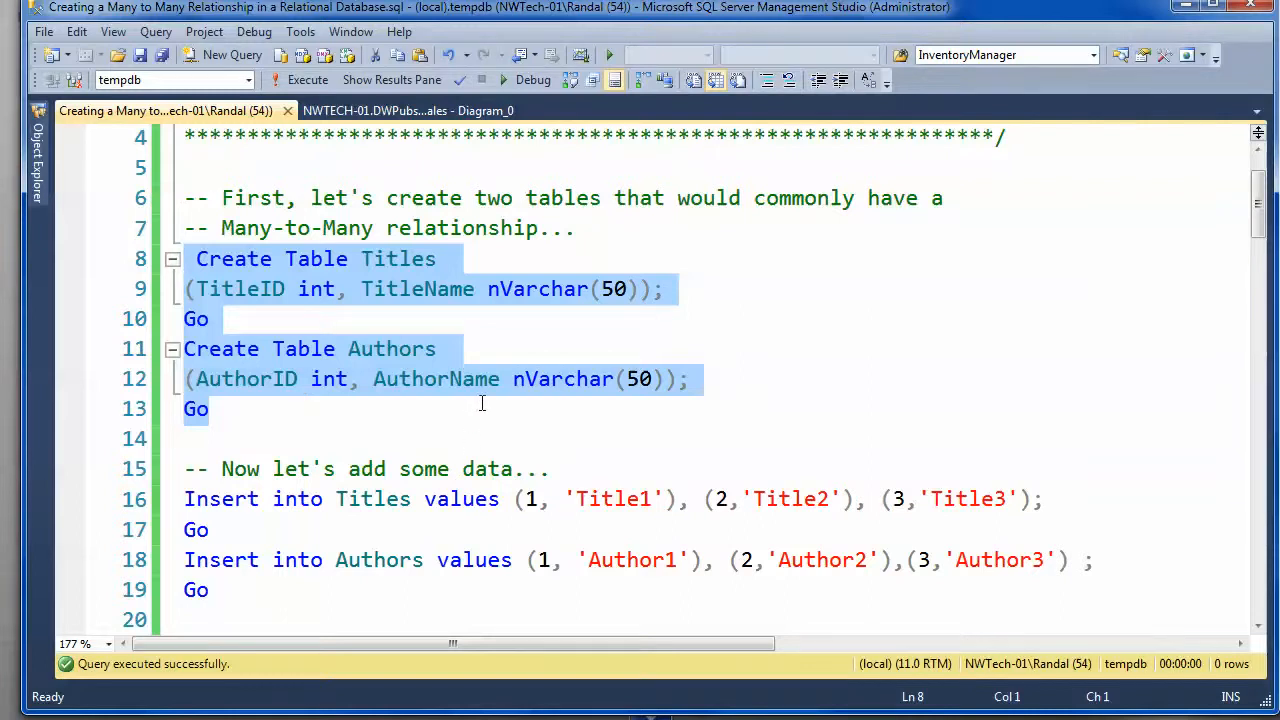
{"action": "scroll", "scroll_direction": "down", "scroll_amount": 3}
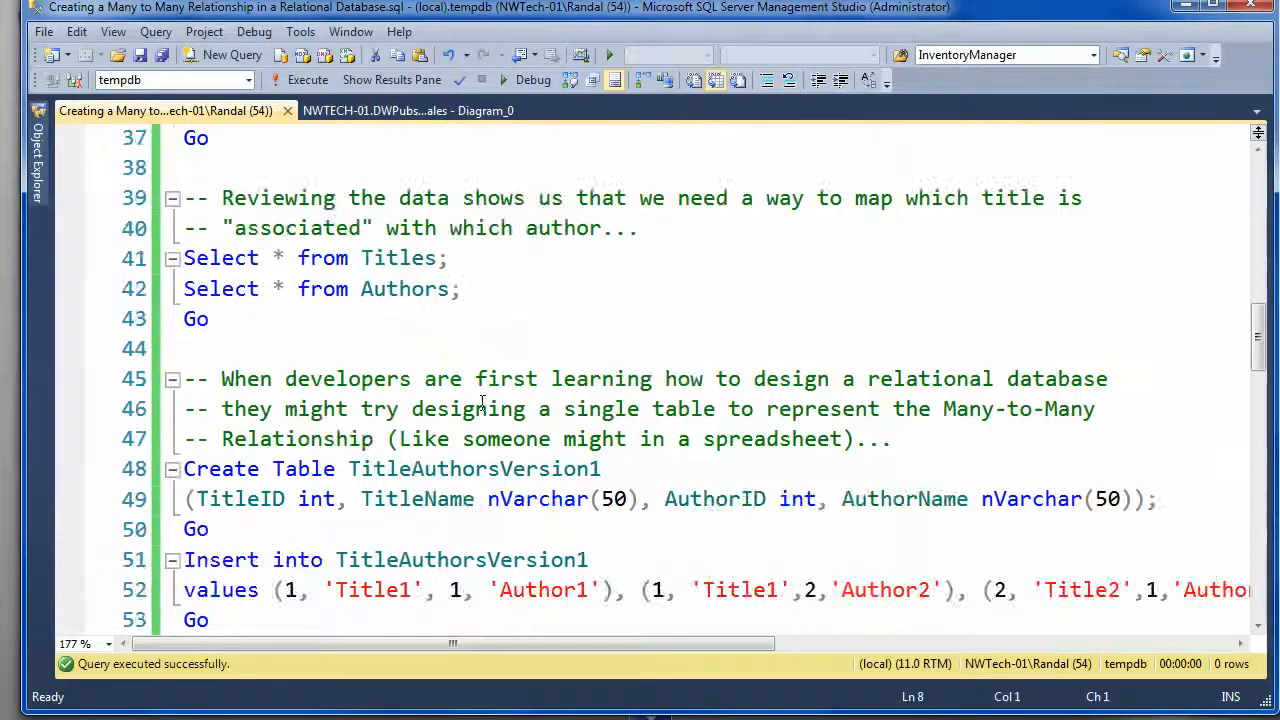
{"action": "scroll", "scroll_direction": "down", "scroll_amount": 3}
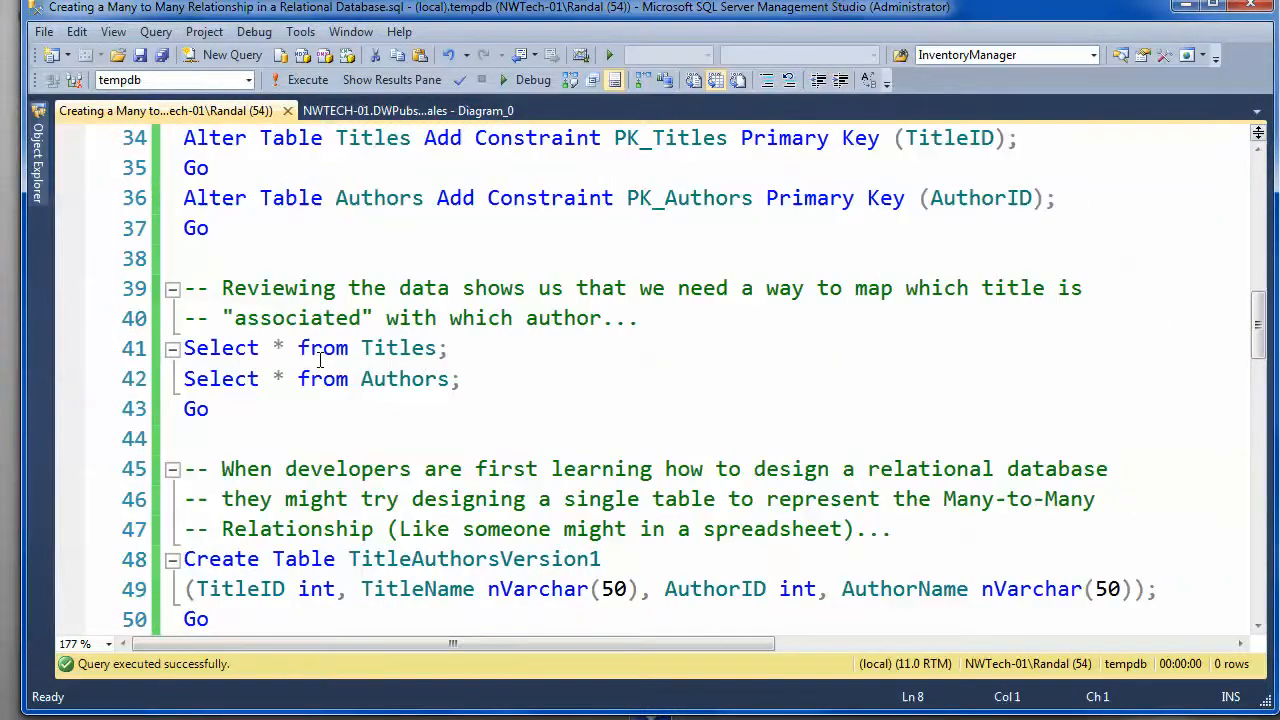
{"action": "left_click_drag", "start_coordinate": [184, 348], "coordinate": [210, 408]}
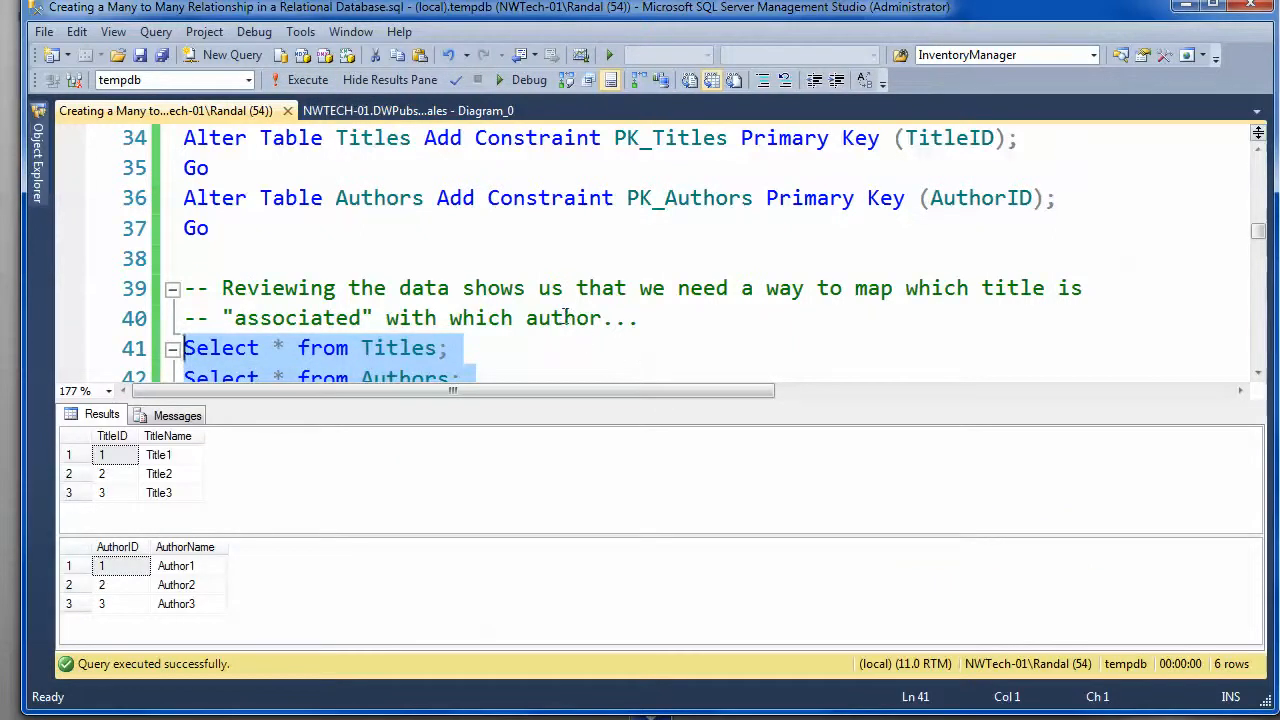
{"action": "mouse_move", "coordinate": [604, 348]}
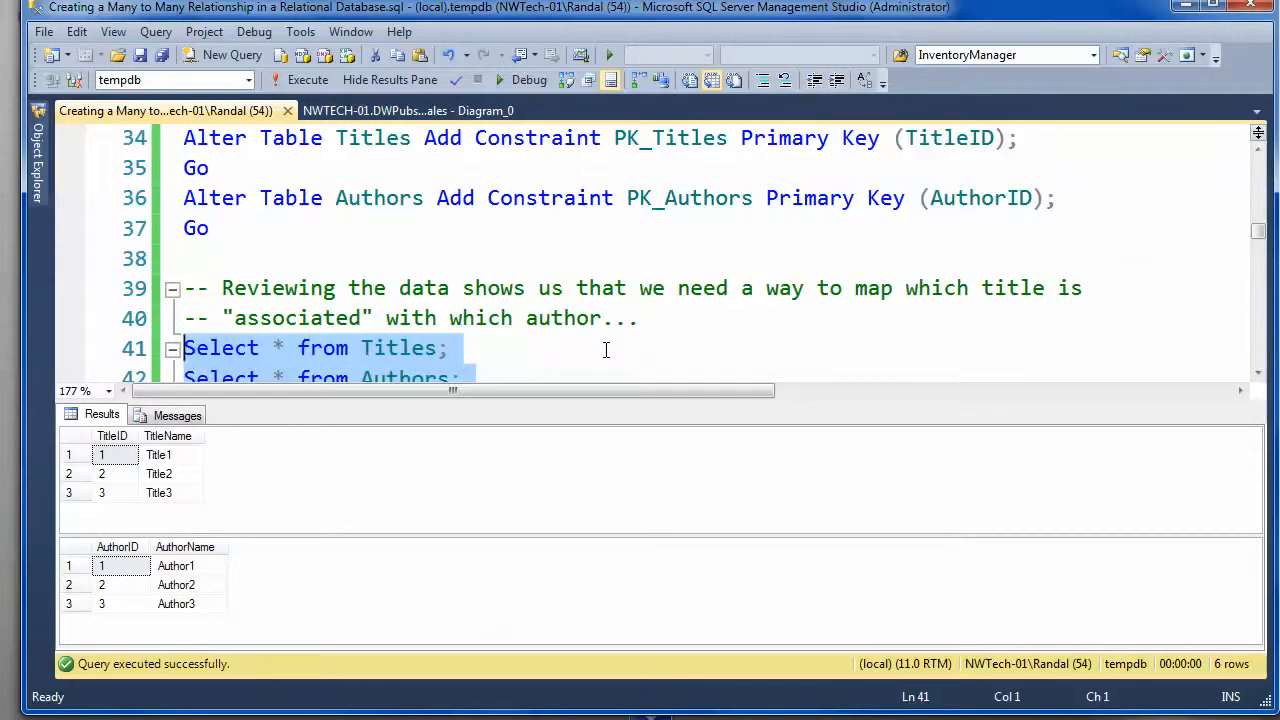
{"action": "mouse_move", "coordinate": [190, 608]}
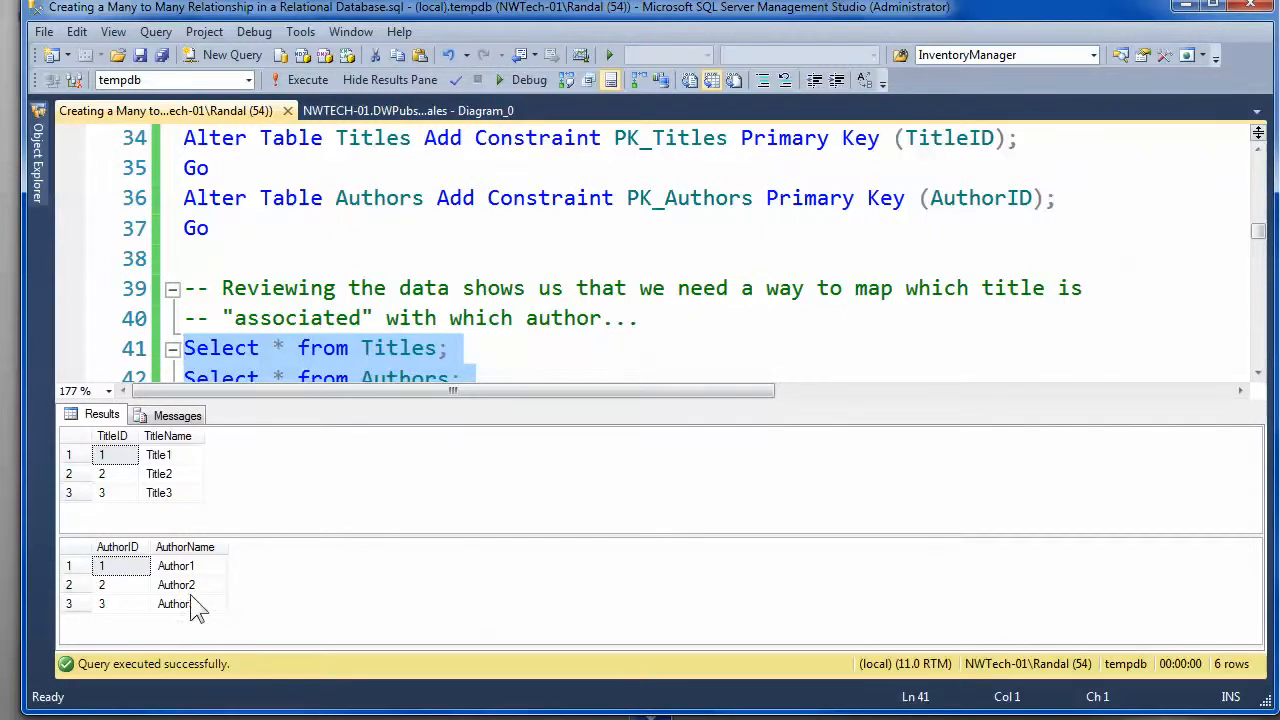
{"action": "mouse_move", "coordinate": [190, 584]}
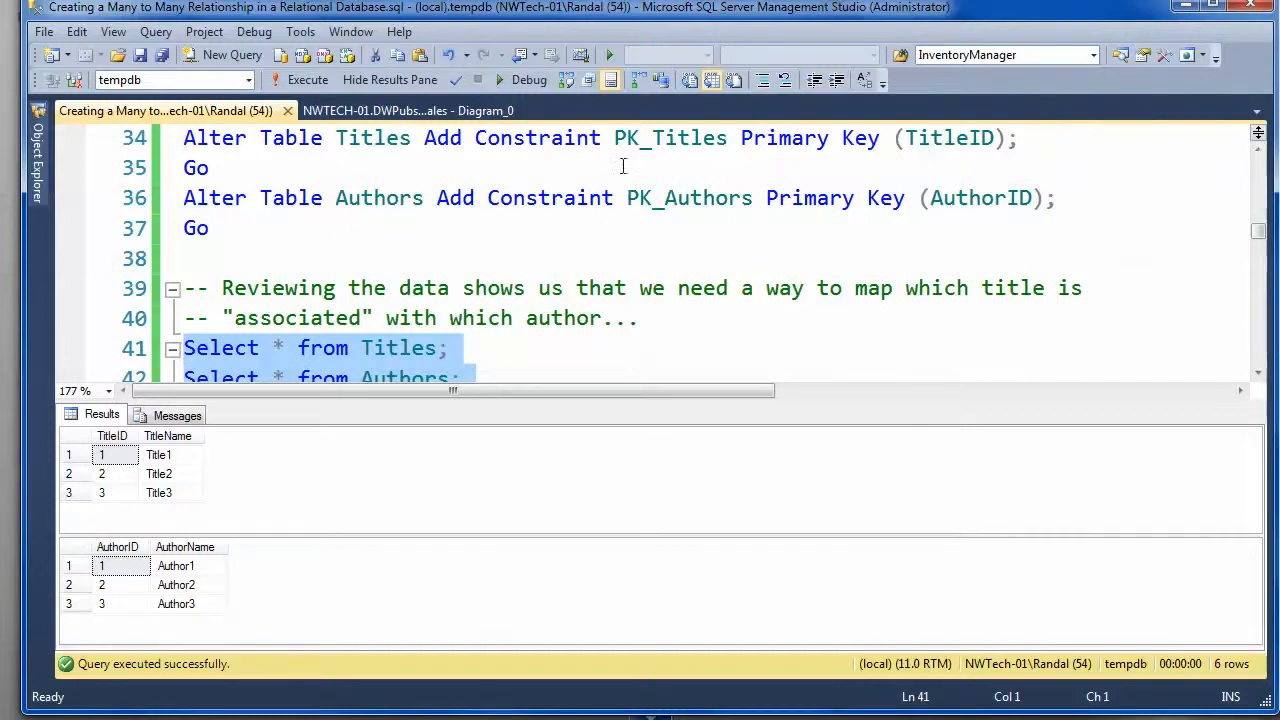
{"action": "left_click", "coordinate": [390, 80]}
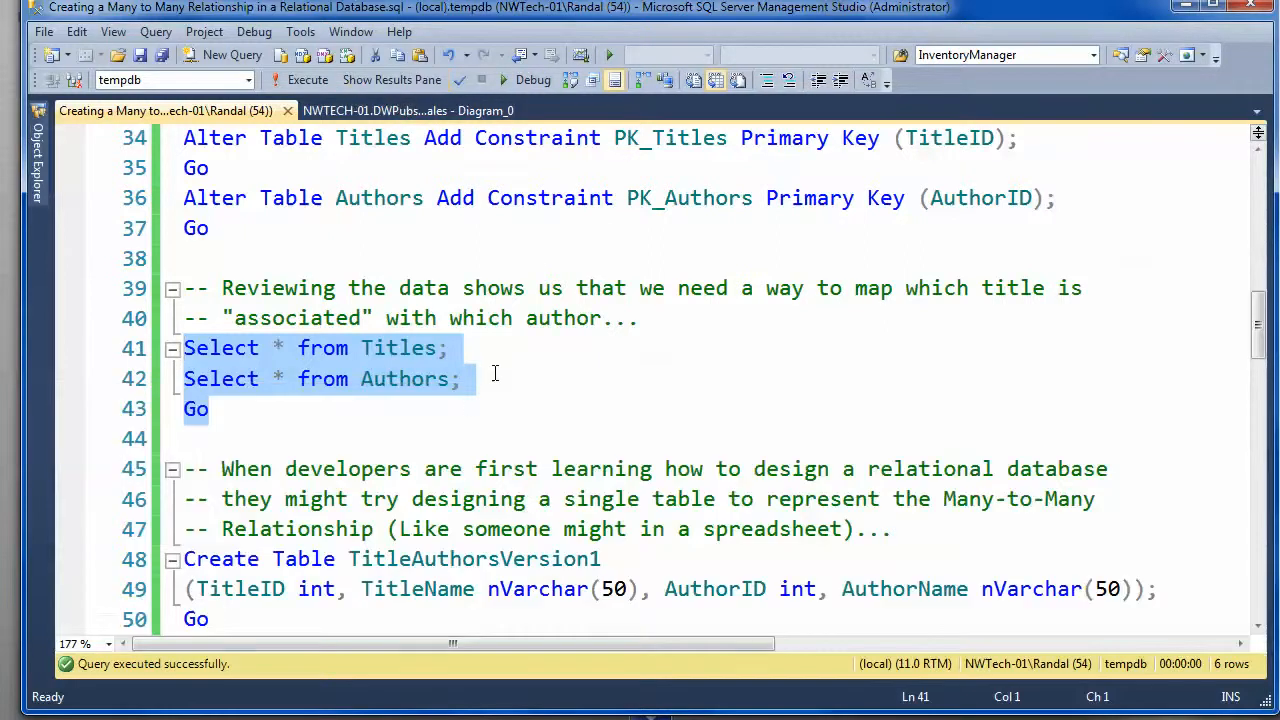
{"action": "scroll", "scroll_direction": "down", "scroll_amount": 3}
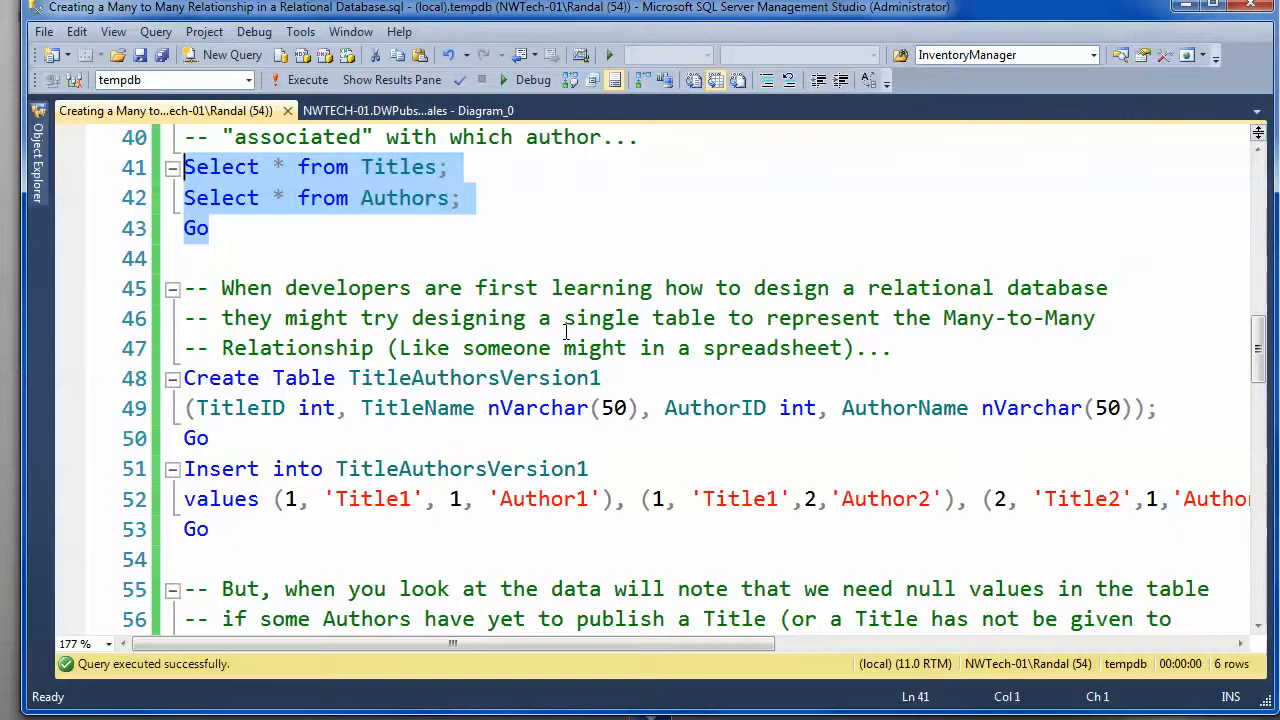
{"action": "mouse_move", "coordinate": [750, 250]}
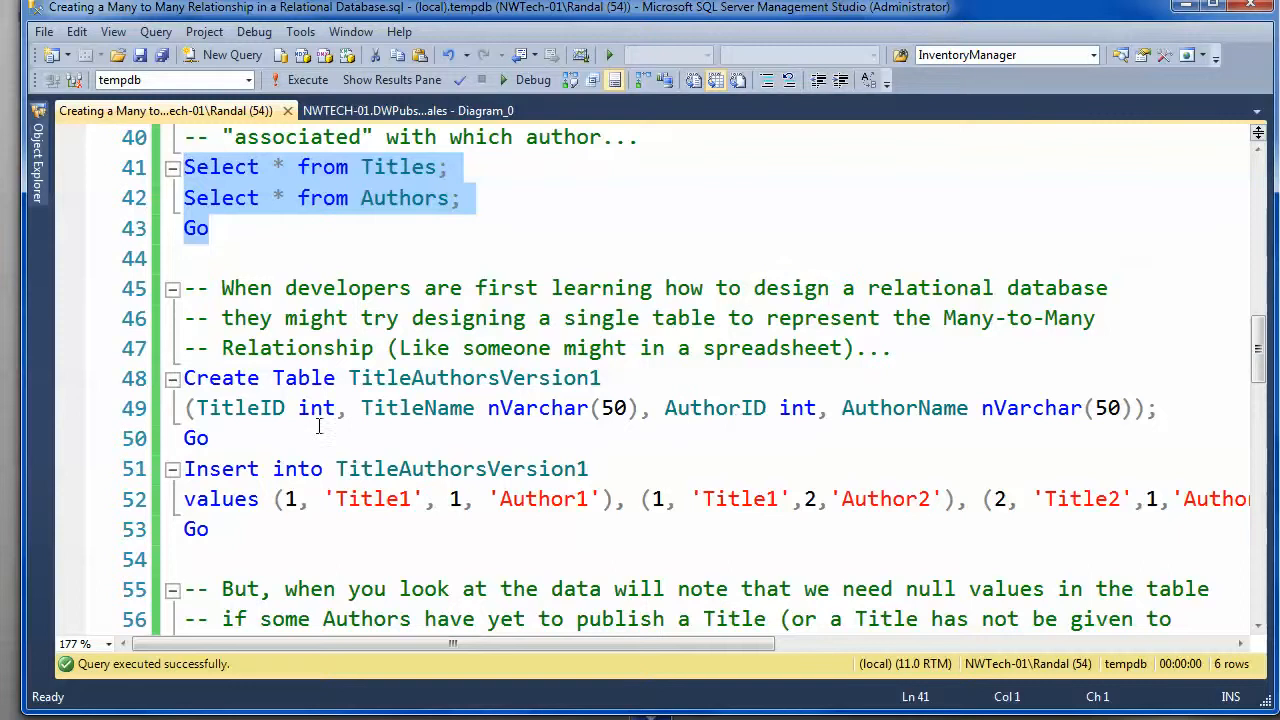
{"action": "left_click", "coordinate": [698, 408]}
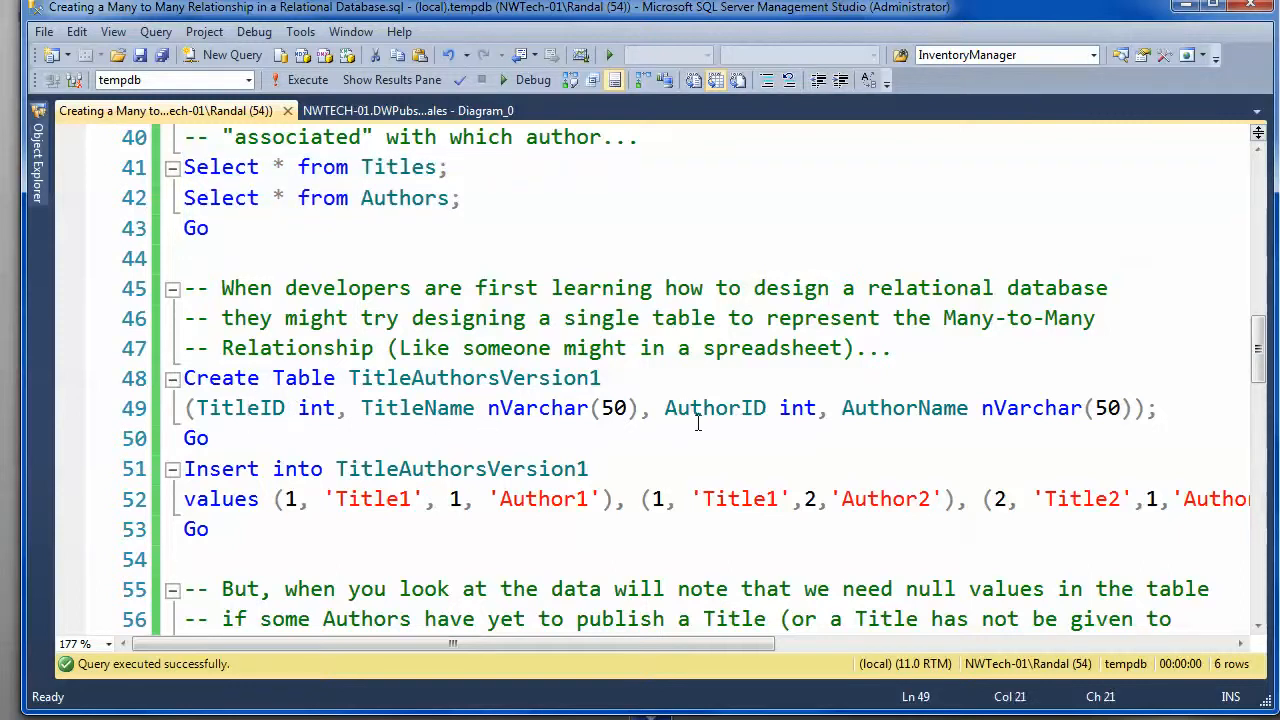
{"action": "left_click", "coordinate": [930, 408]}
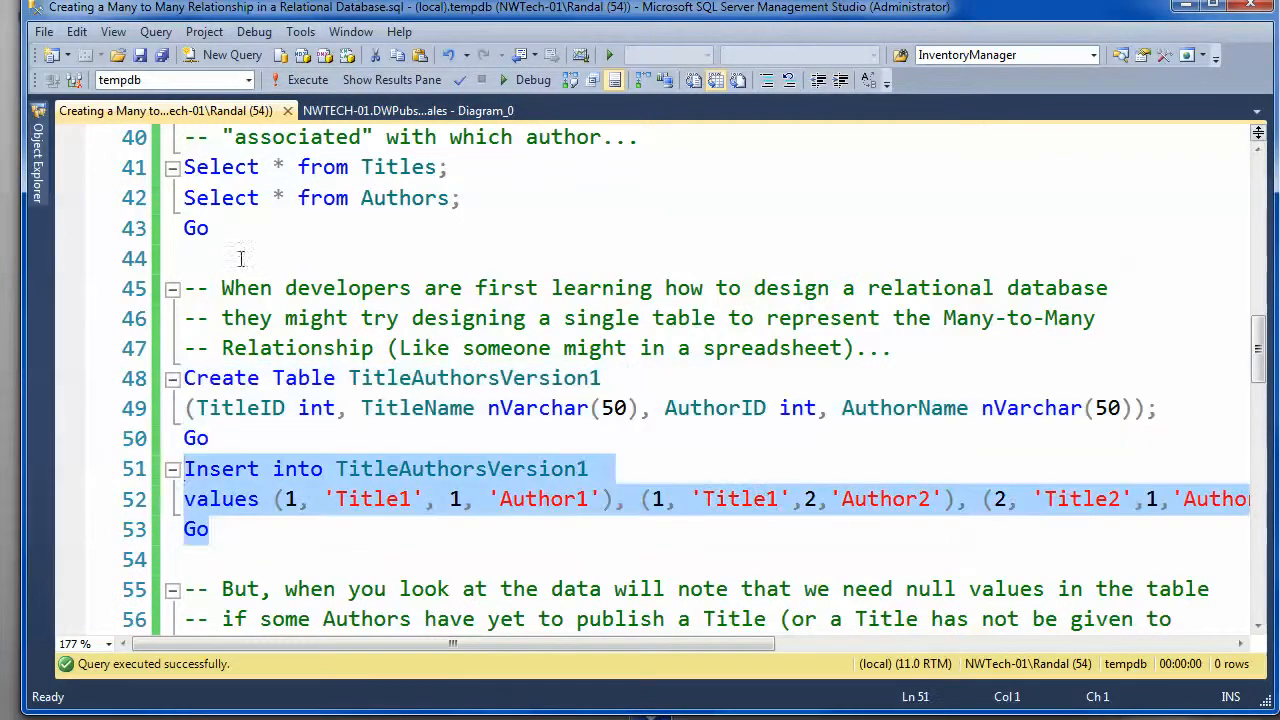
{"action": "left_click", "coordinate": [308, 80]}
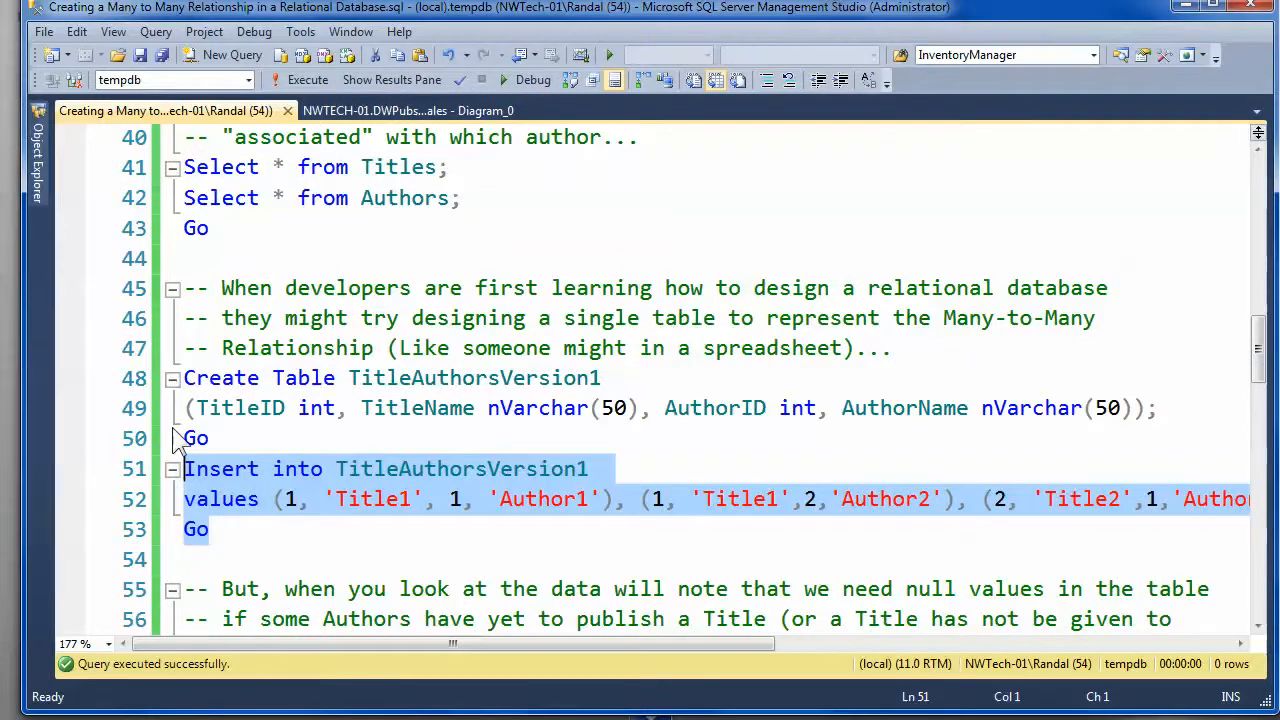
{"action": "mouse_move", "coordinate": [244, 524]}
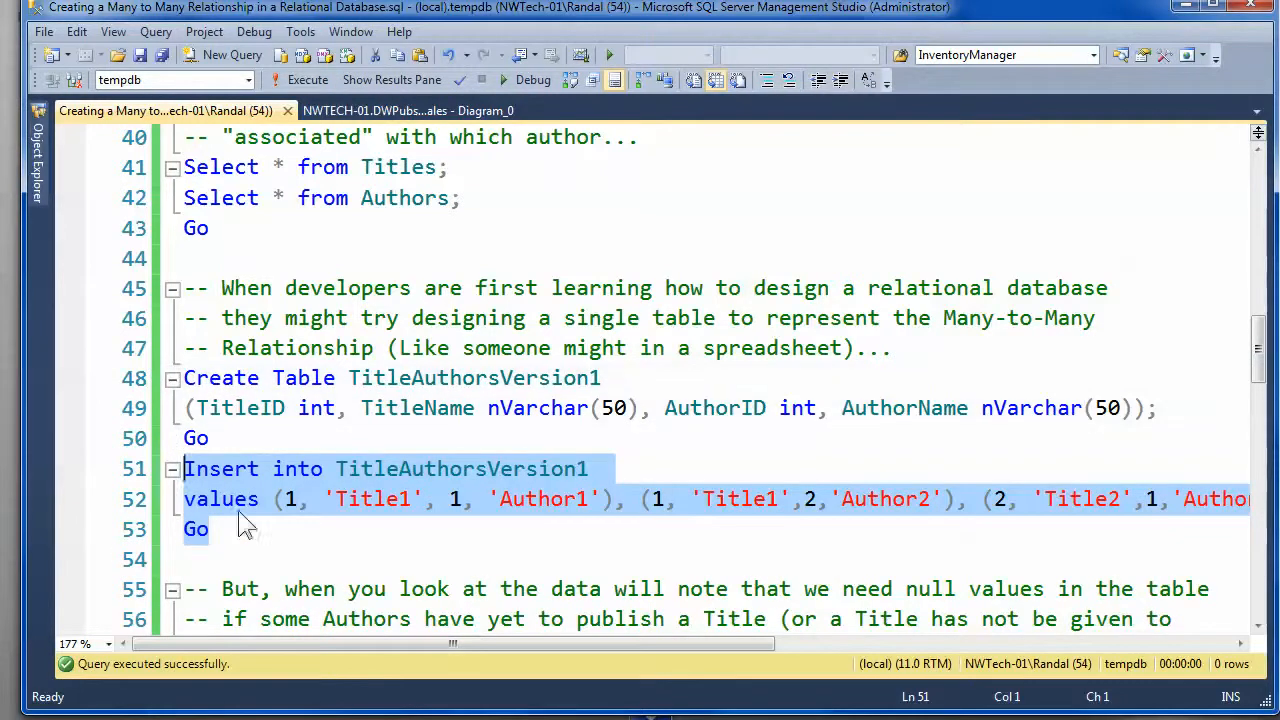
{"action": "mouse_move", "coordinate": [364, 524]}
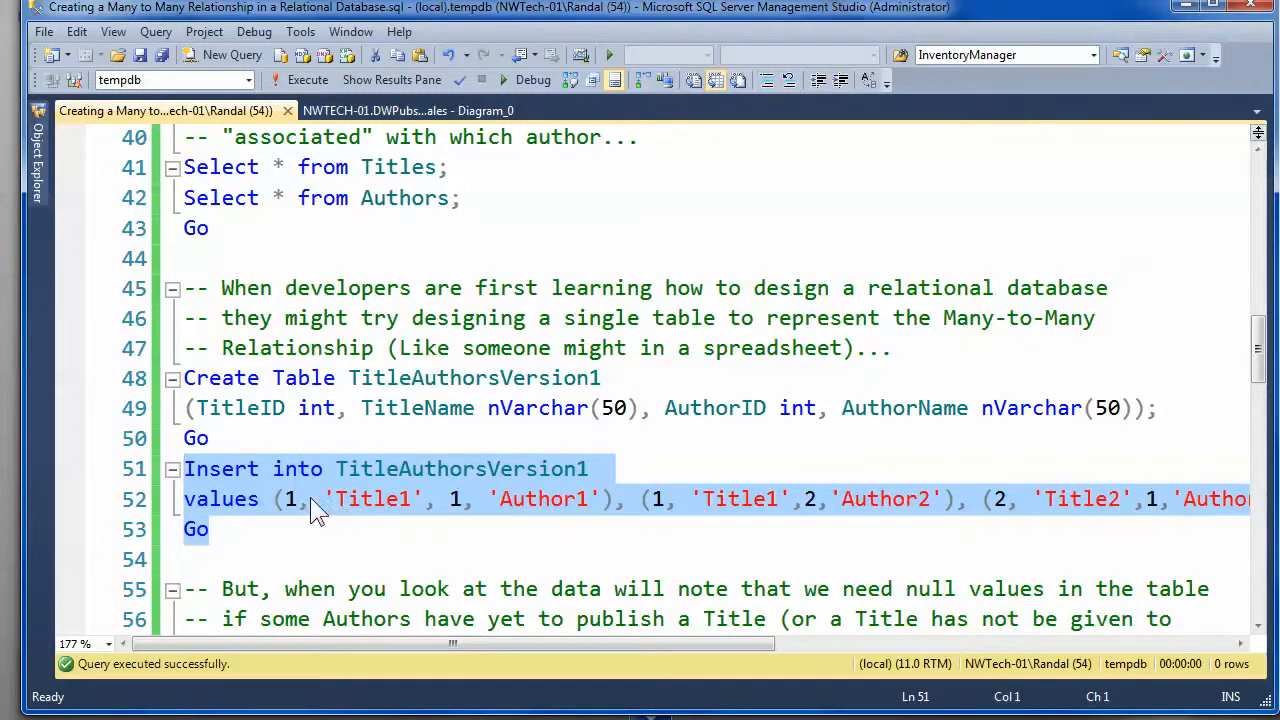
{"action": "mouse_move", "coordinate": [380, 516]}
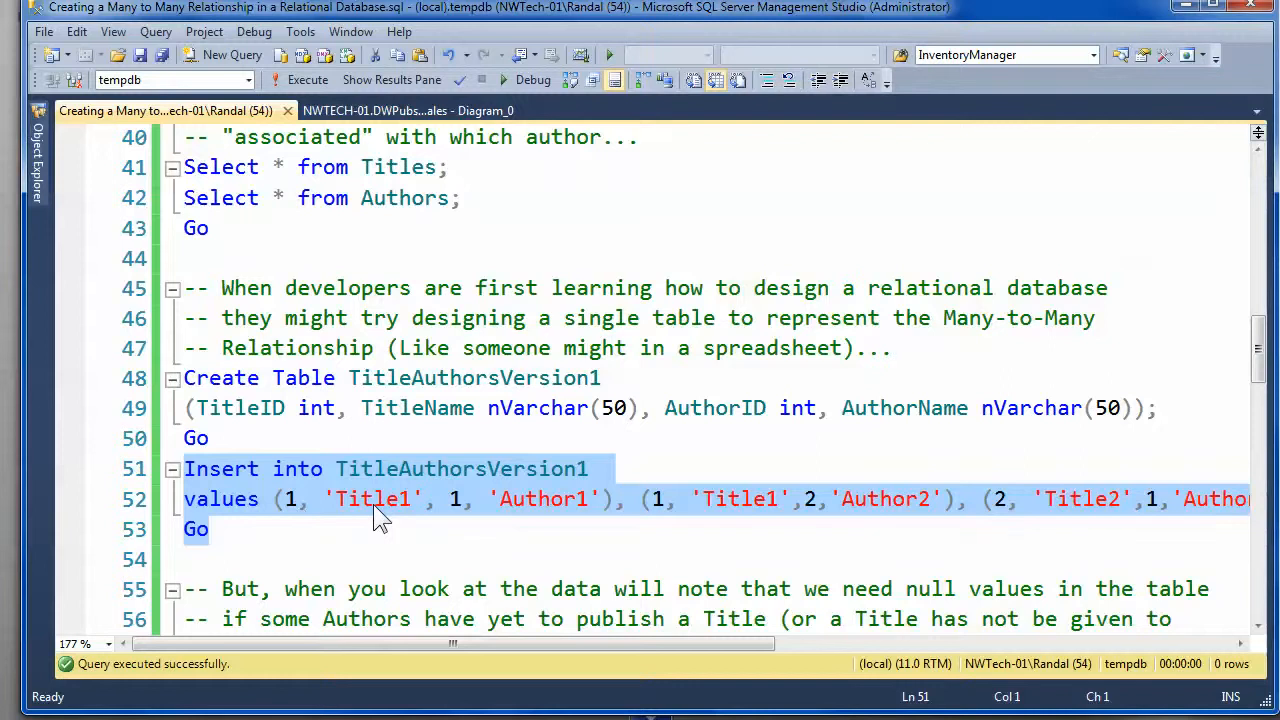
{"action": "mouse_move", "coordinate": [556, 510]}
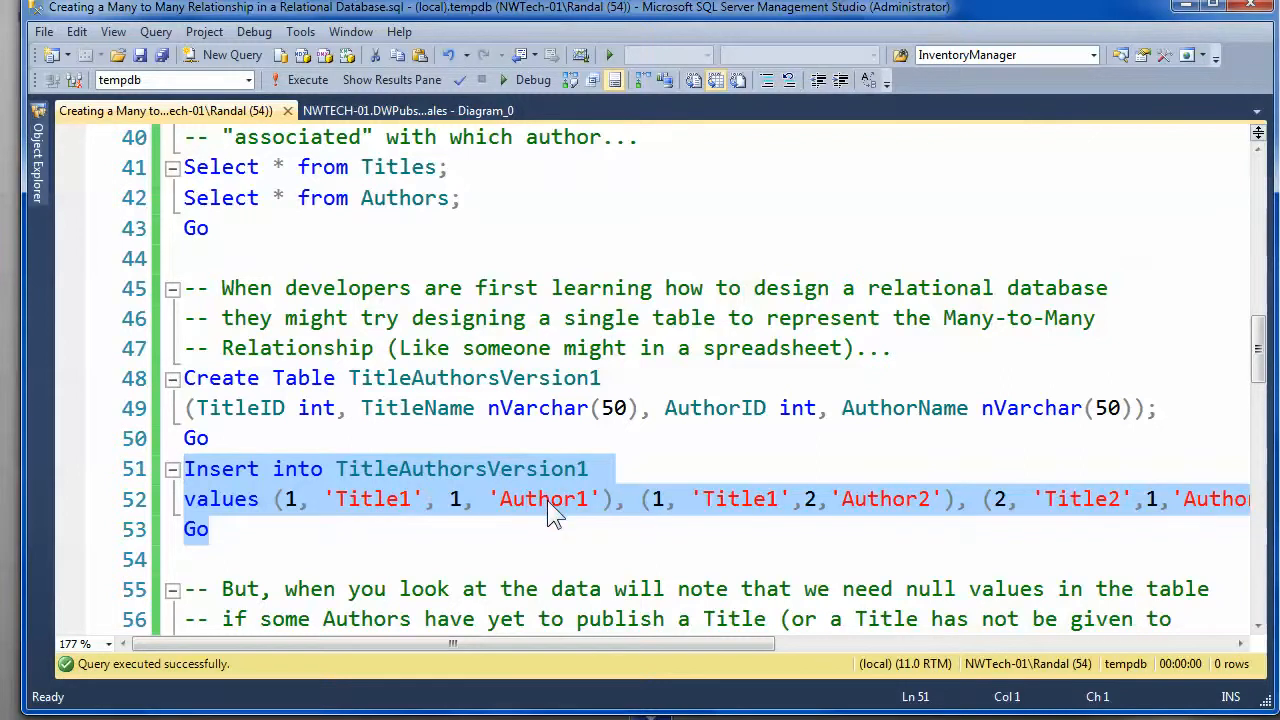
{"action": "mouse_move", "coordinate": [750, 520]}
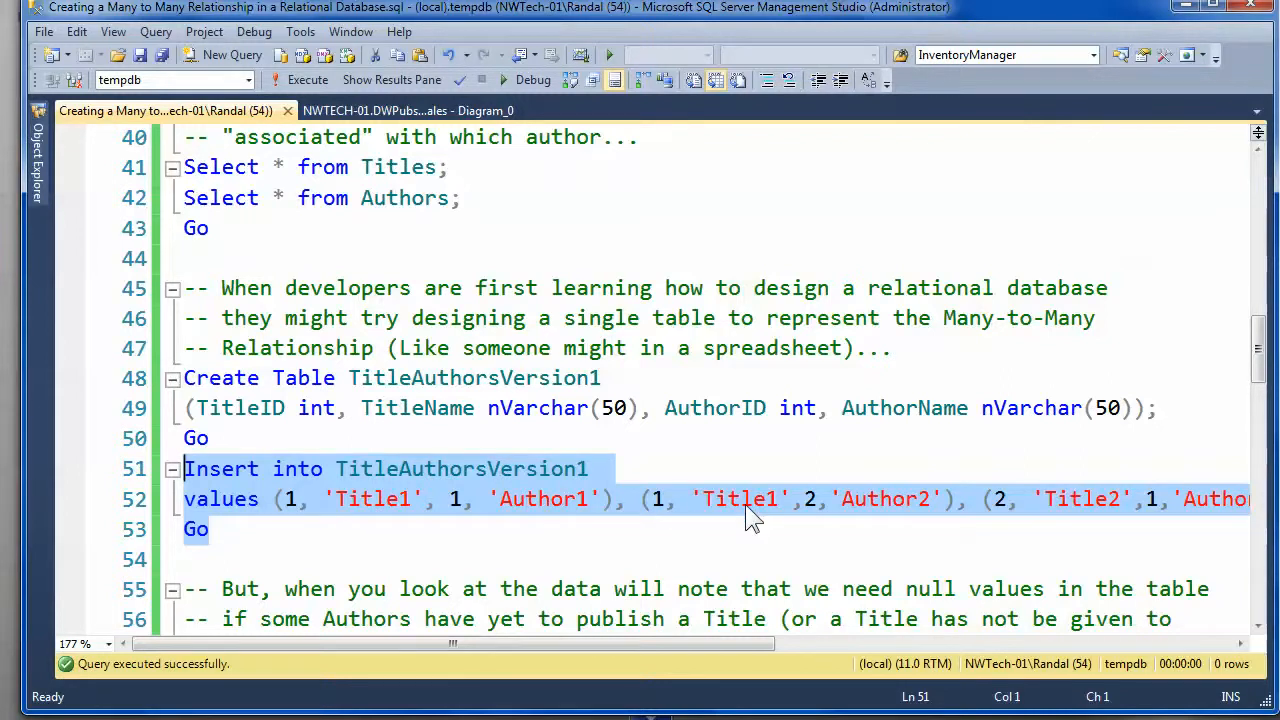
{"action": "mouse_move", "coordinate": [544, 504]}
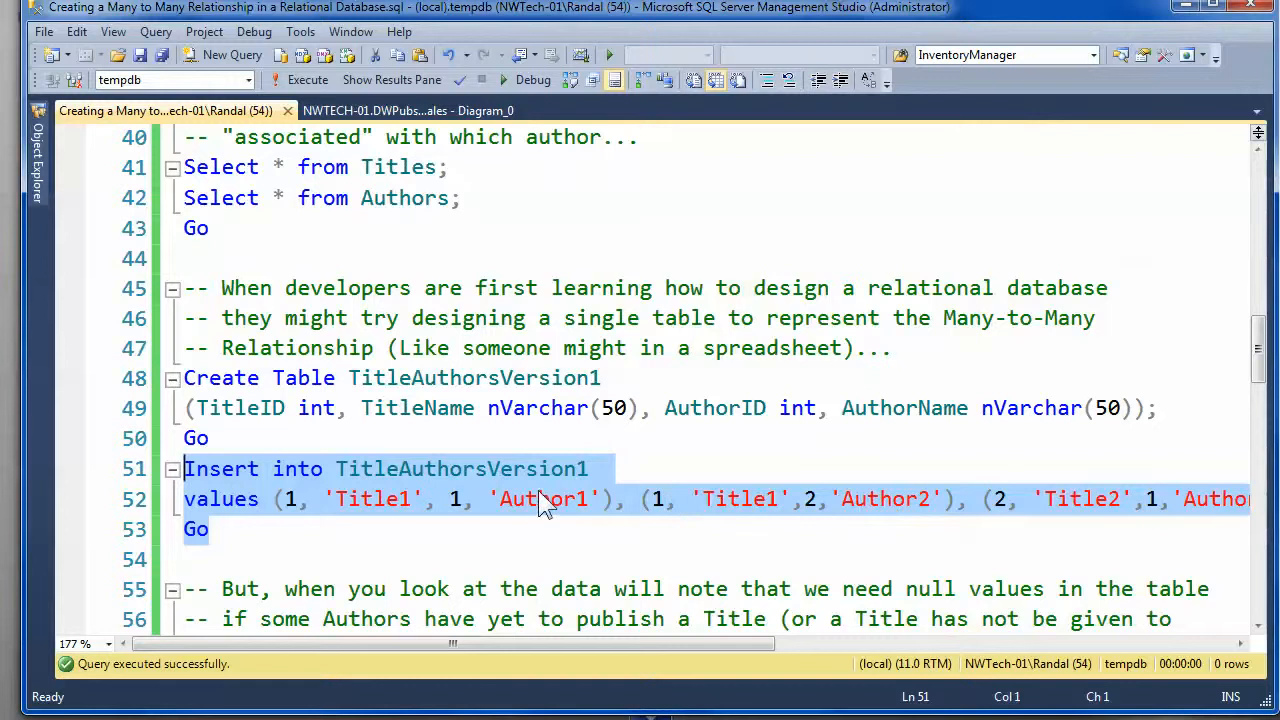
{"action": "mouse_move", "coordinate": [738, 518]}
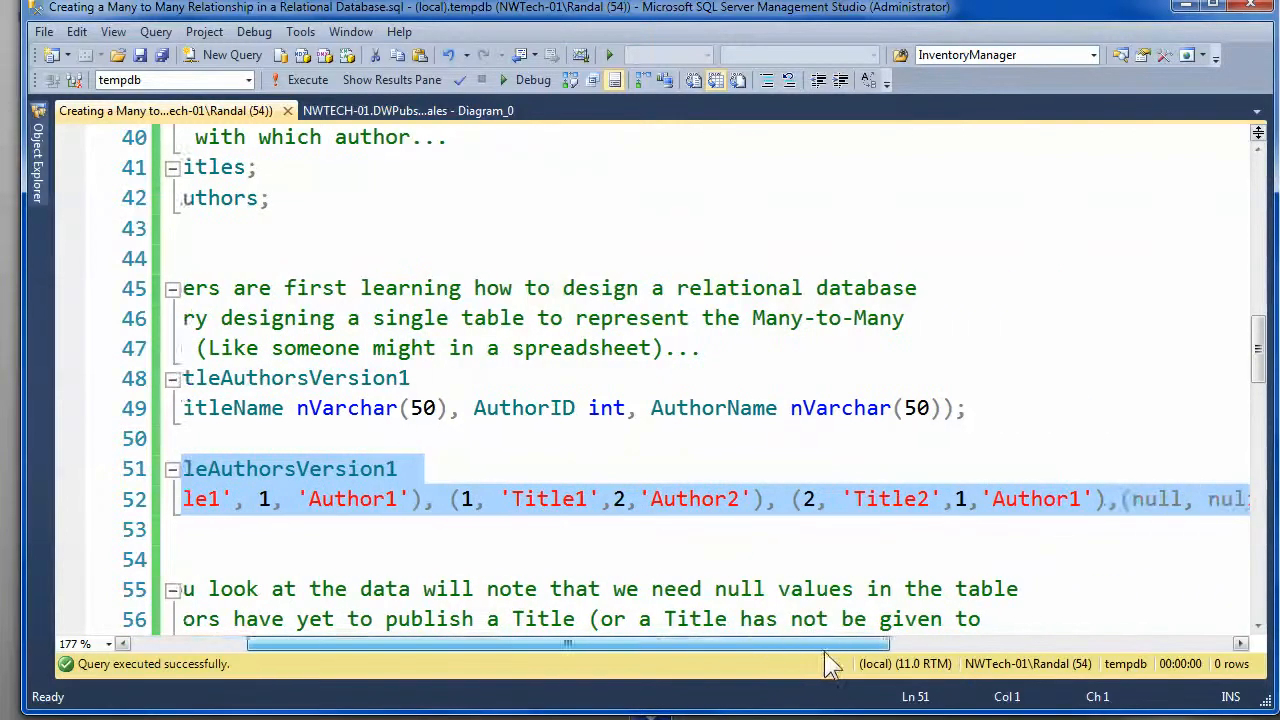
{"action": "scroll", "scroll_direction": "right", "scroll_amount": 3}
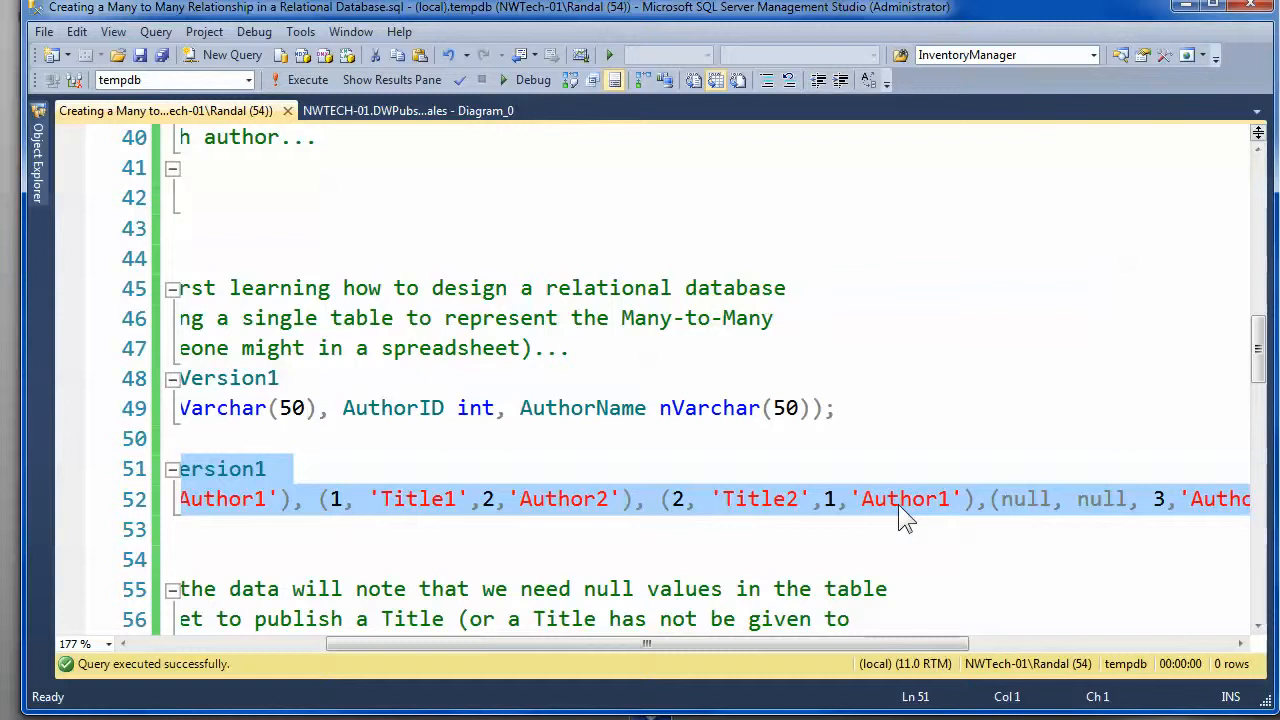
{"action": "mouse_move", "coordinate": [780, 508]}
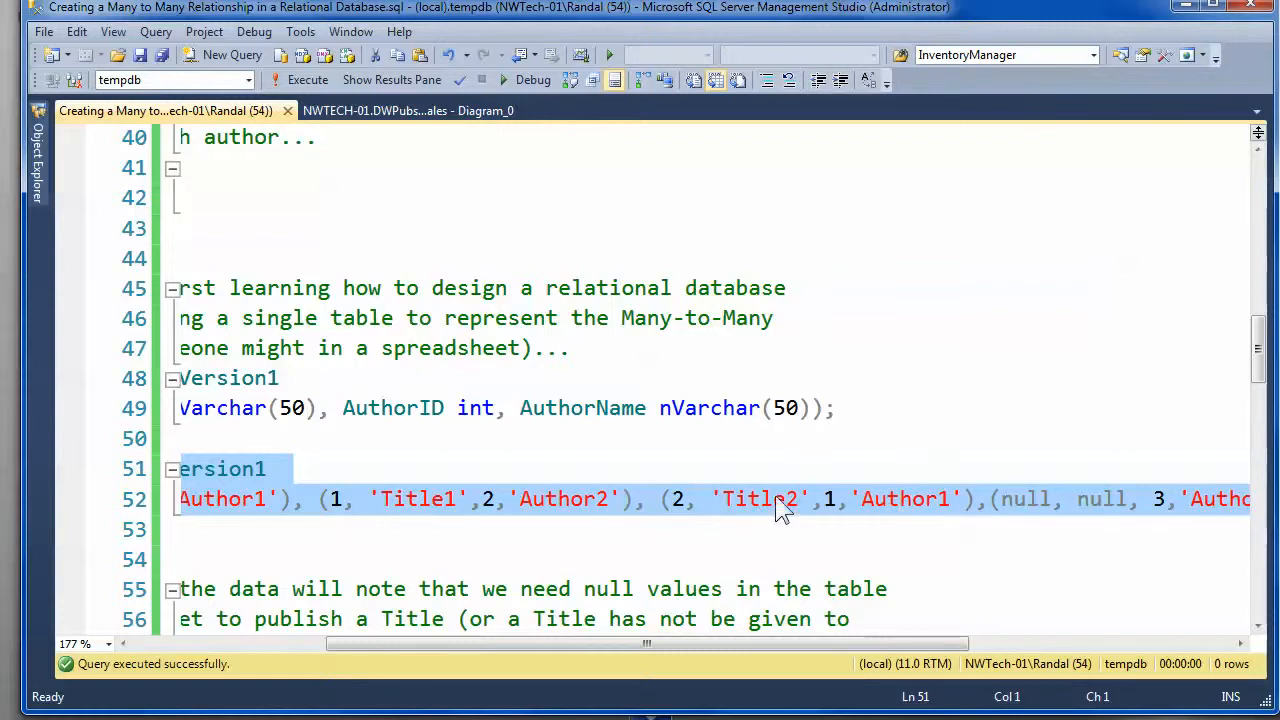
{"action": "mouse_move", "coordinate": [896, 520]}
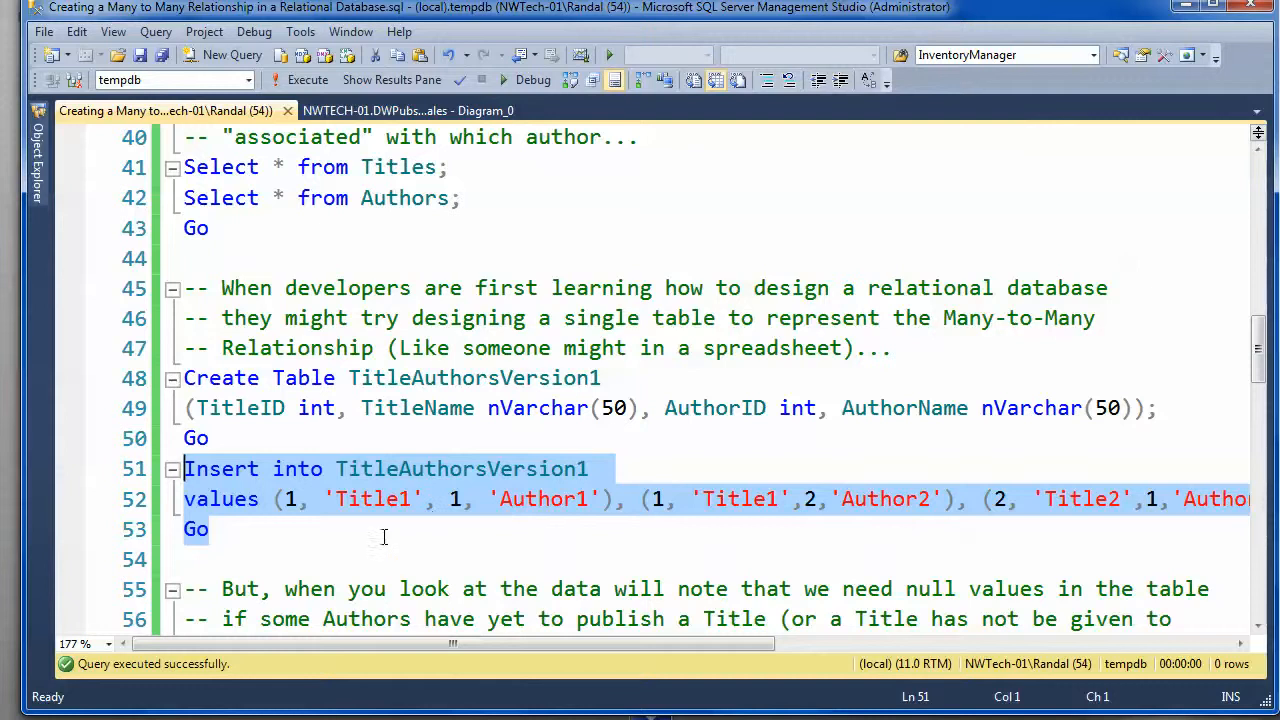
Step: Run 'Select * from TitleAuthorsVersion1' to show its four rows, including Author3 with NULL title
{"action": "scroll", "scroll_direction": "down", "scroll_amount": 3}
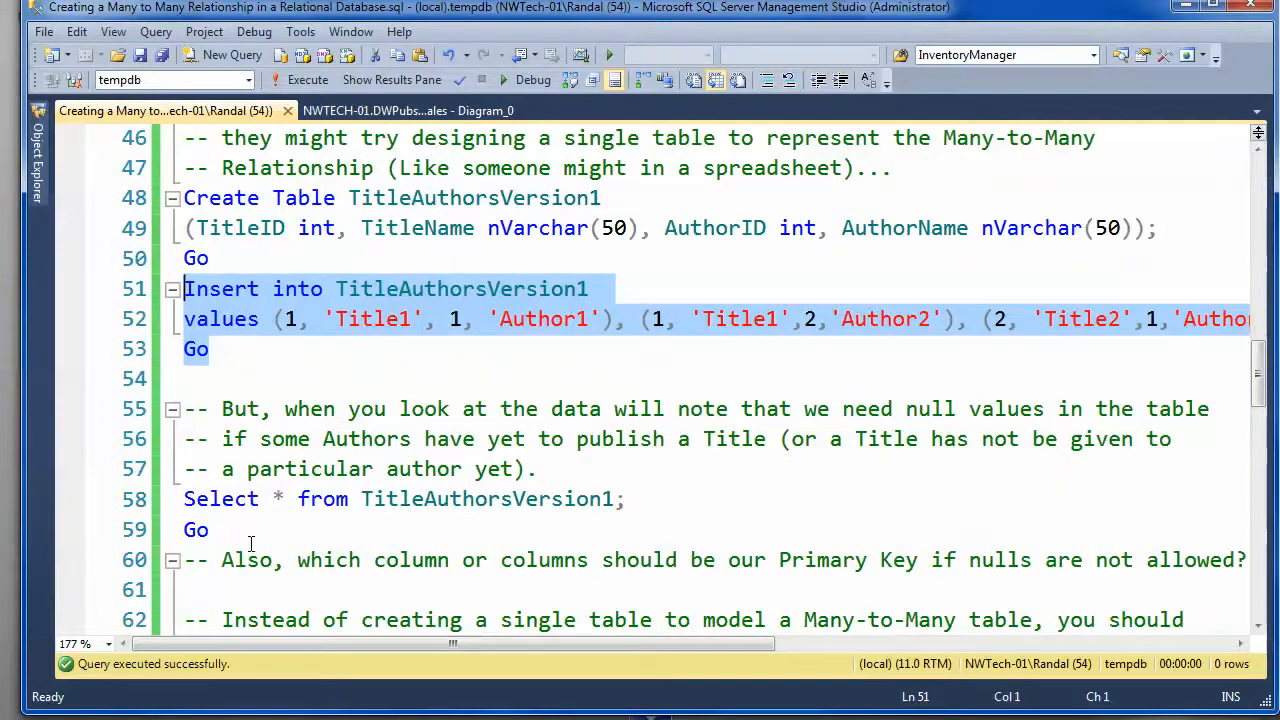
{"action": "left_click", "coordinate": [308, 80]}
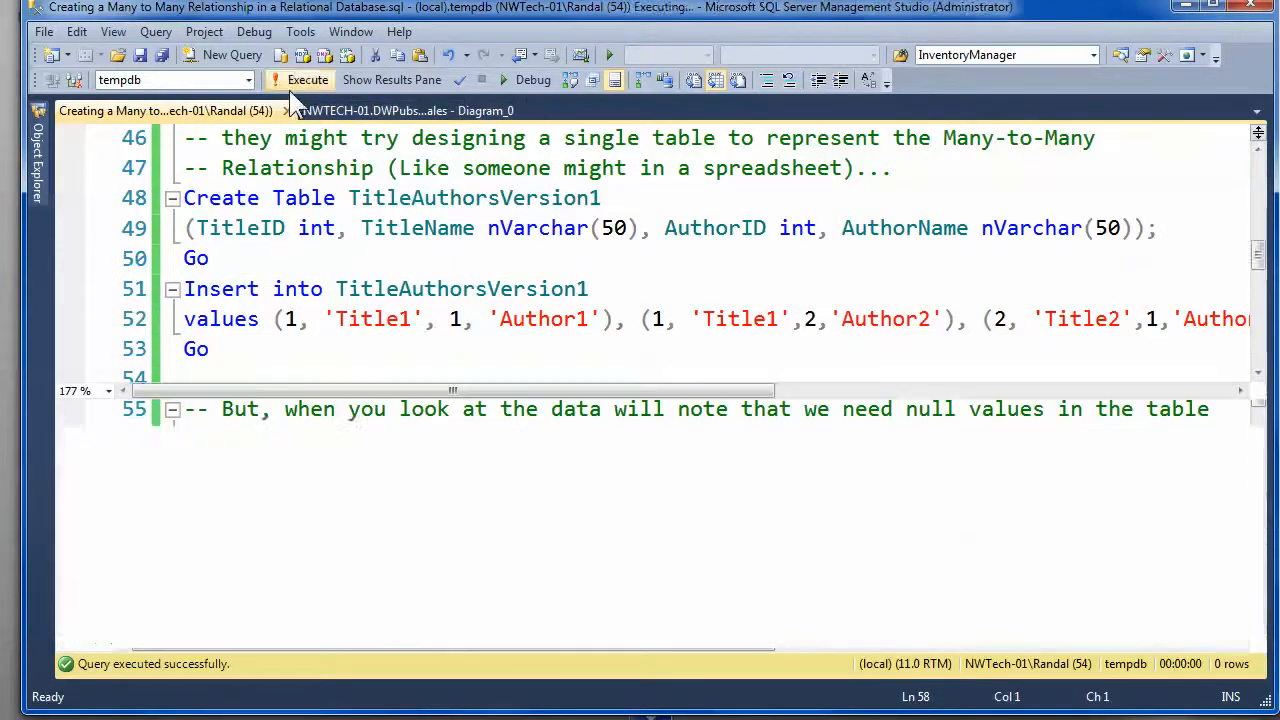
{"action": "left_click", "coordinate": [308, 80]}
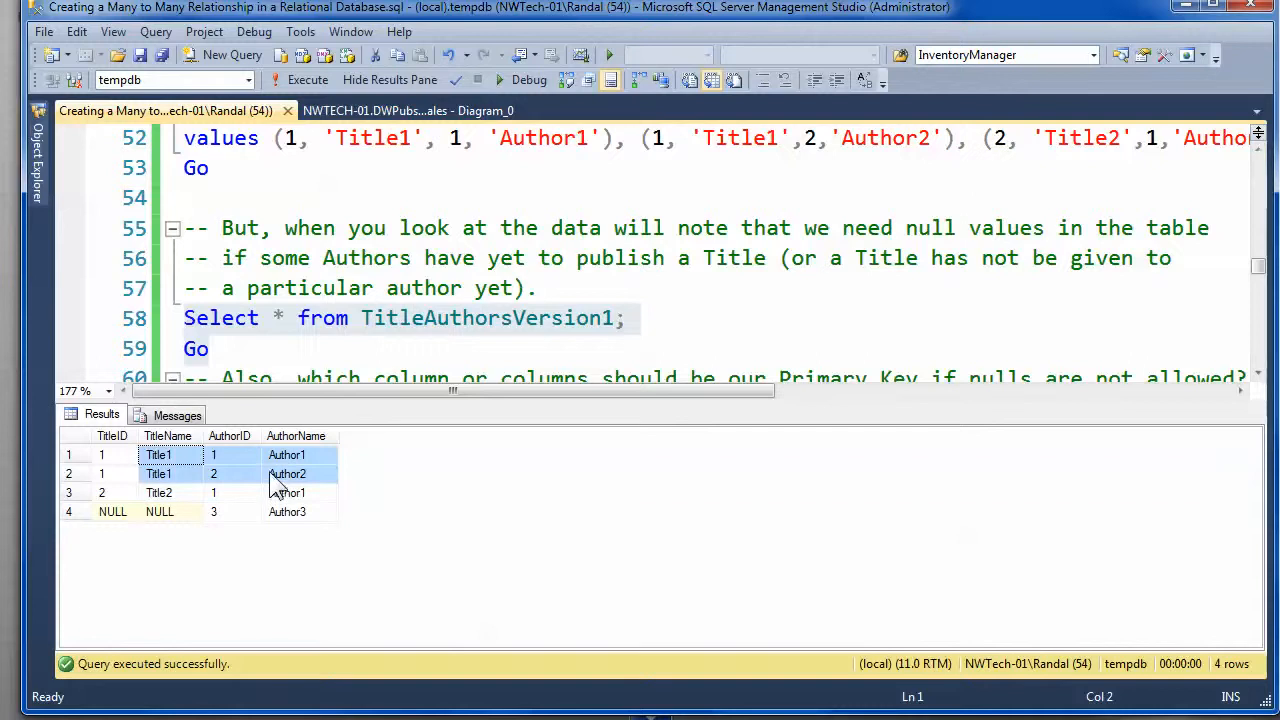
{"action": "mouse_move", "coordinate": [264, 590]}
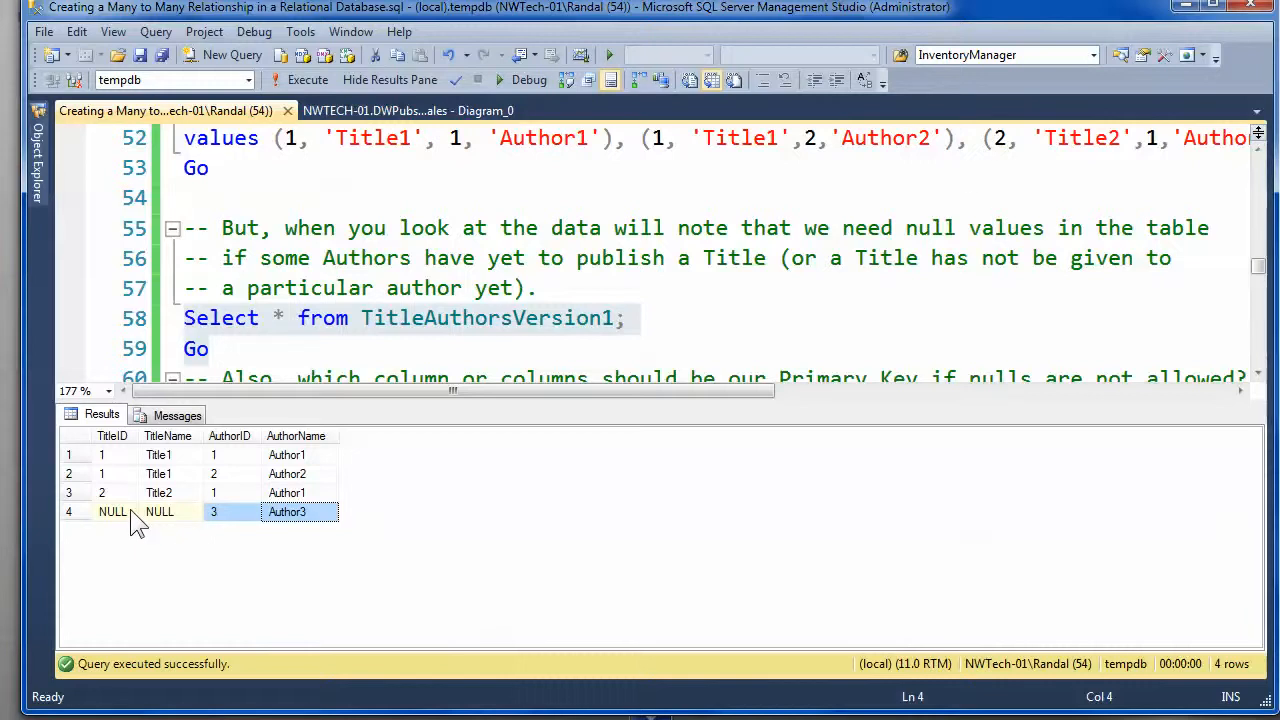
{"action": "mouse_move", "coordinate": [300, 636]}
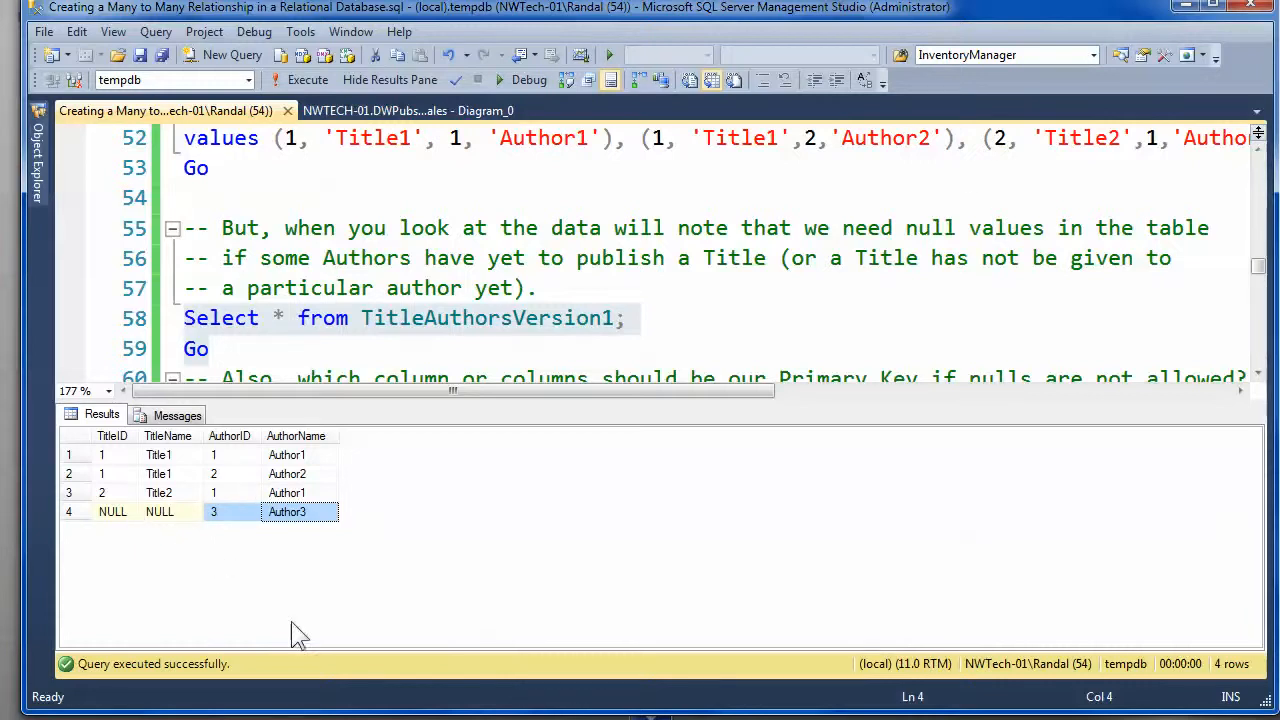
{"action": "mouse_move", "coordinate": [168, 608]}
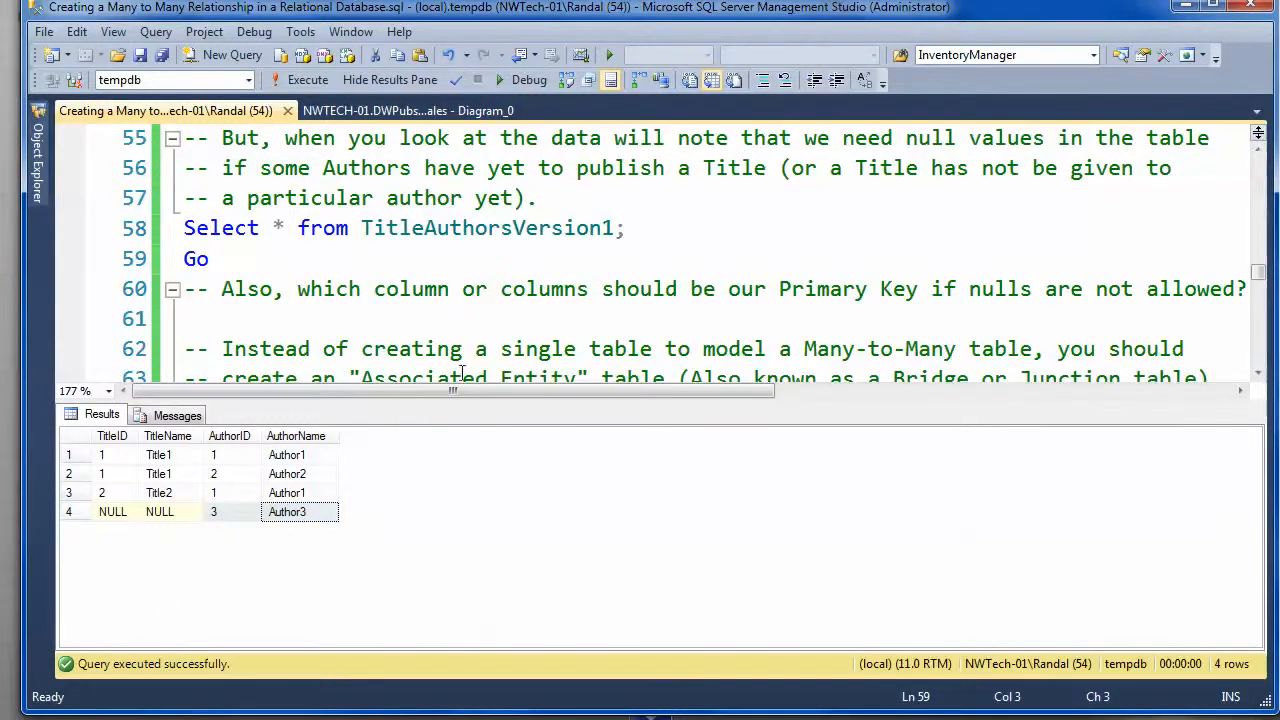
{"action": "mouse_move", "coordinate": [312, 348]}
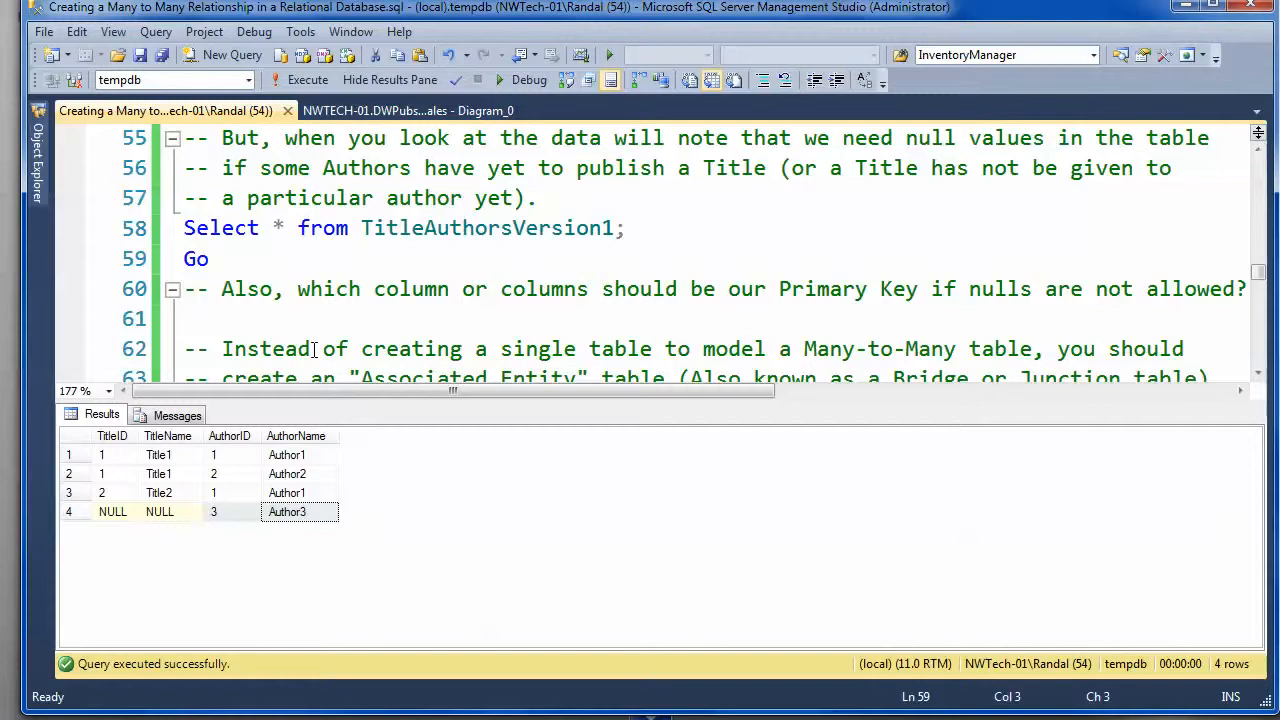
{"action": "mouse_move", "coordinate": [220, 536]}
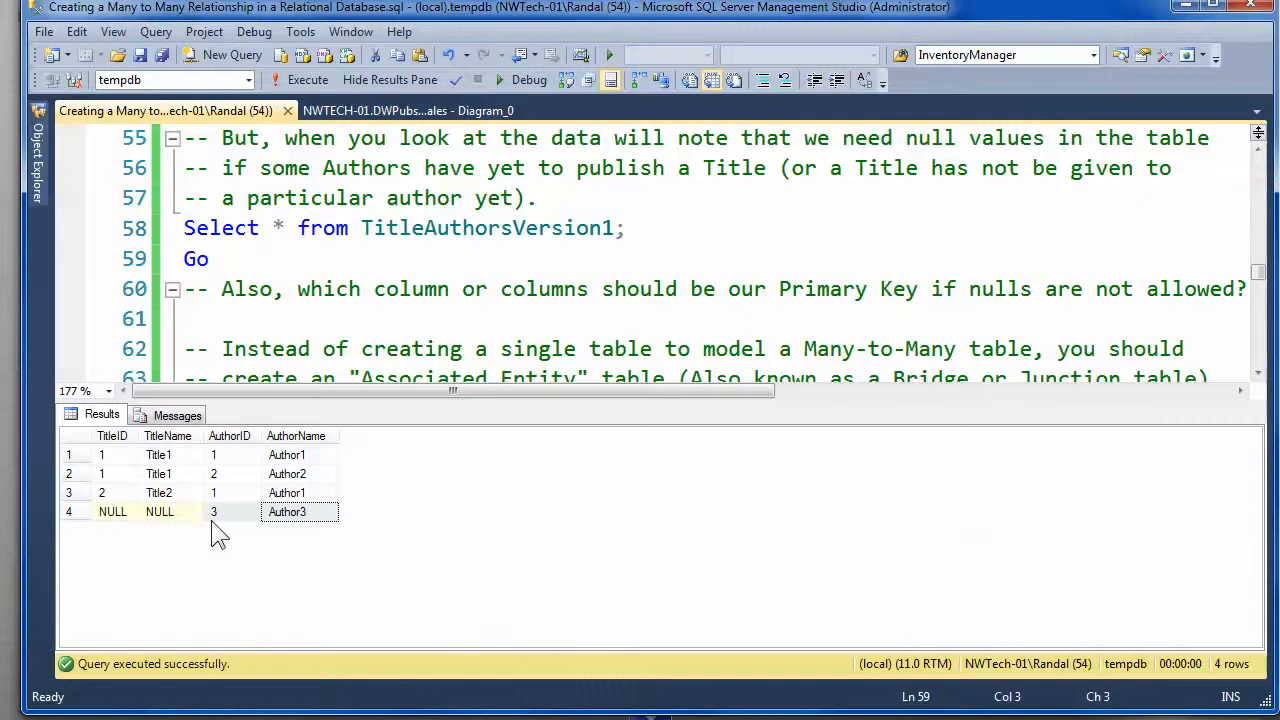
{"action": "left_click", "coordinate": [210, 258]}
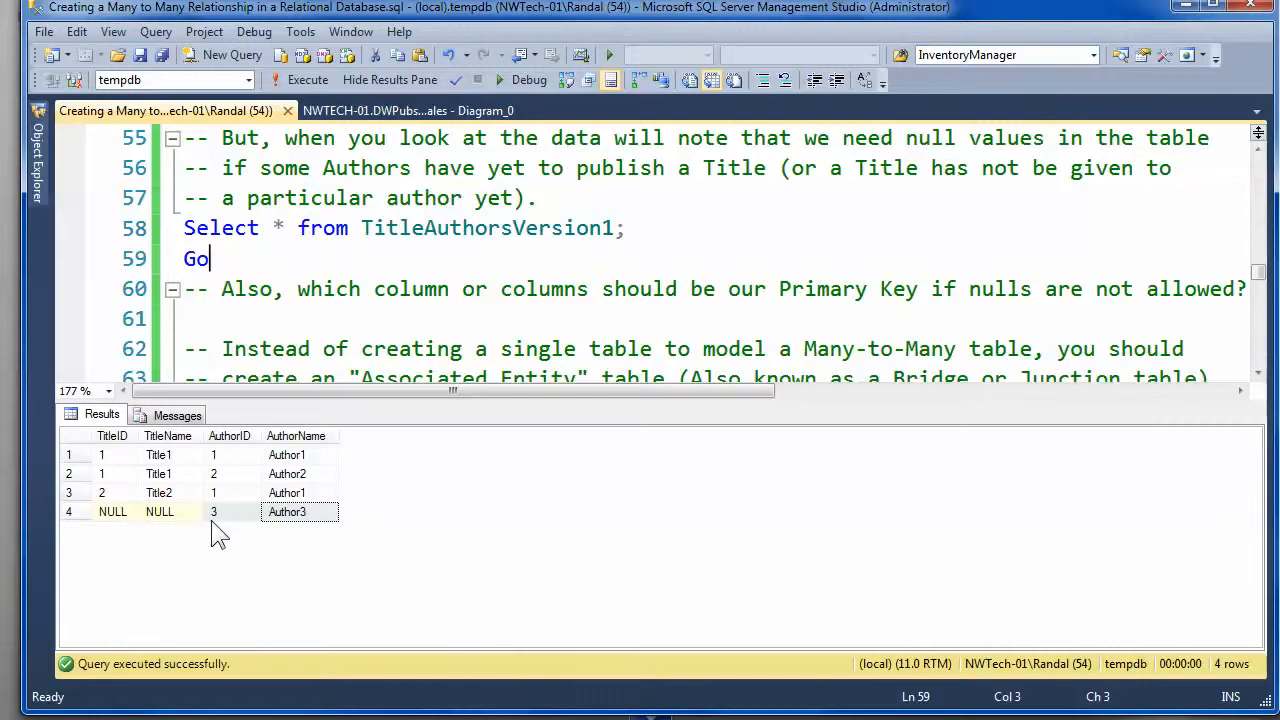
{"action": "mouse_move", "coordinate": [238, 530]}
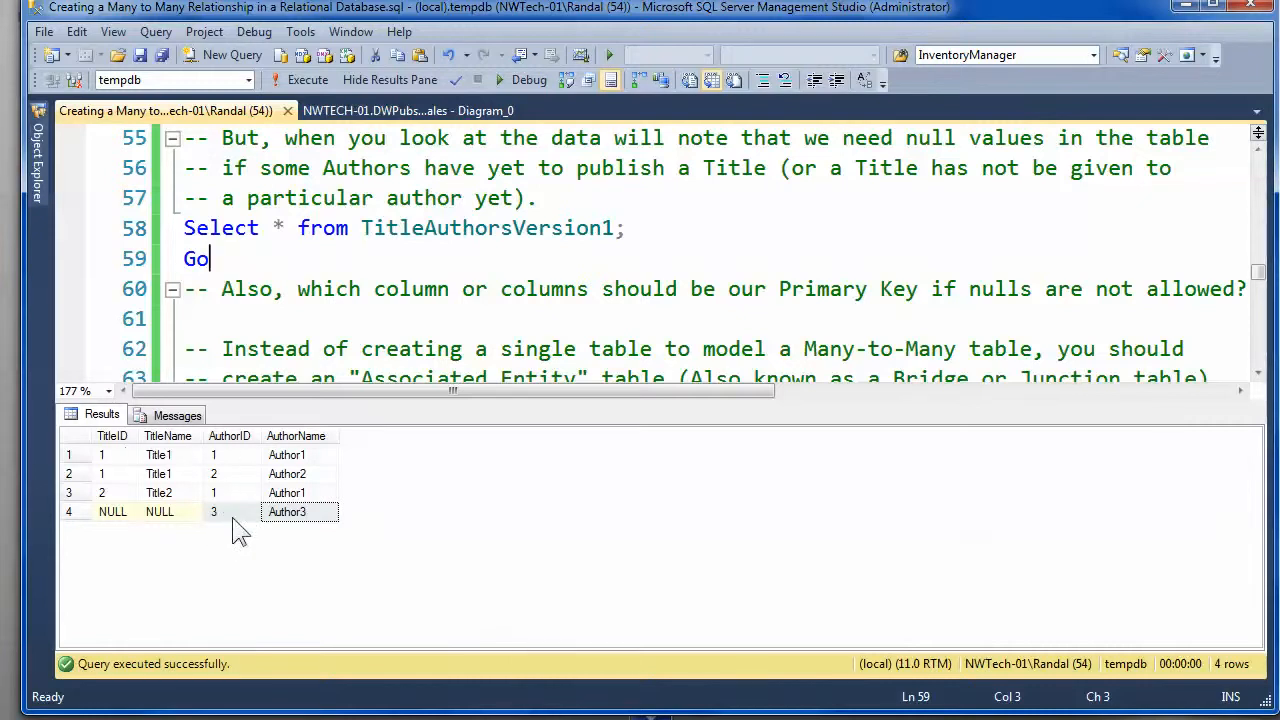
{"action": "mouse_move", "coordinate": [132, 584]}
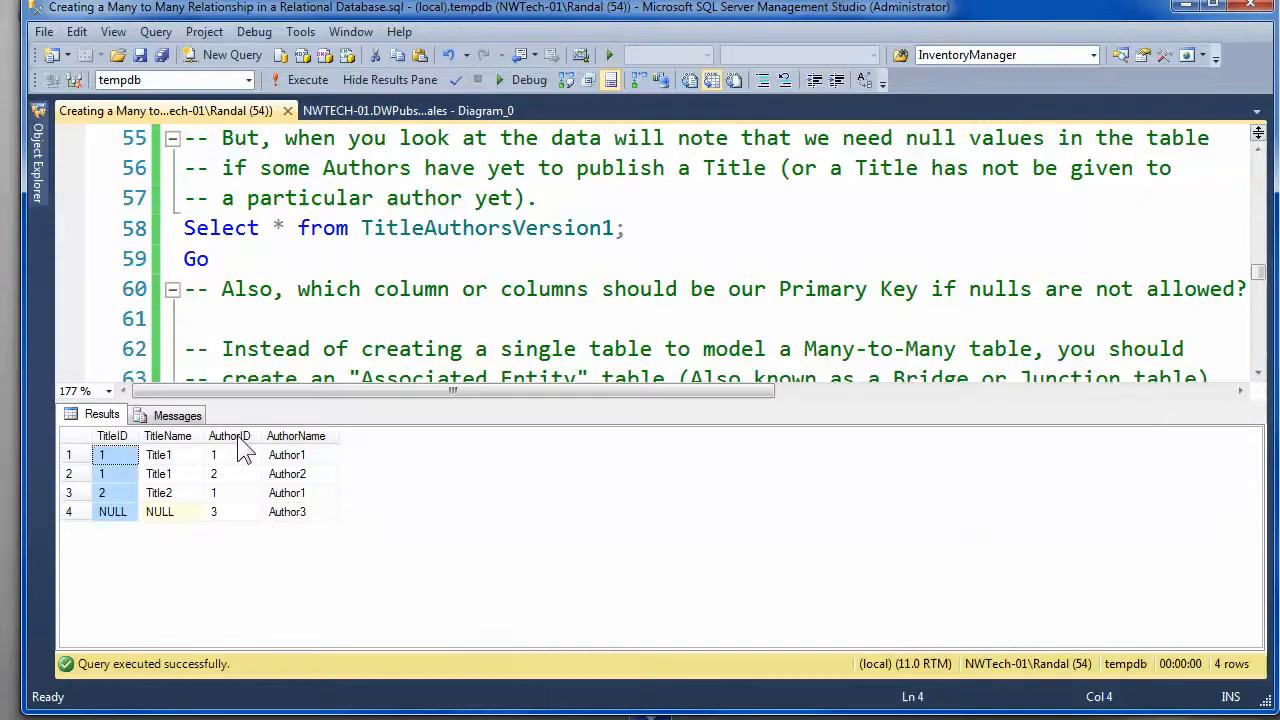
Step: Point out the row with NULL TitleID and AuthorID 3 in the TitleAuthorsVersion1 results
{"action": "left_click", "coordinate": [228, 436]}
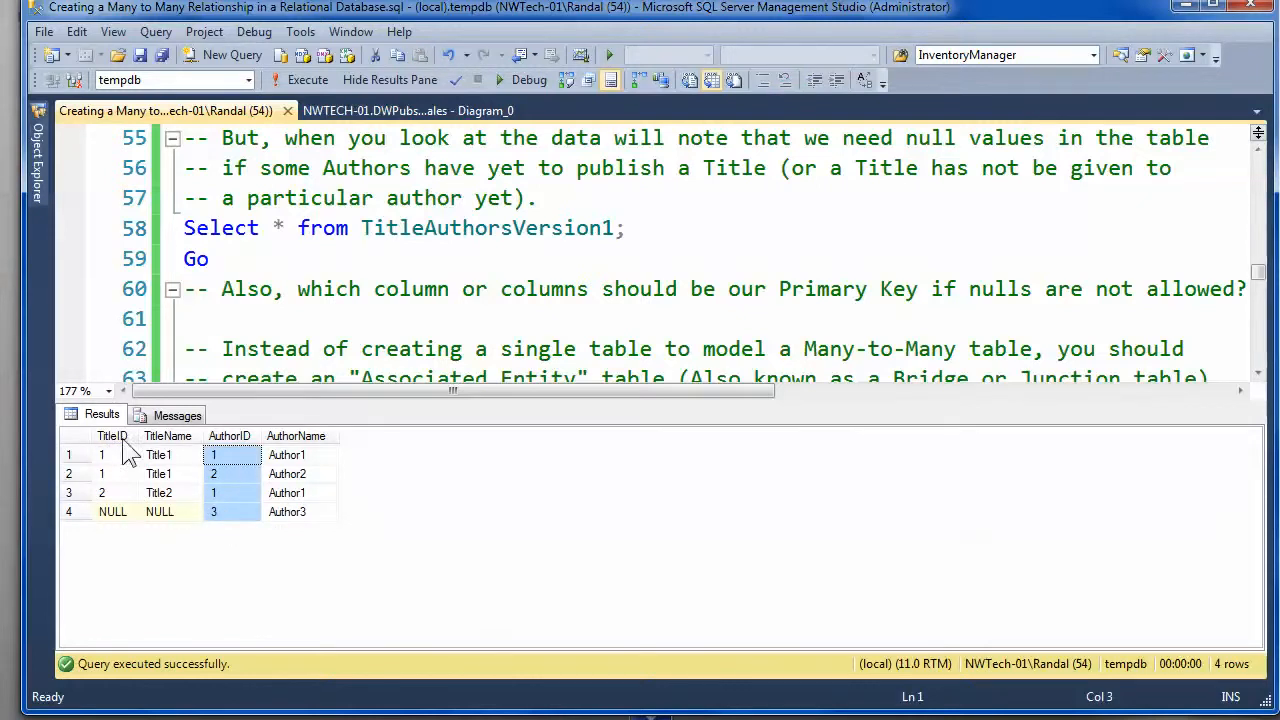
{"action": "left_click", "coordinate": [112, 436]}
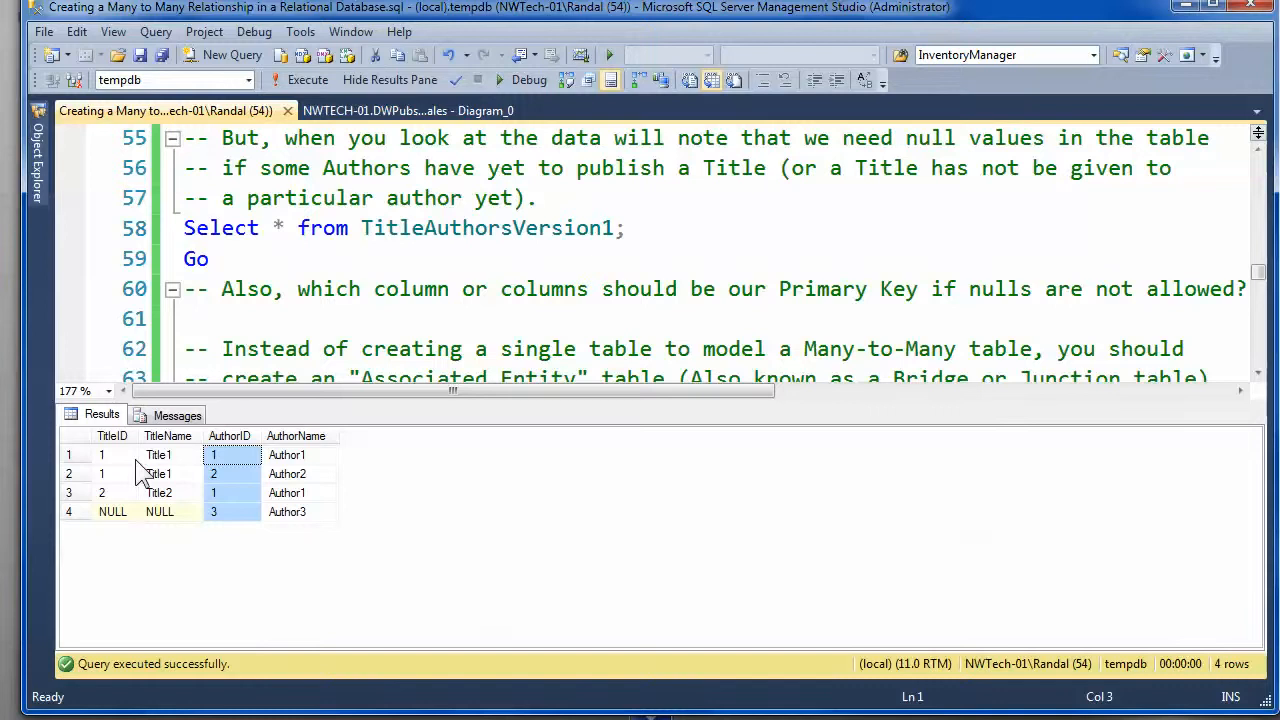
{"action": "mouse_move", "coordinate": [138, 532]}
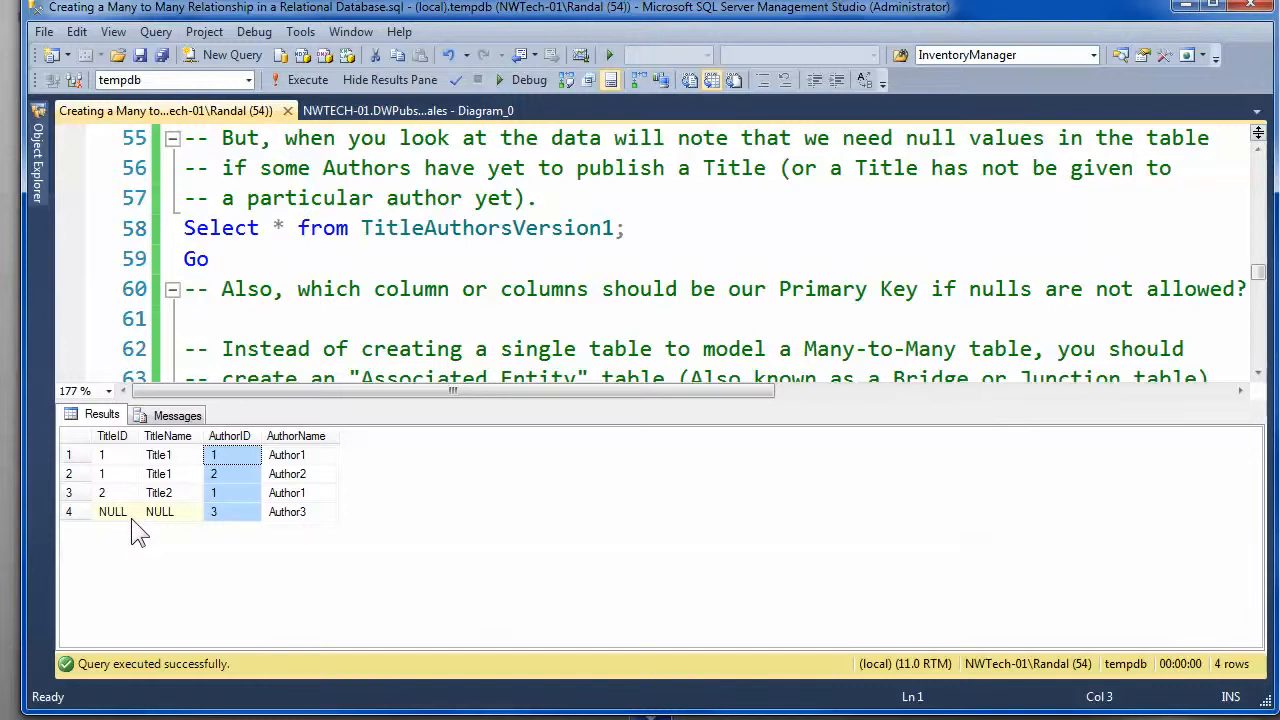
{"action": "left_click", "coordinate": [112, 512]}
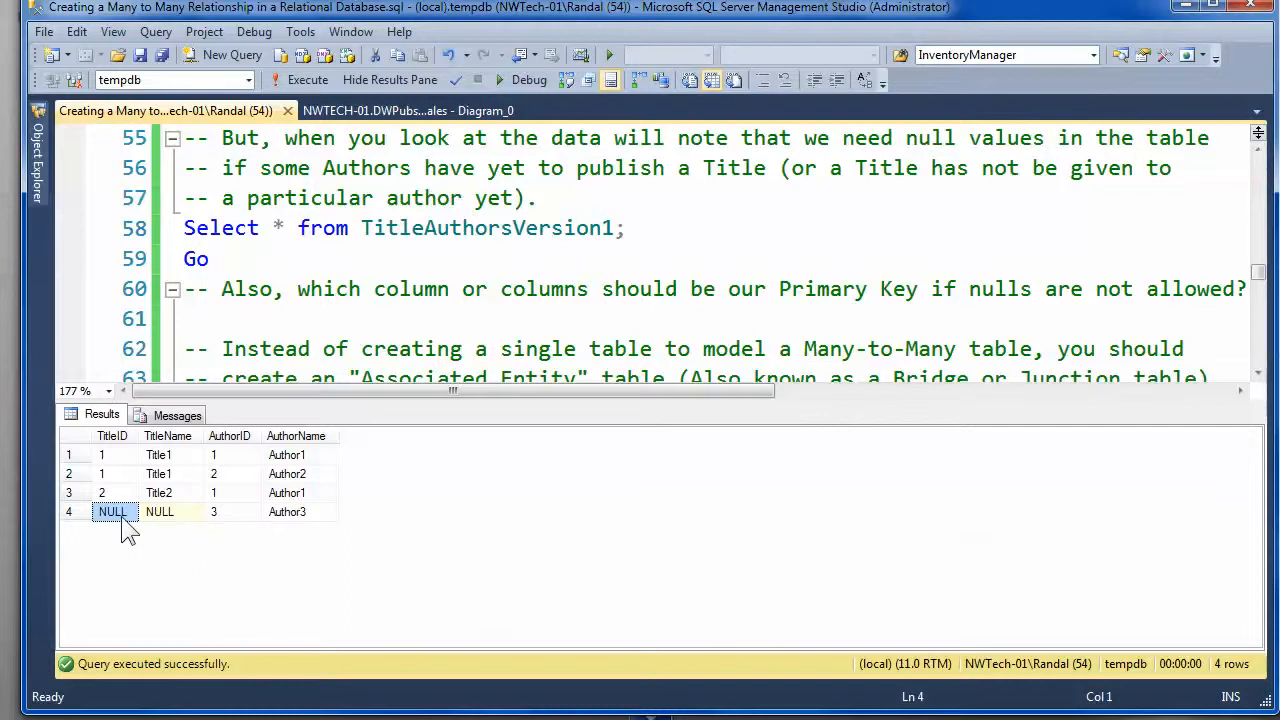
{"action": "mouse_move", "coordinate": [200, 530]}
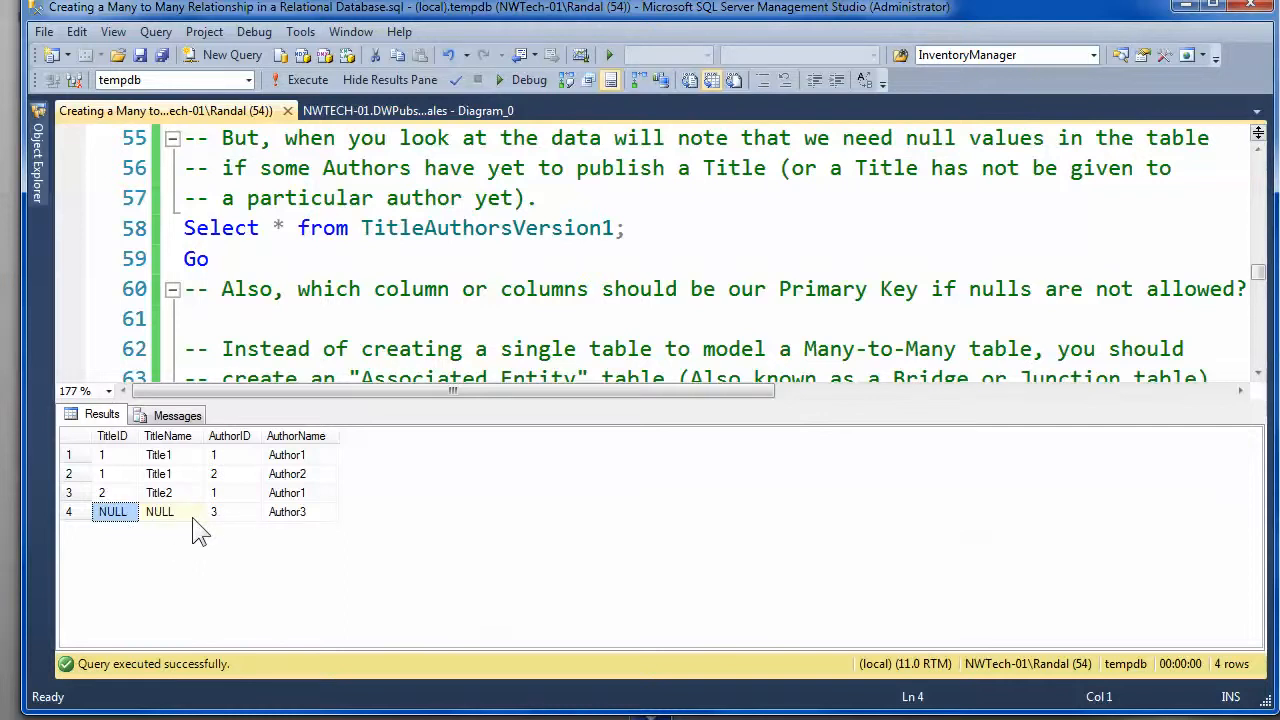
{"action": "left_click", "coordinate": [230, 512]}
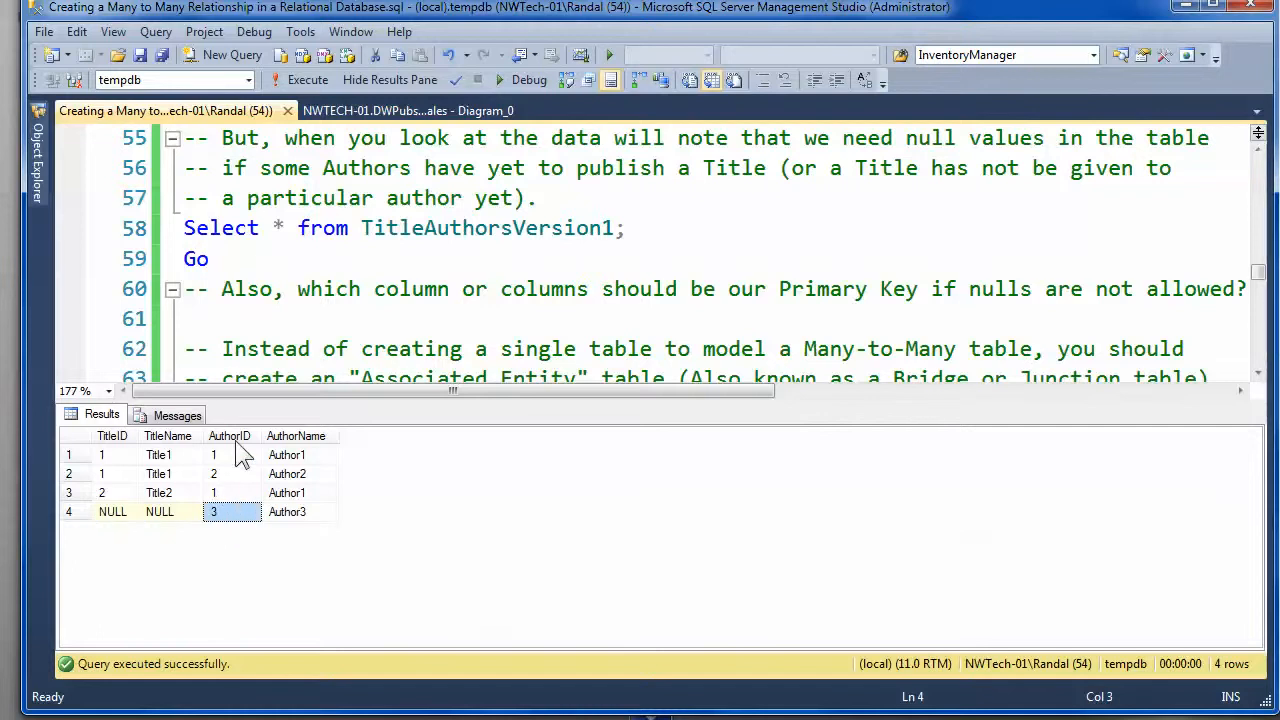
{"action": "left_click", "coordinate": [112, 512]}
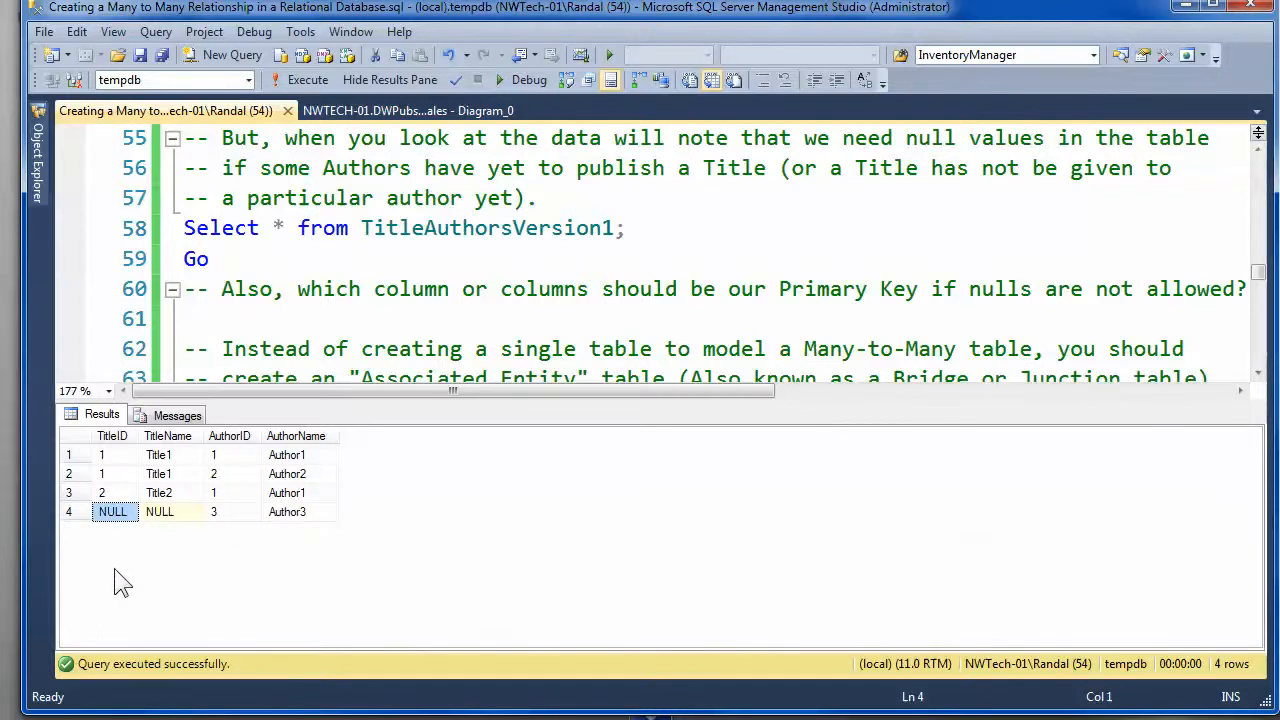
{"action": "mouse_move", "coordinate": [112, 564]}
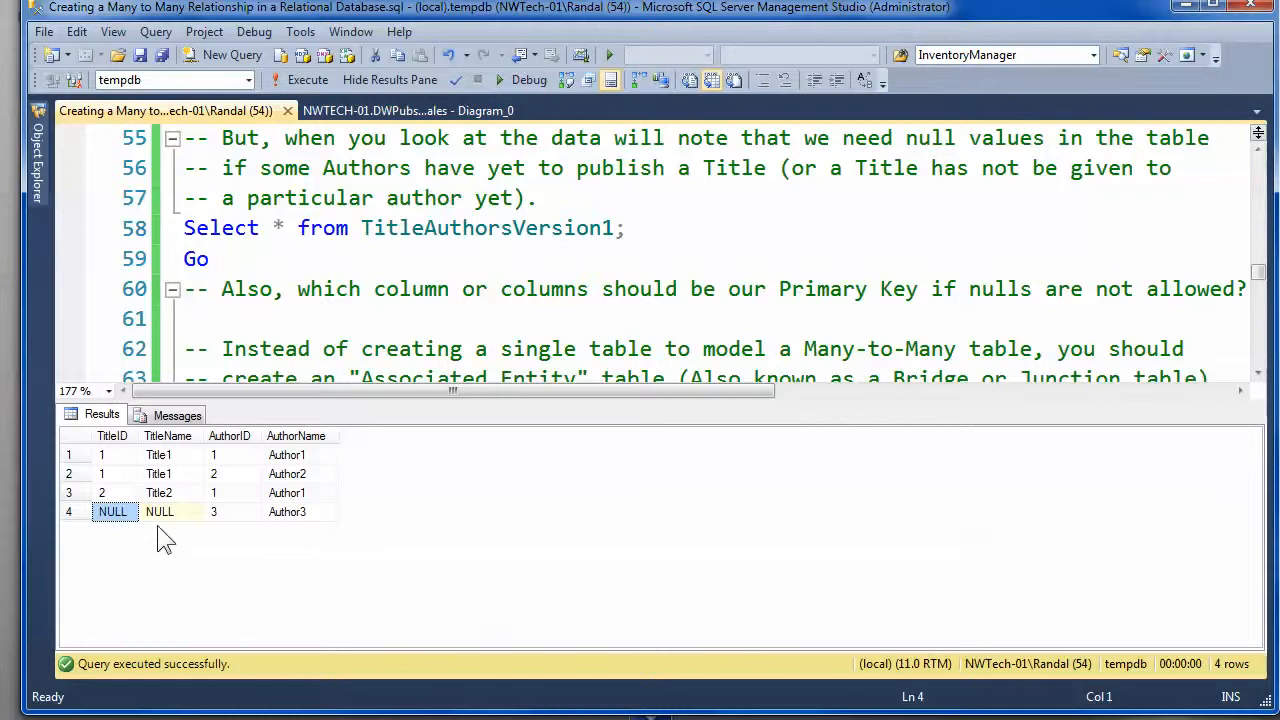
{"action": "mouse_move", "coordinate": [172, 568]}
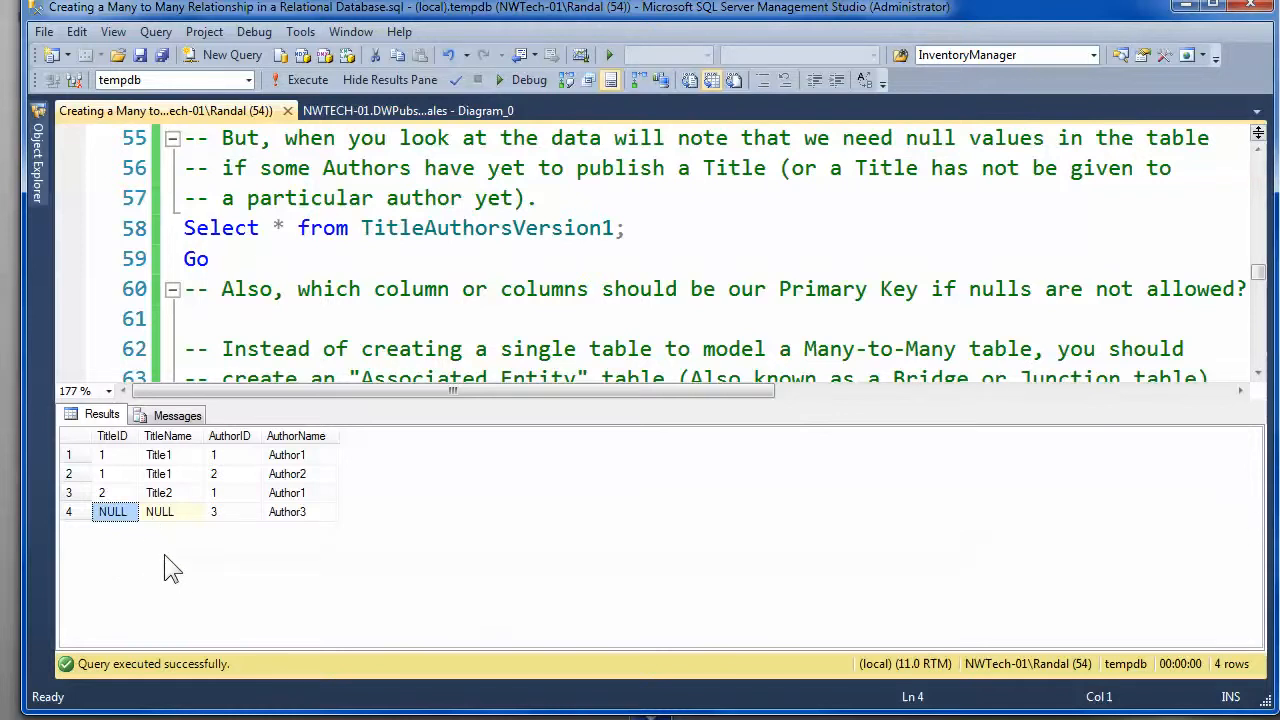
{"action": "mouse_move", "coordinate": [320, 478]}
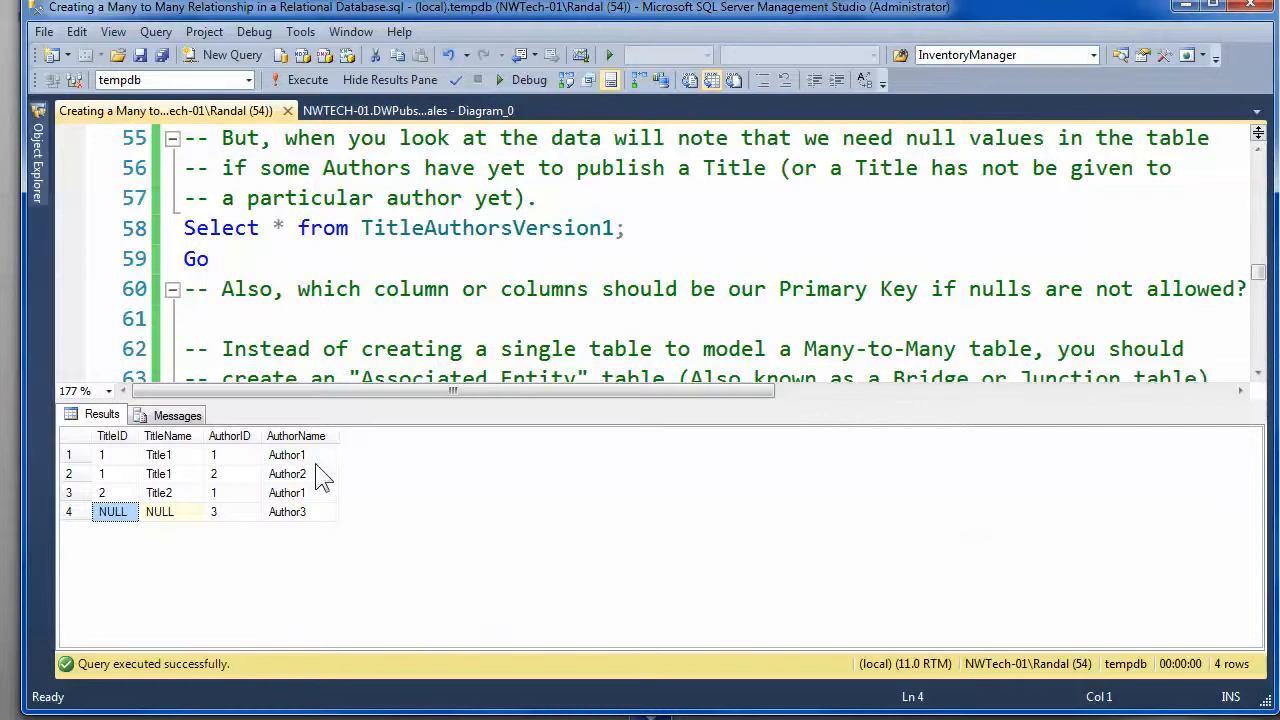
Step: Point out the Title1/Author1 first row, then hide the results to show the TitleAuthorsVersion2 script
{"action": "left_click", "coordinate": [296, 456]}
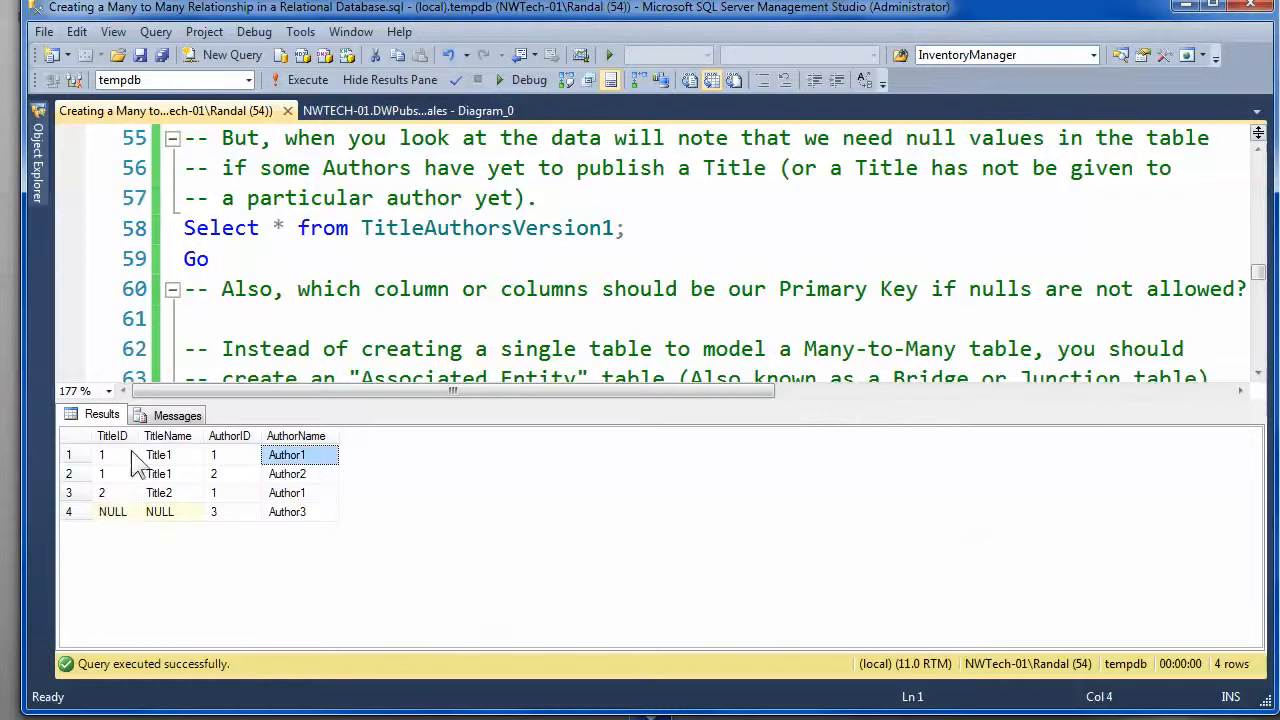
{"action": "left_click", "coordinate": [212, 456]}
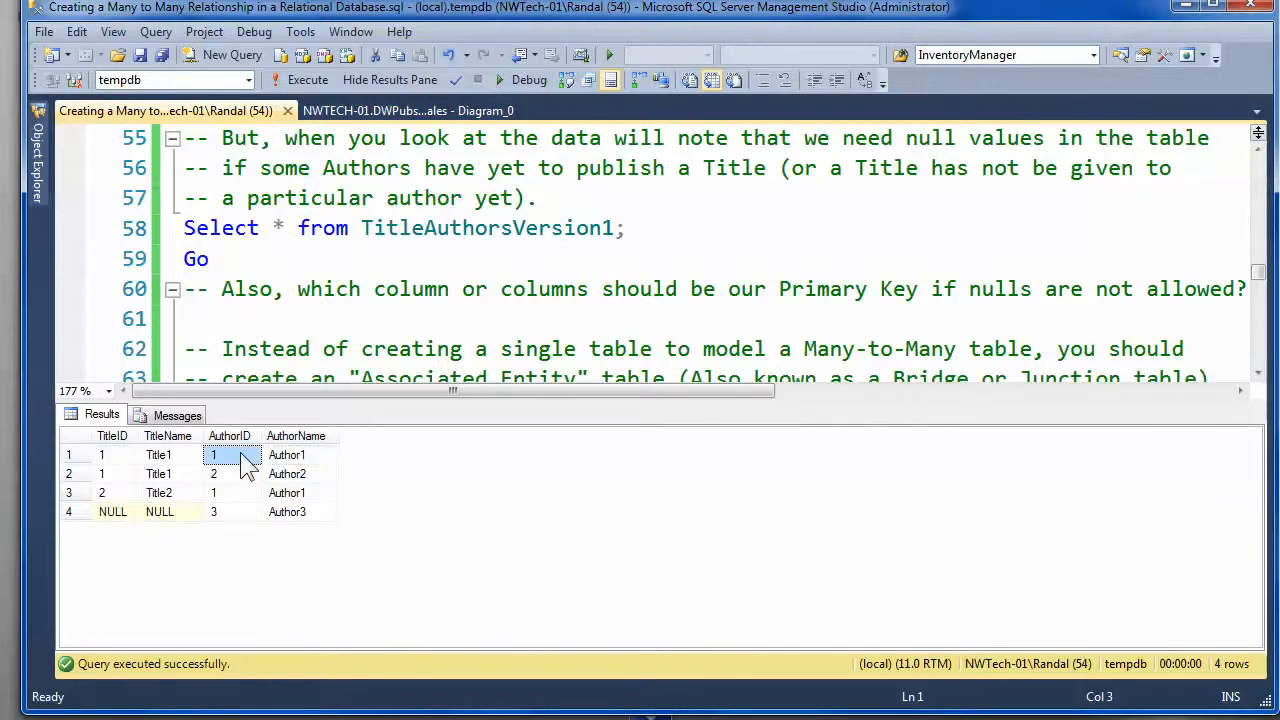
{"action": "left_click", "coordinate": [288, 456]}
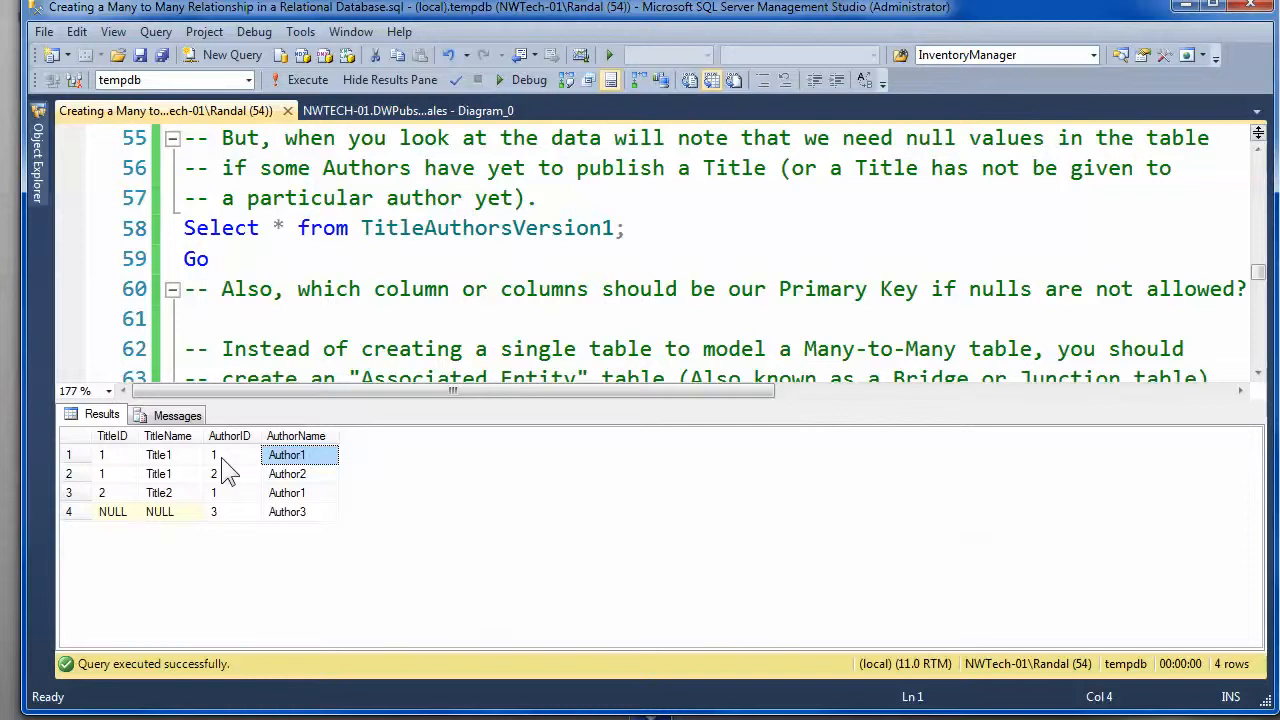
{"action": "left_click", "coordinate": [168, 456]}
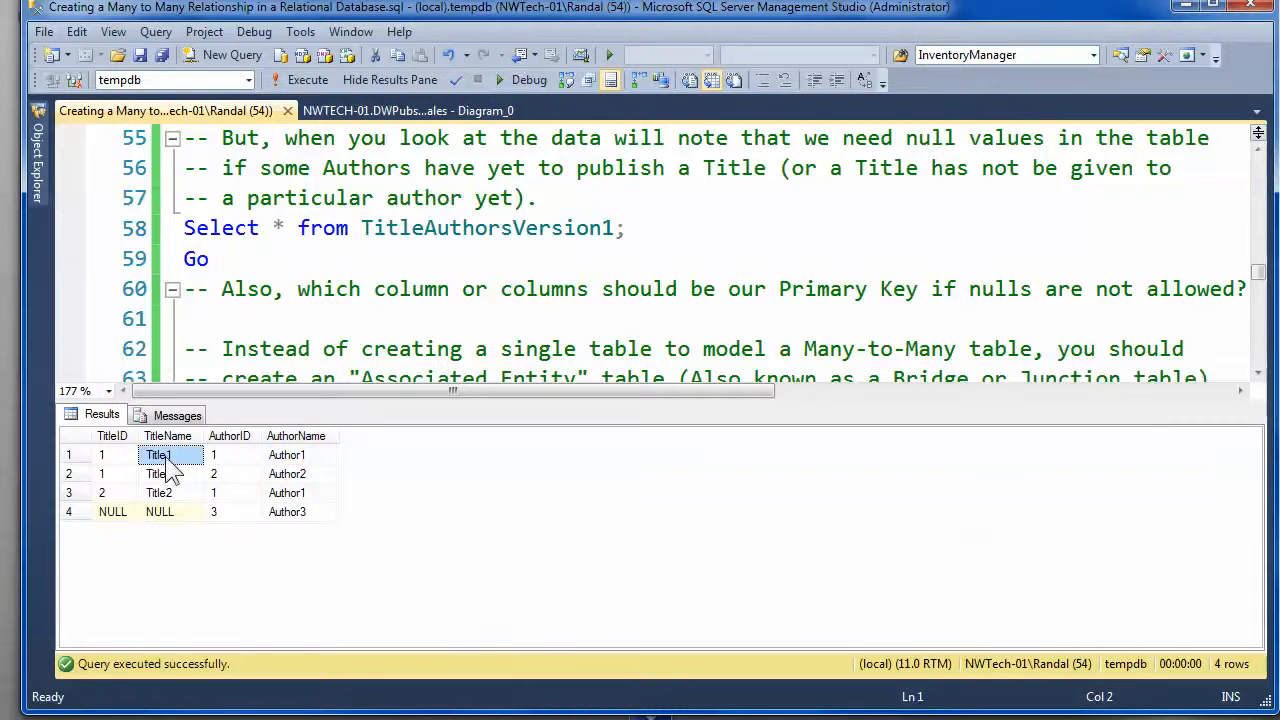
{"action": "left_click", "coordinate": [100, 456]}
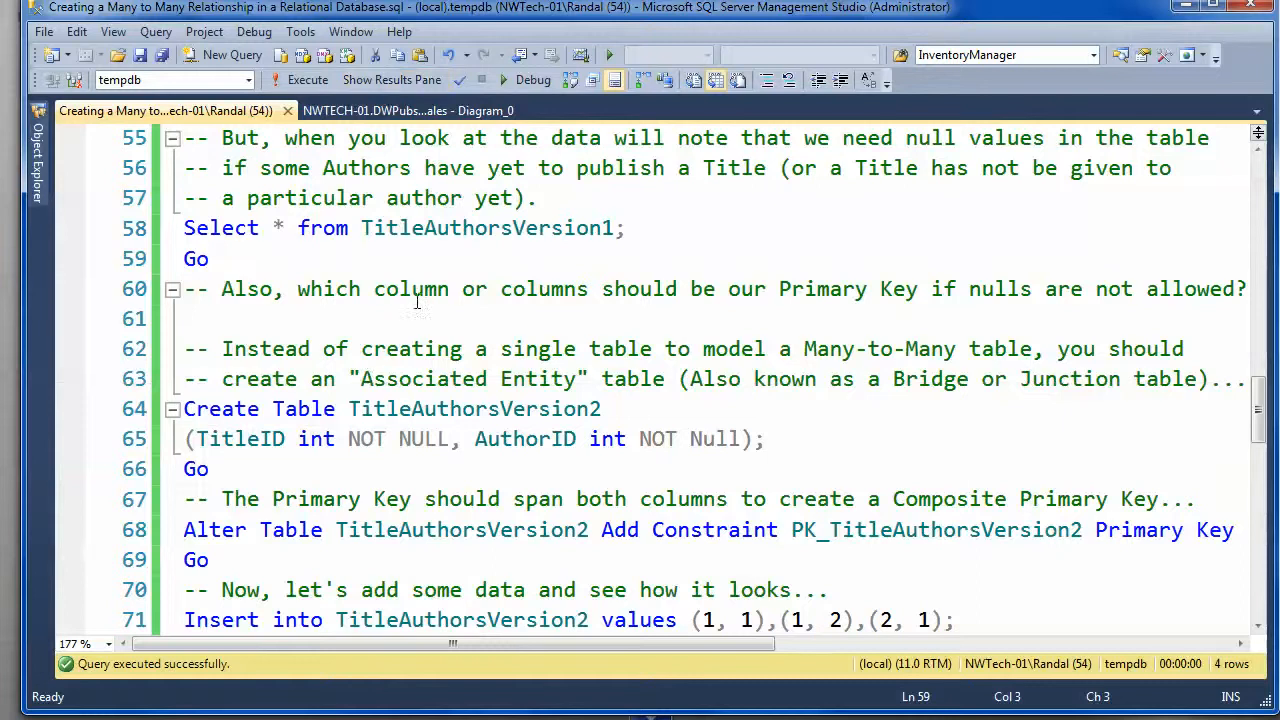
{"action": "scroll", "scroll_direction": "down", "scroll_amount": 3}
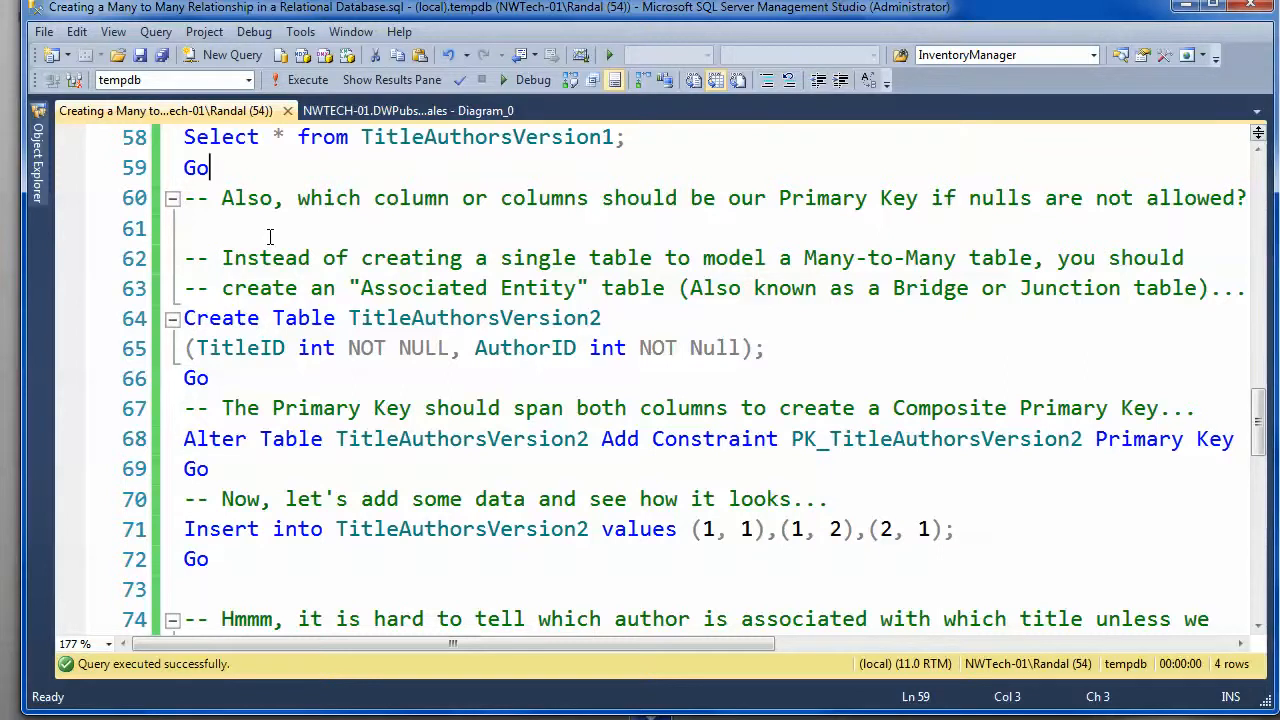
{"action": "mouse_move", "coordinate": [592, 262]}
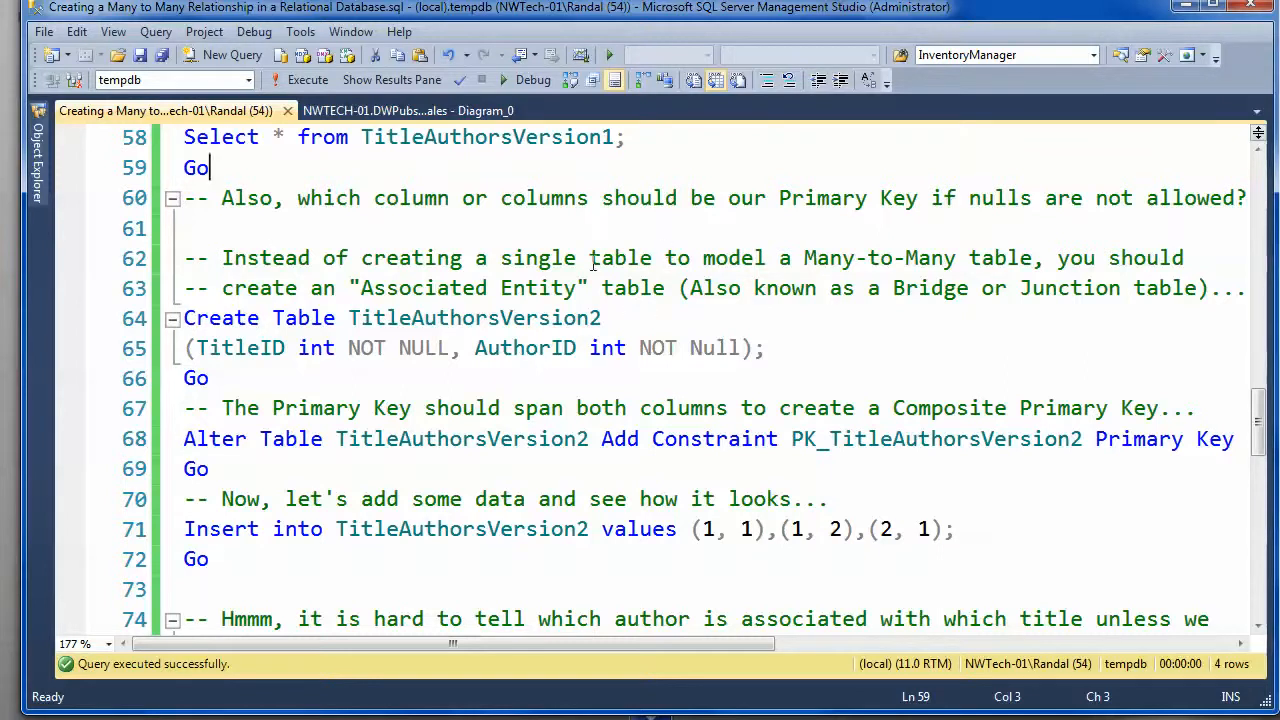
{"action": "mouse_move", "coordinate": [1048, 248]}
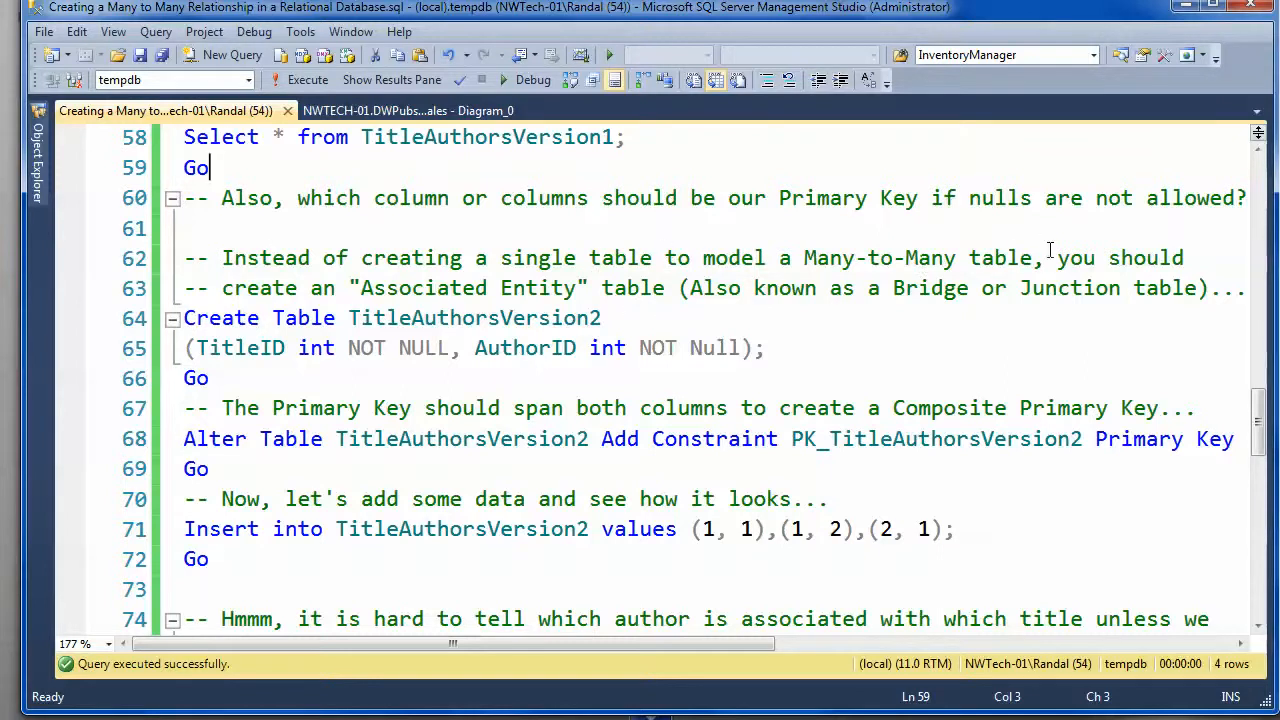
{"action": "left_click_drag", "start_coordinate": [804, 258], "coordinate": [1024, 258]}
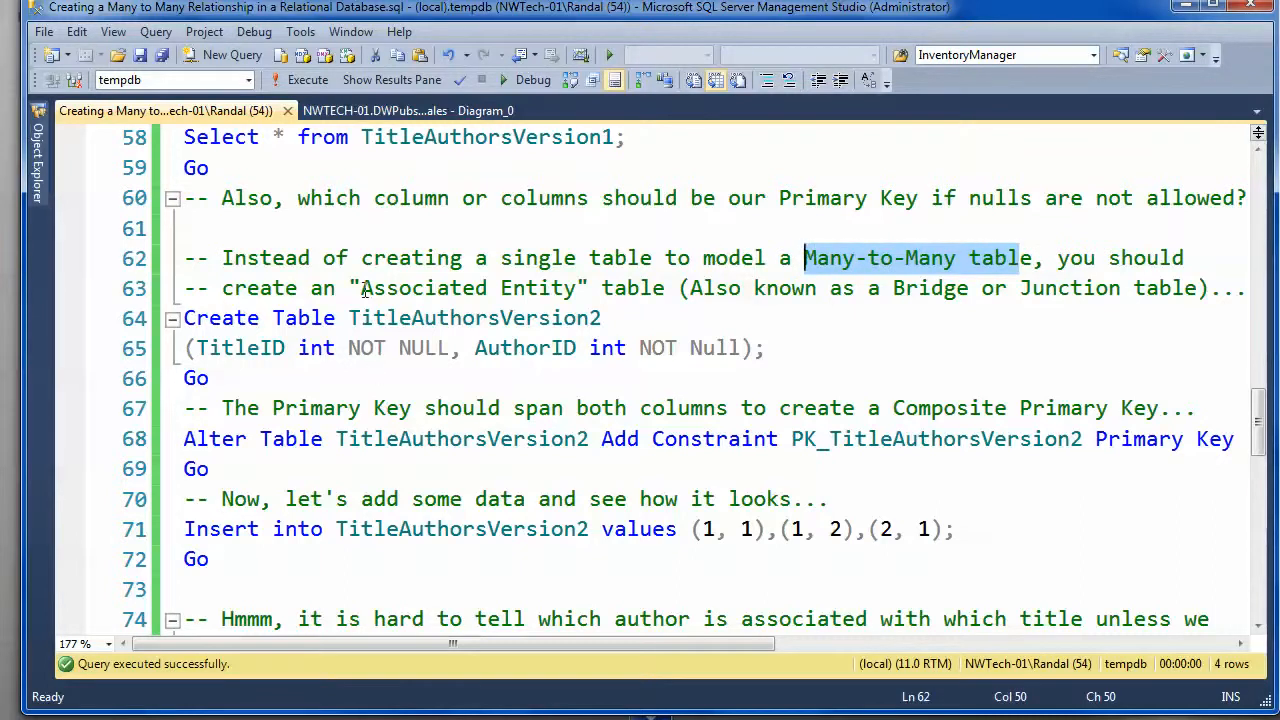
{"action": "mouse_move", "coordinate": [538, 270]}
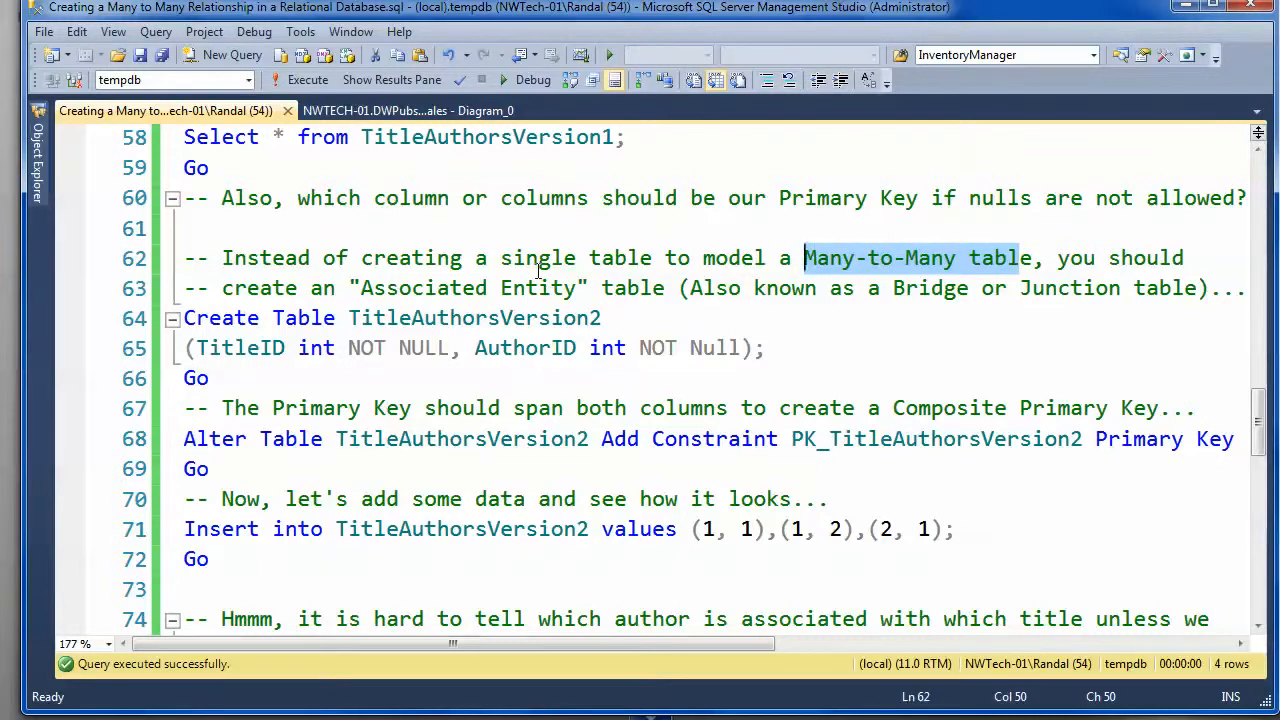
{"action": "mouse_move", "coordinate": [648, 296]}
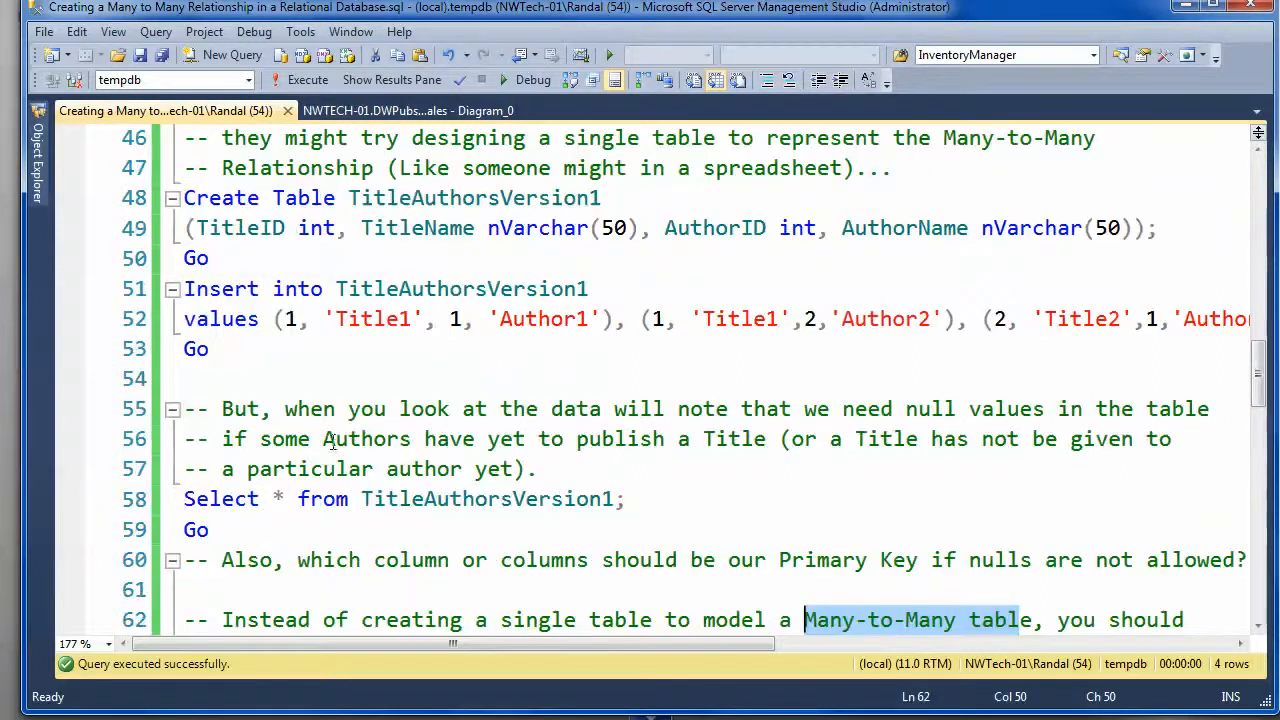
{"action": "scroll", "scroll_direction": "down", "scroll_amount": 3}
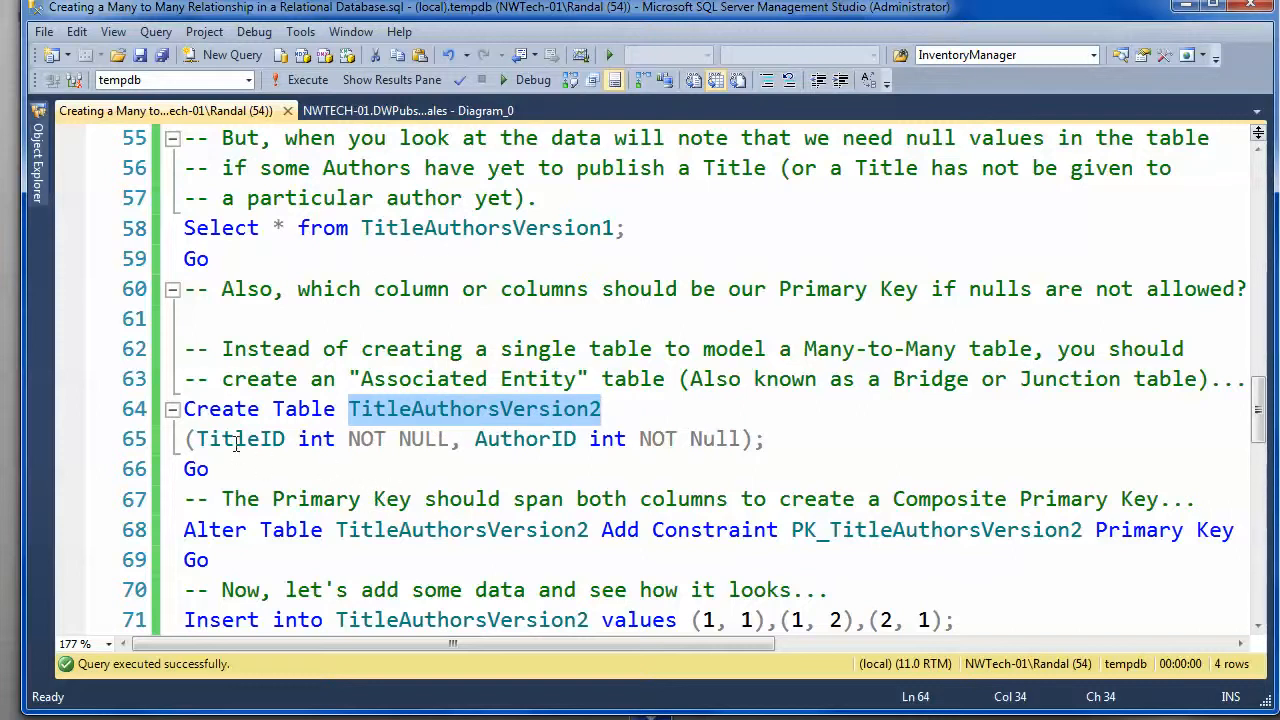
{"action": "double_click", "coordinate": [524, 440]}
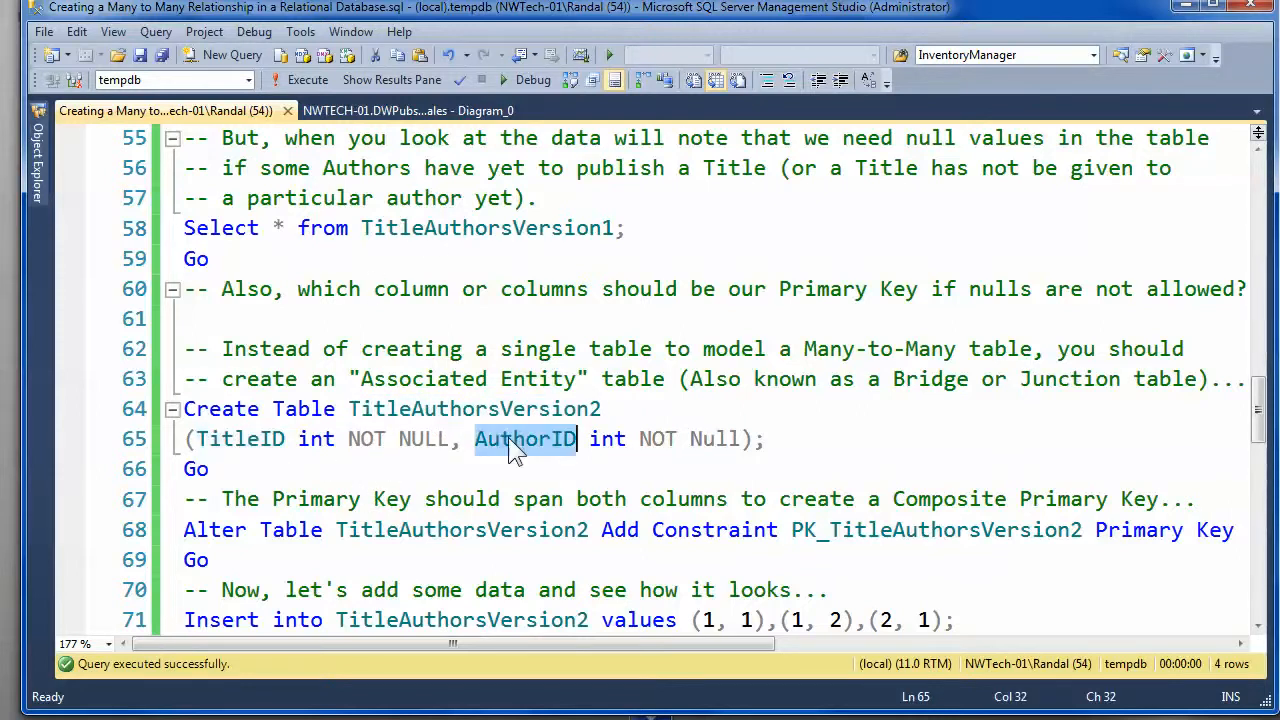
{"action": "mouse_move", "coordinate": [340, 442]}
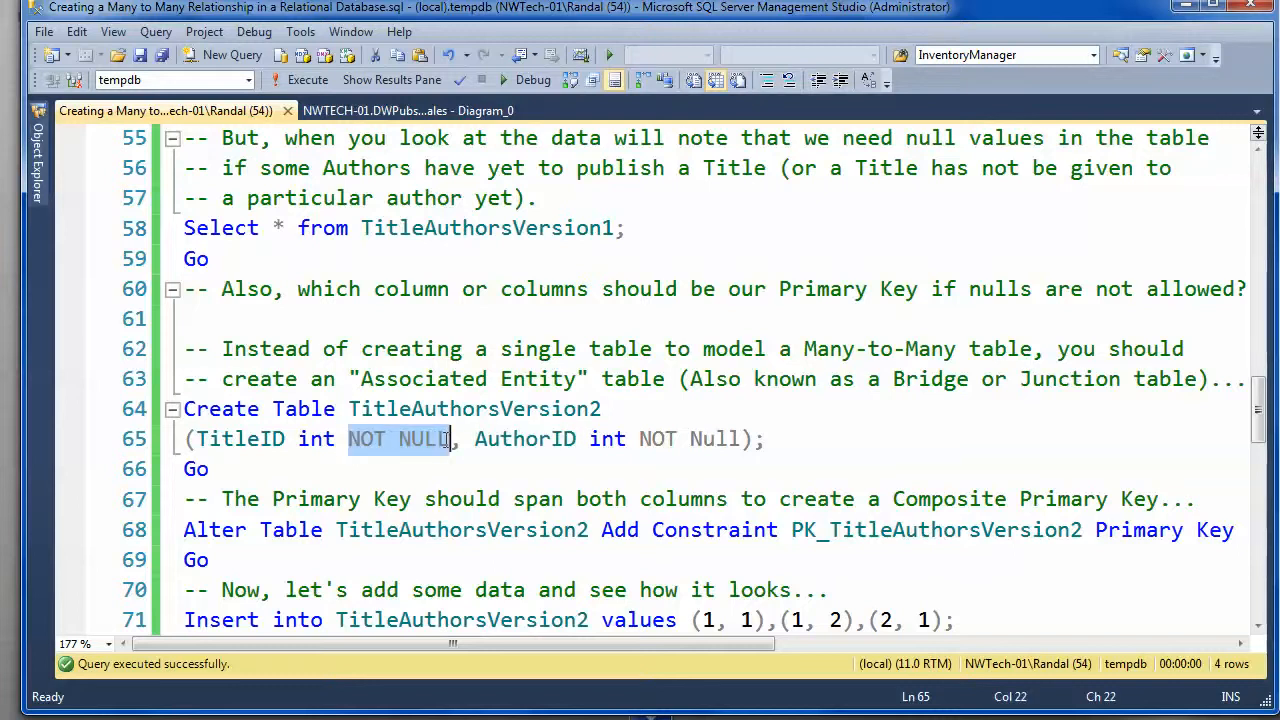
{"action": "mouse_move", "coordinate": [248, 442]}
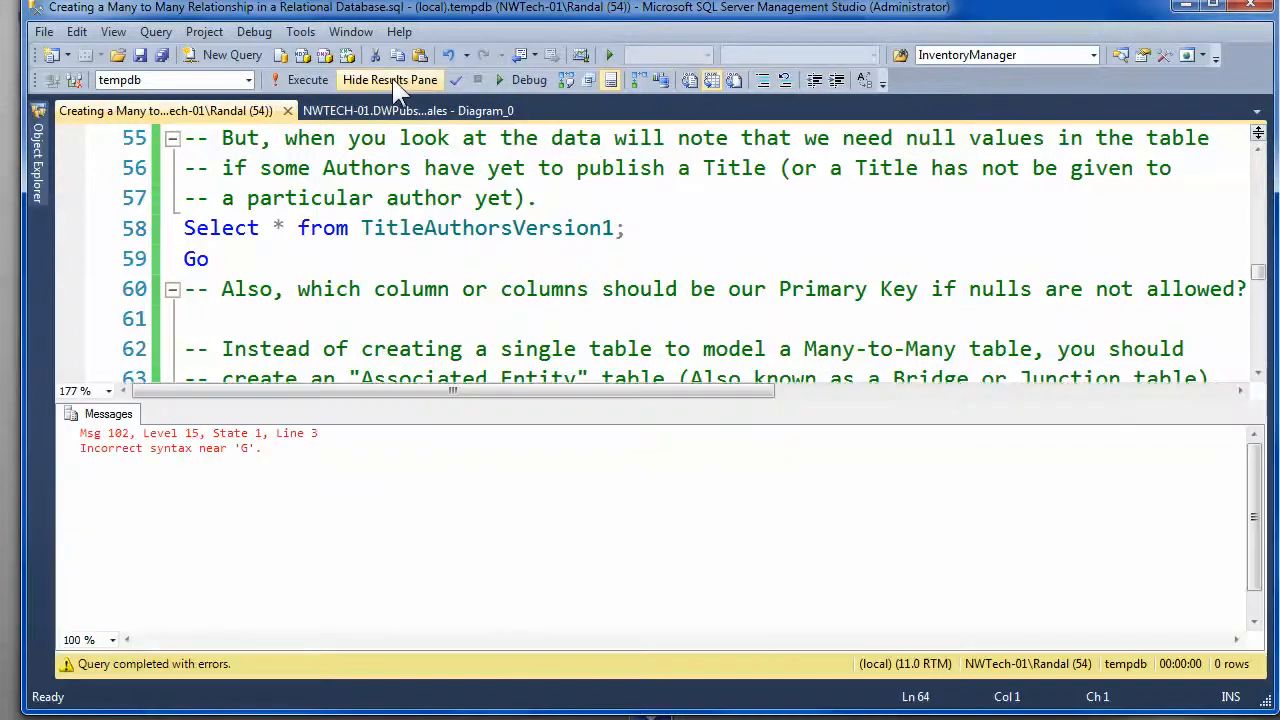
{"action": "left_click", "coordinate": [390, 80]}
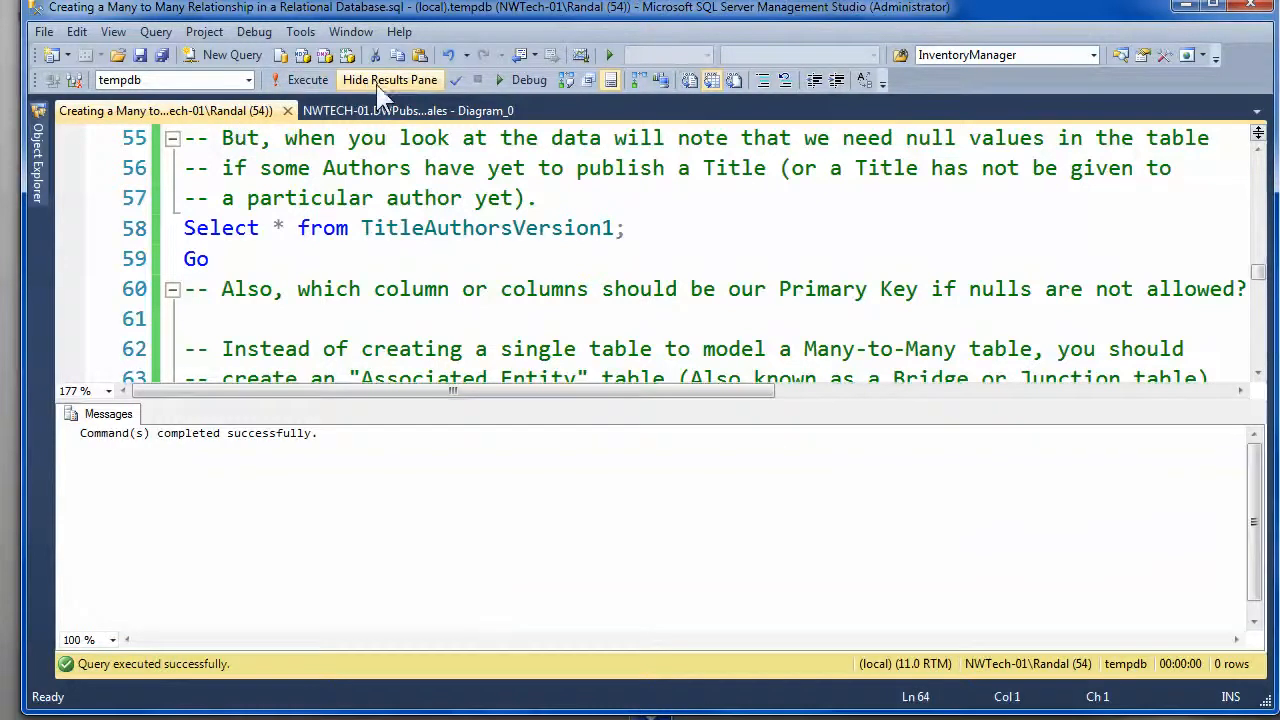
{"action": "left_click", "coordinate": [388, 80]}
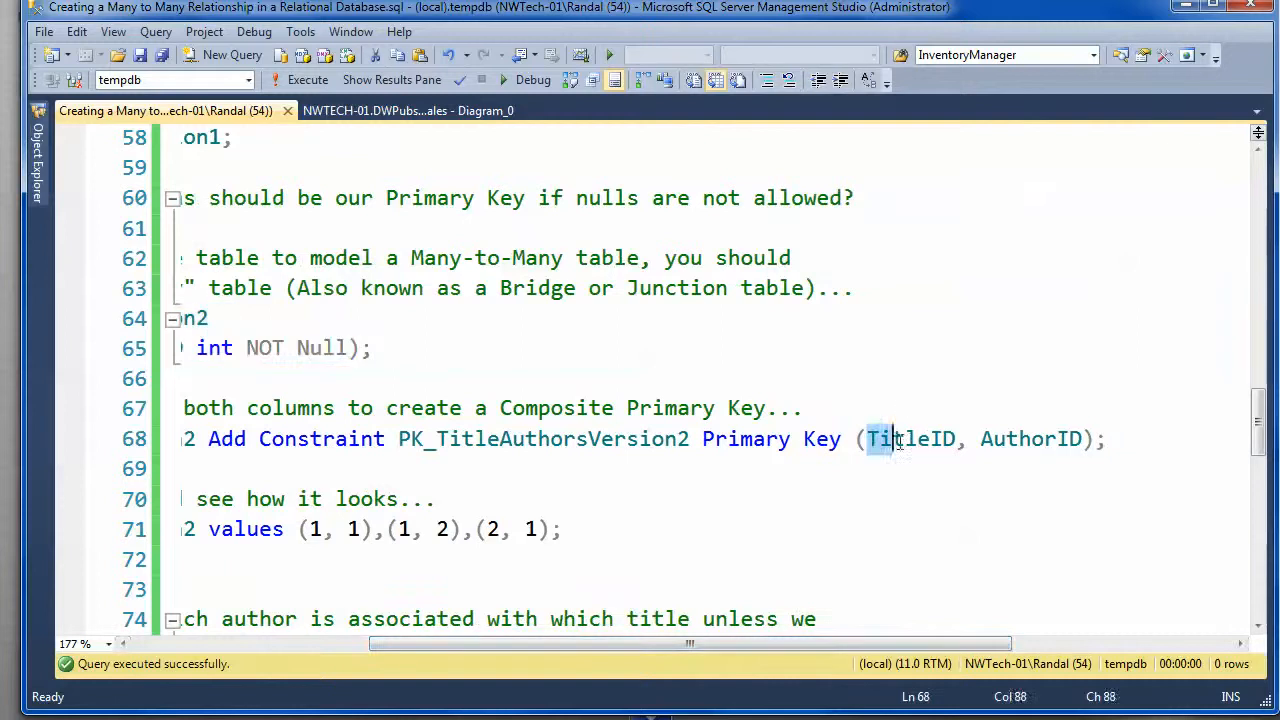
{"action": "left_click_drag", "start_coordinate": [868, 438], "coordinate": [1080, 438]}
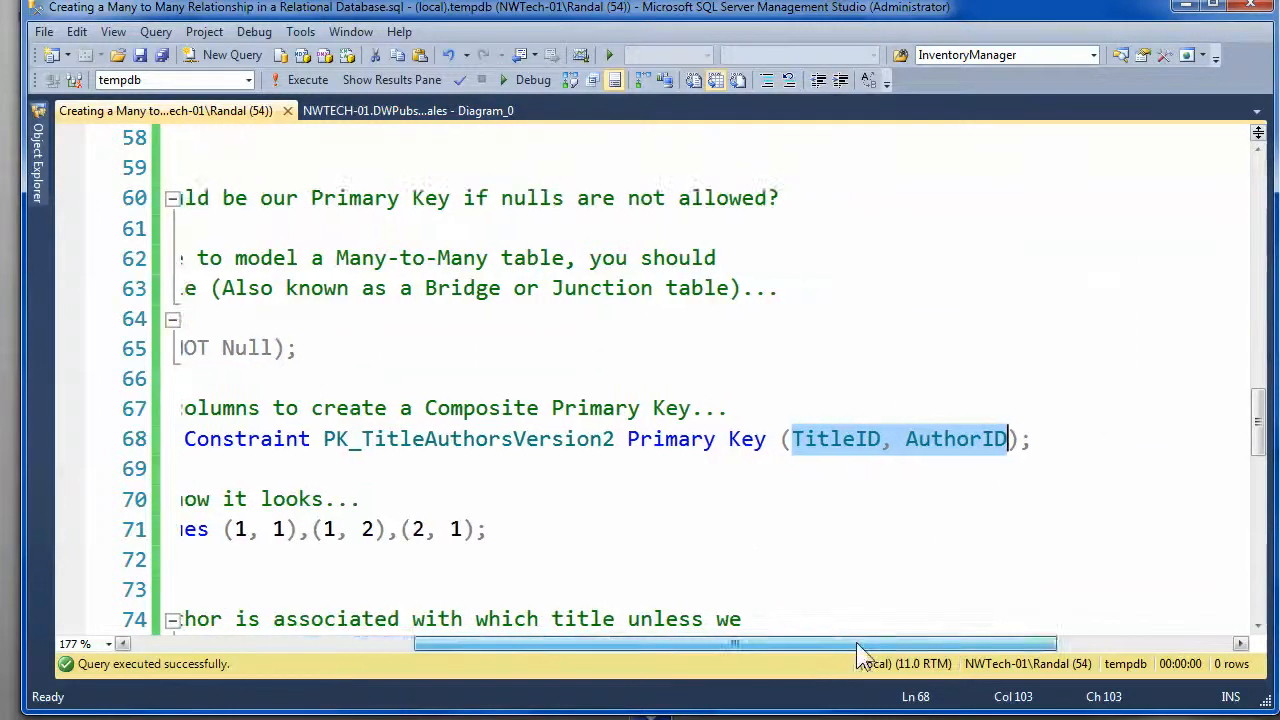
{"action": "scroll", "scroll_direction": "left", "scroll_amount": 3}
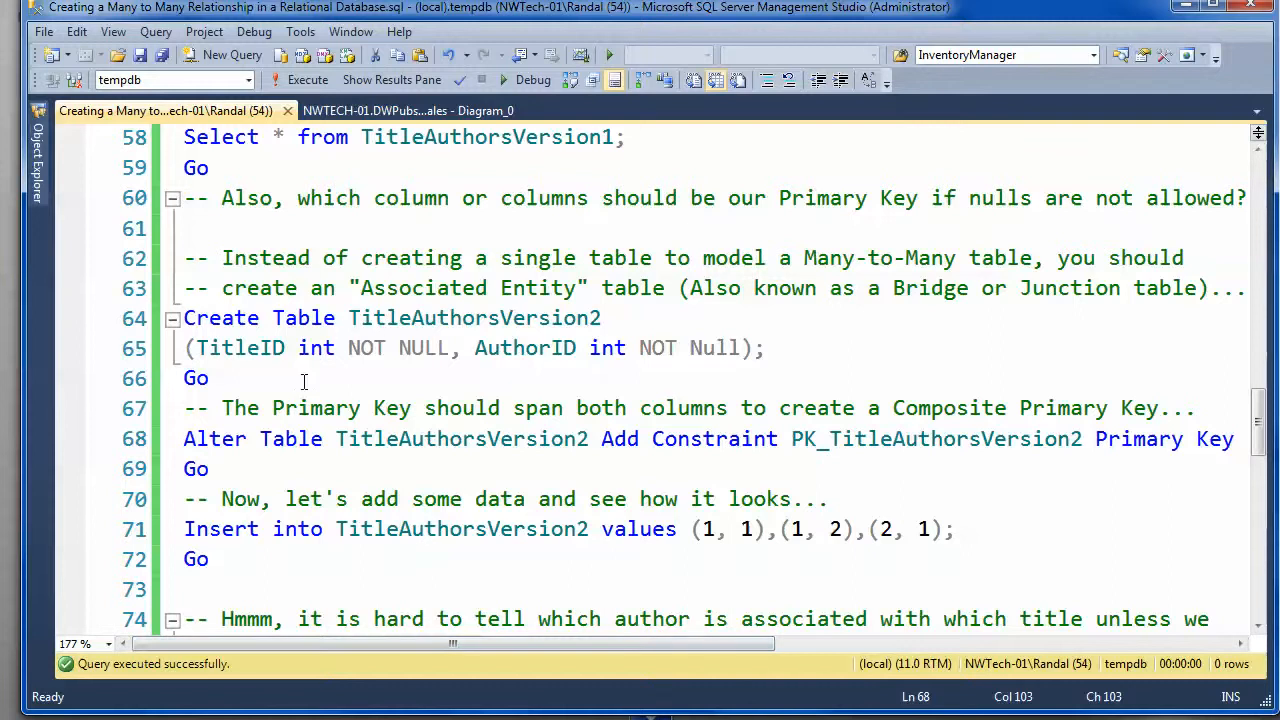
{"action": "mouse_move", "coordinate": [252, 352]}
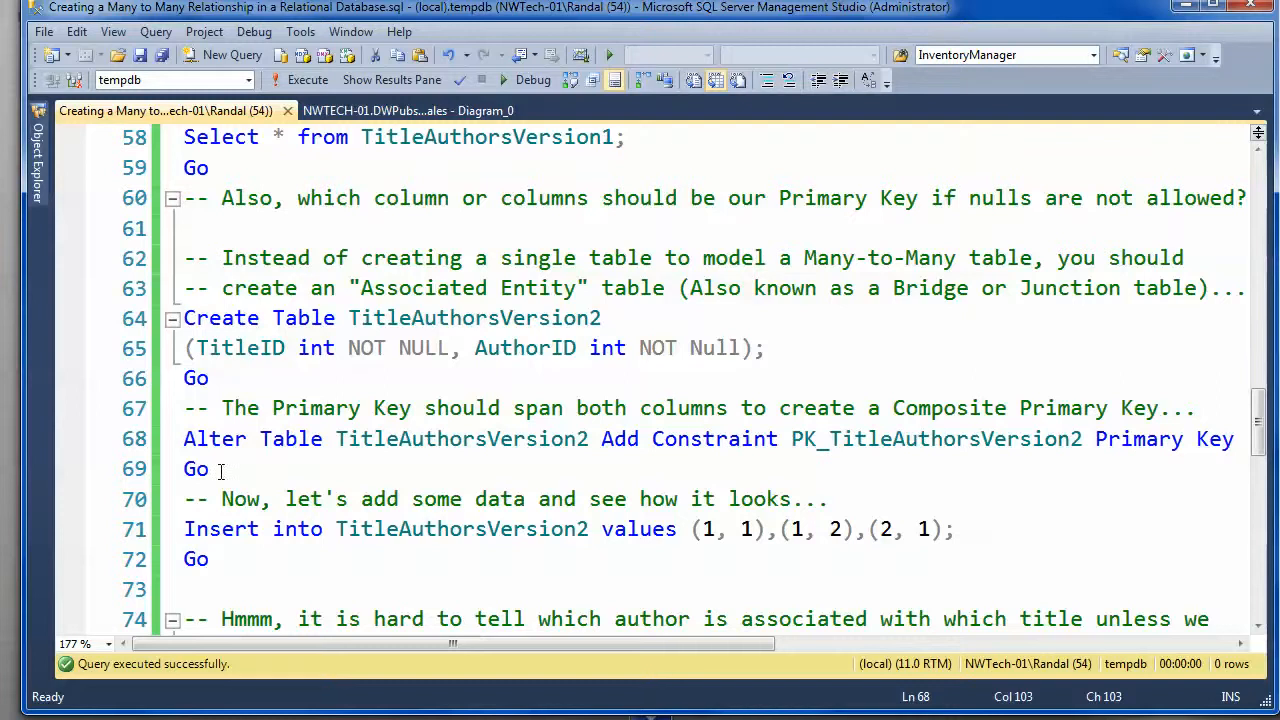
Step: Run the composite primary key on TitleAuthorsVersion2 and insert its three TitleID–AuthorID rows
{"action": "left_click", "coordinate": [390, 80]}
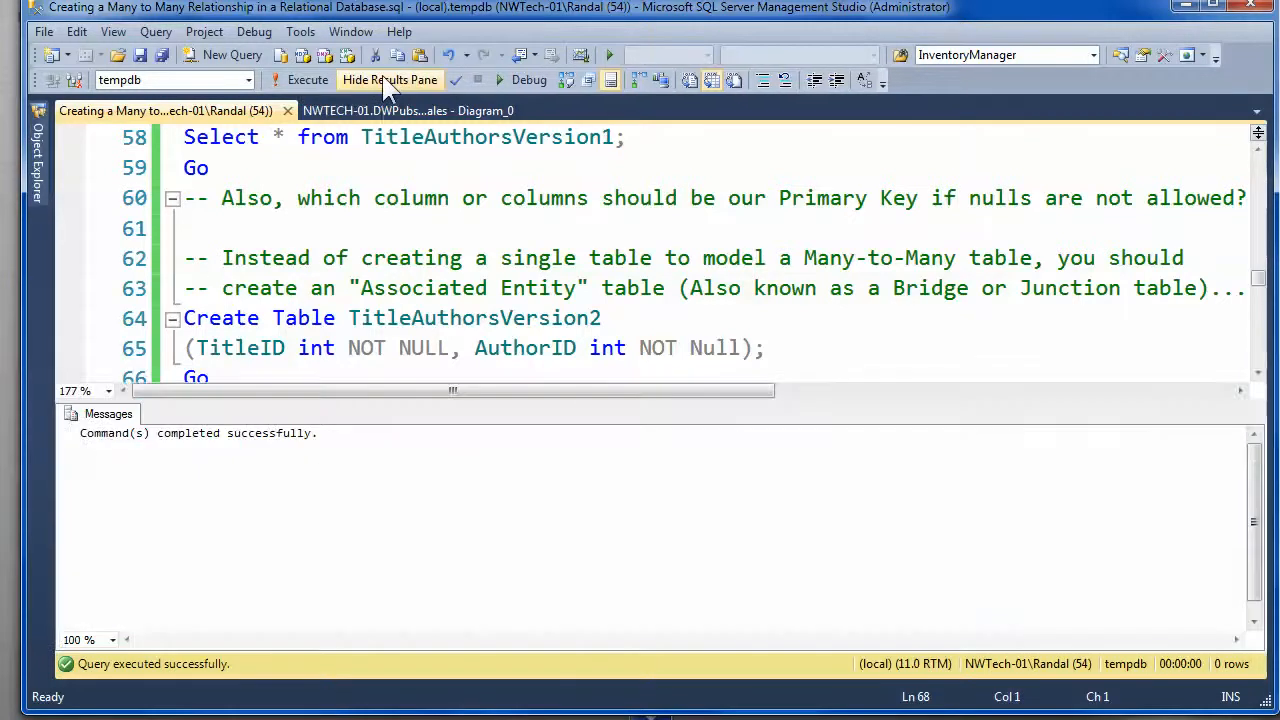
{"action": "left_click", "coordinate": [388, 80]}
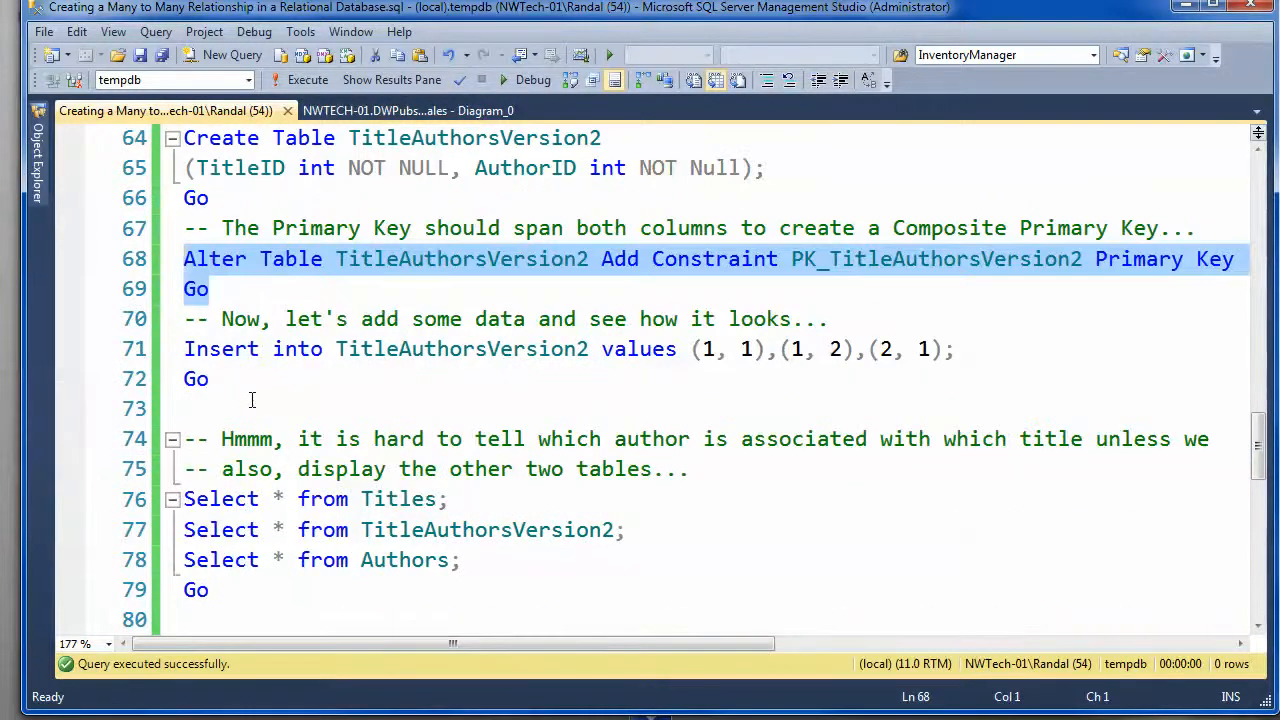
{"action": "left_click", "coordinate": [308, 80]}
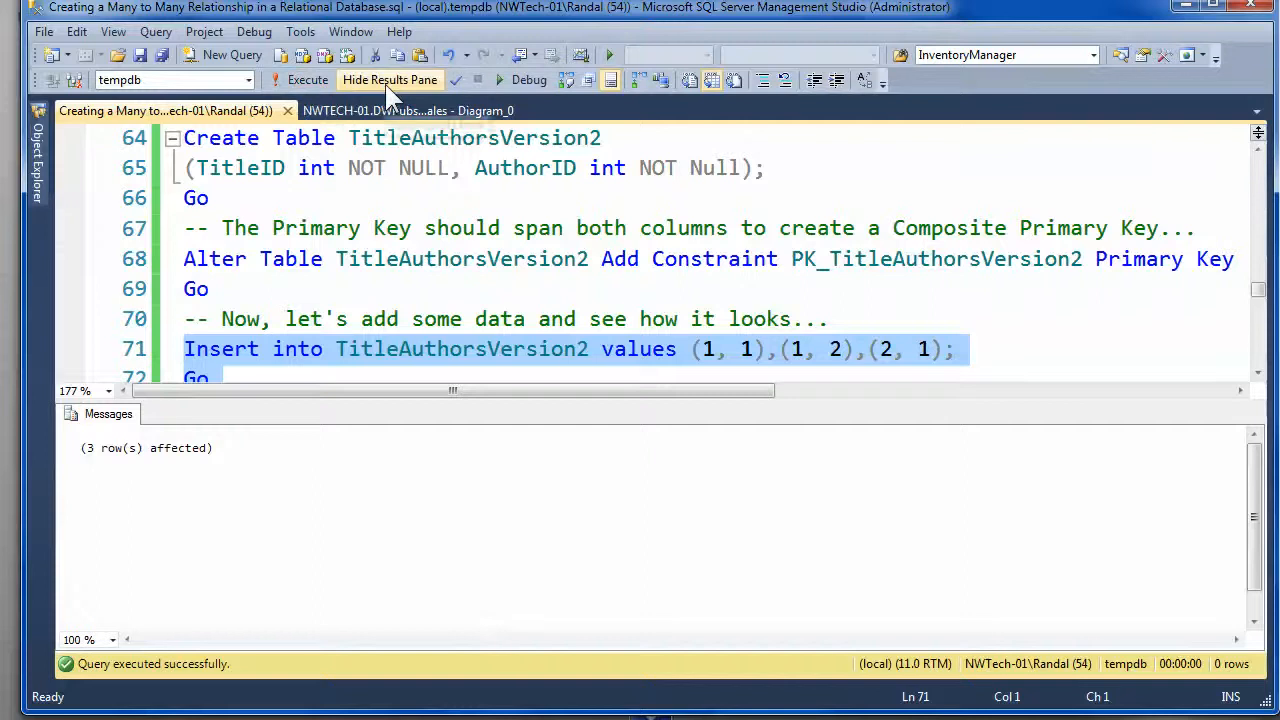
{"action": "left_click", "coordinate": [388, 80]}
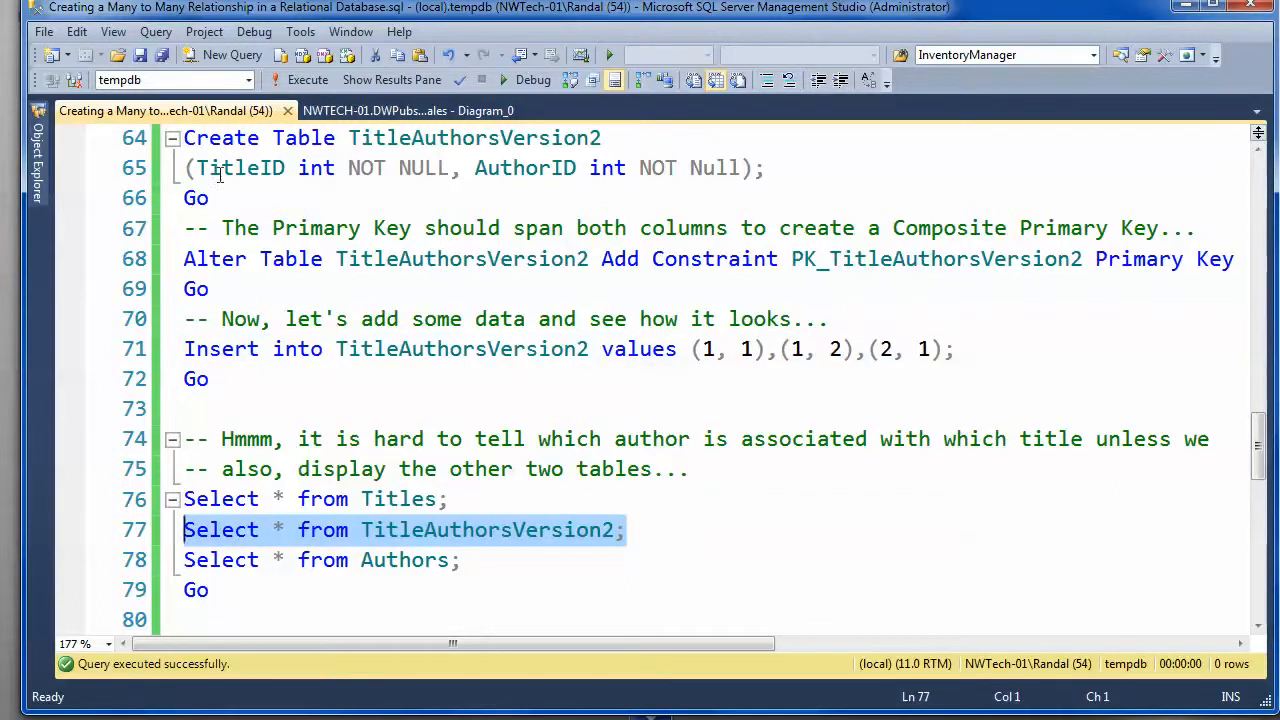
{"action": "mouse_move", "coordinate": [292, 486]}
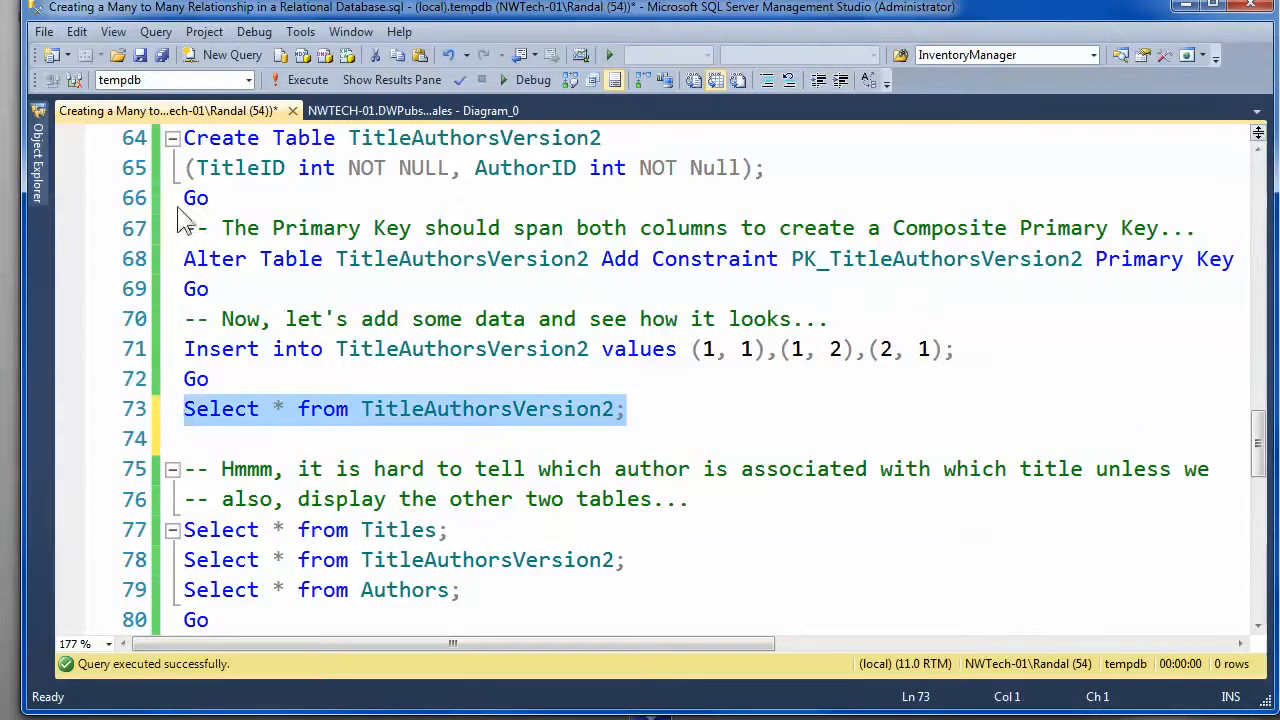
Step: Run 'Select * from TitleAuthorsVersion2' to show its three TitleID/AuthorID pairs, then hide the results
{"action": "left_click", "coordinate": [308, 80]}
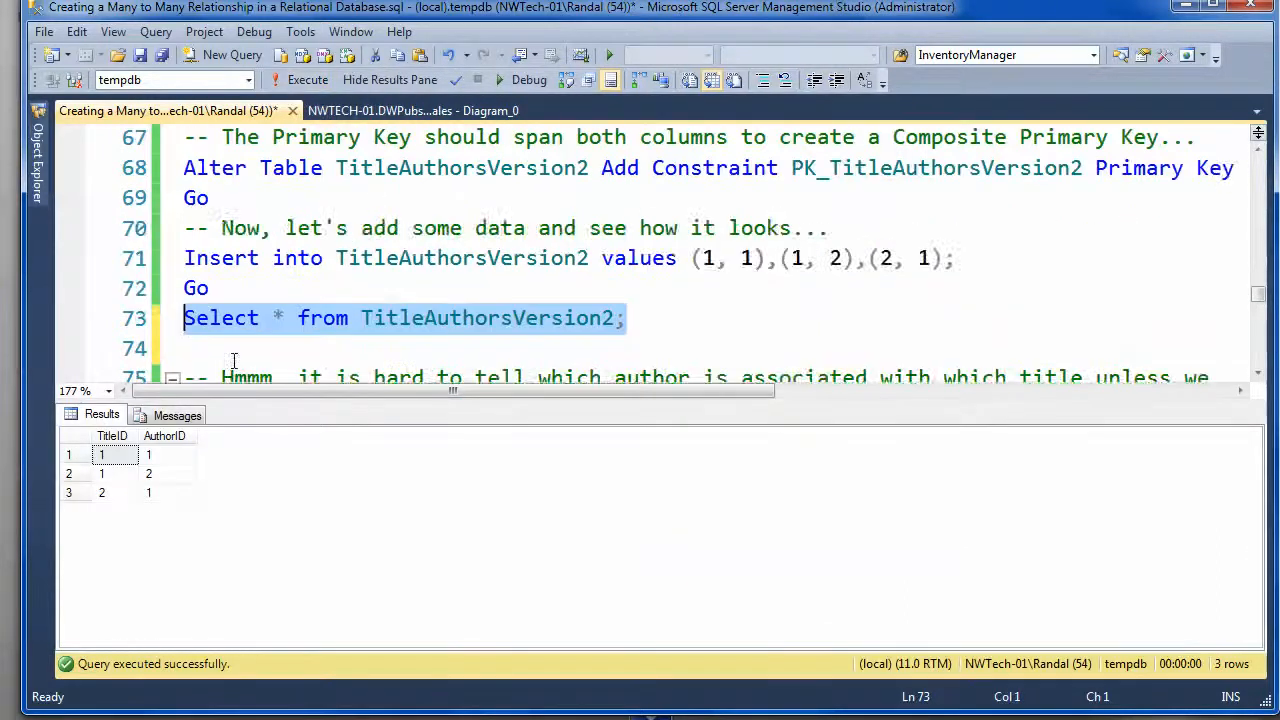
{"action": "scroll", "scroll_direction": "down", "scroll_amount": 3}
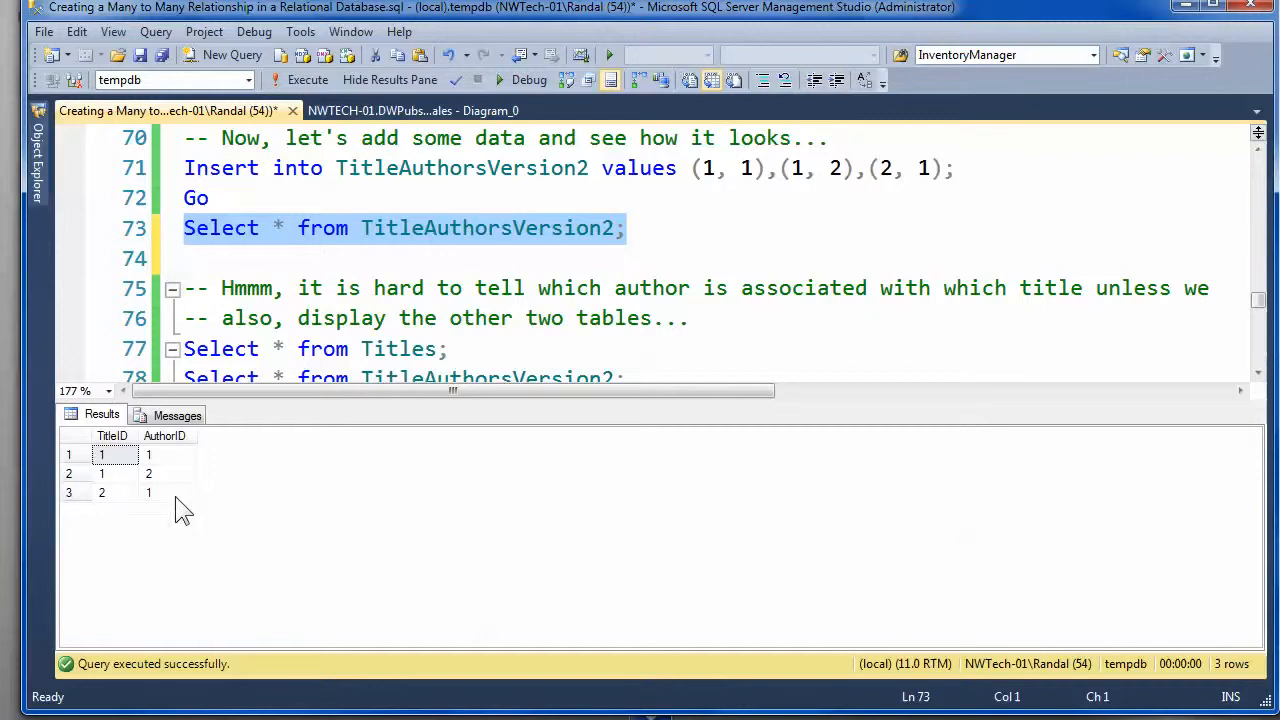
{"action": "left_click", "coordinate": [100, 472]}
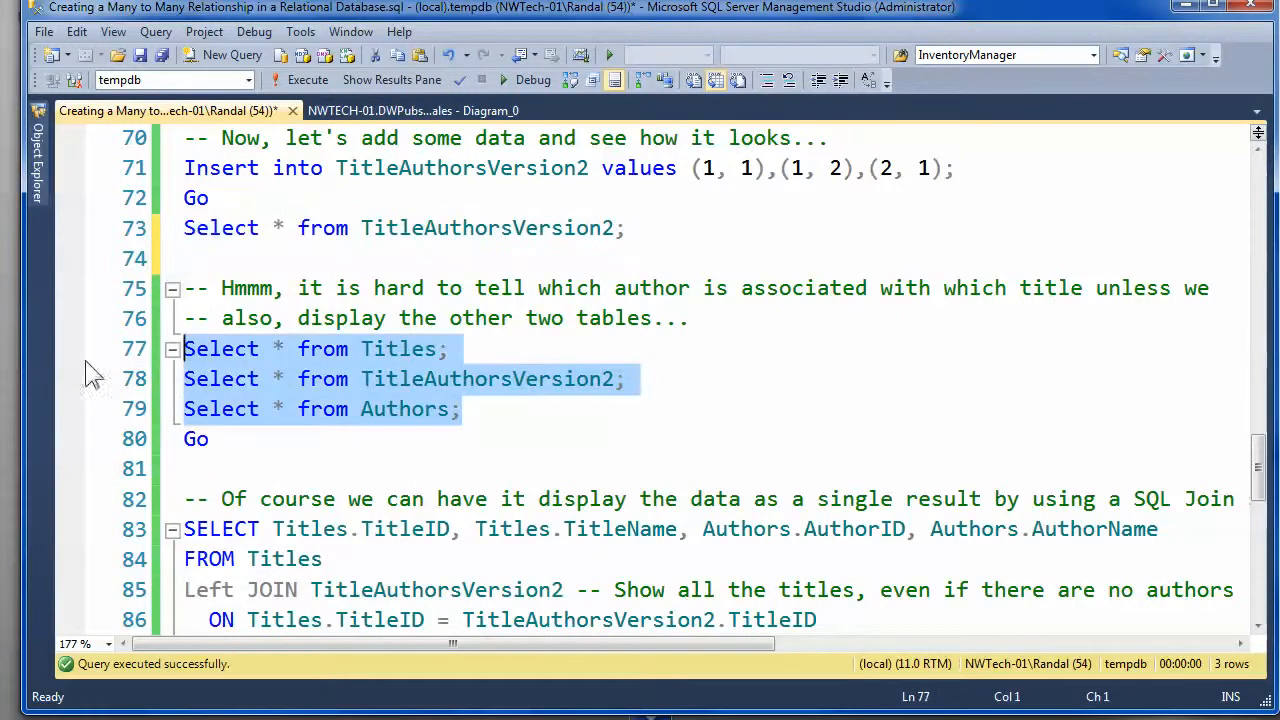
Step: Run the Titles, TitleAuthorsVersion2 and Authors Selects together, review the three grids and hide them
{"action": "left_click", "coordinate": [308, 80]}
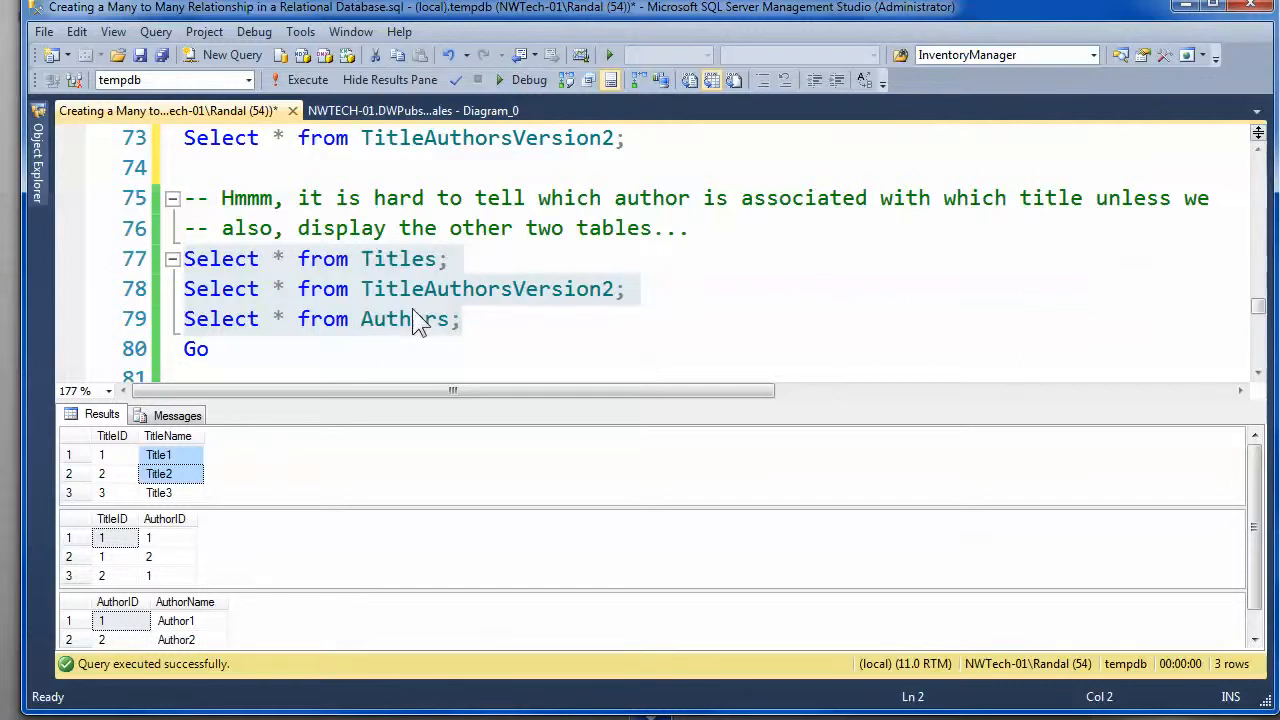
{"action": "mouse_move", "coordinate": [150, 564]}
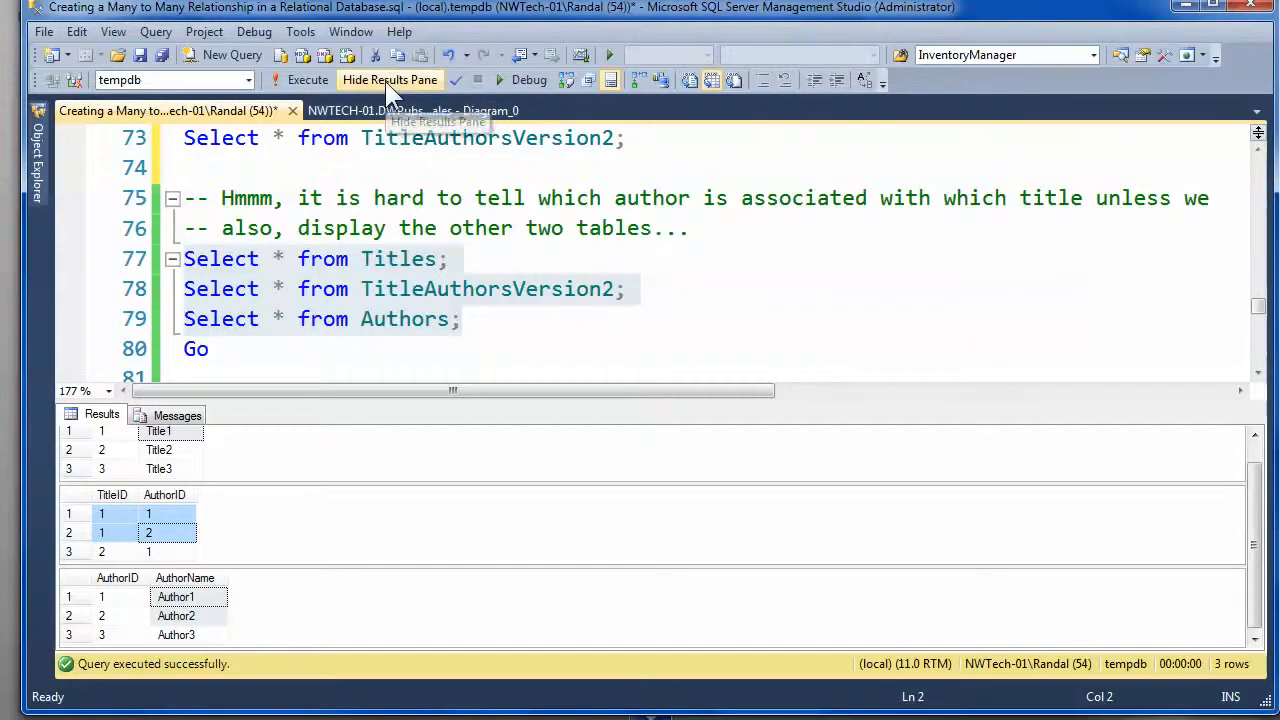
{"action": "left_click", "coordinate": [390, 80]}
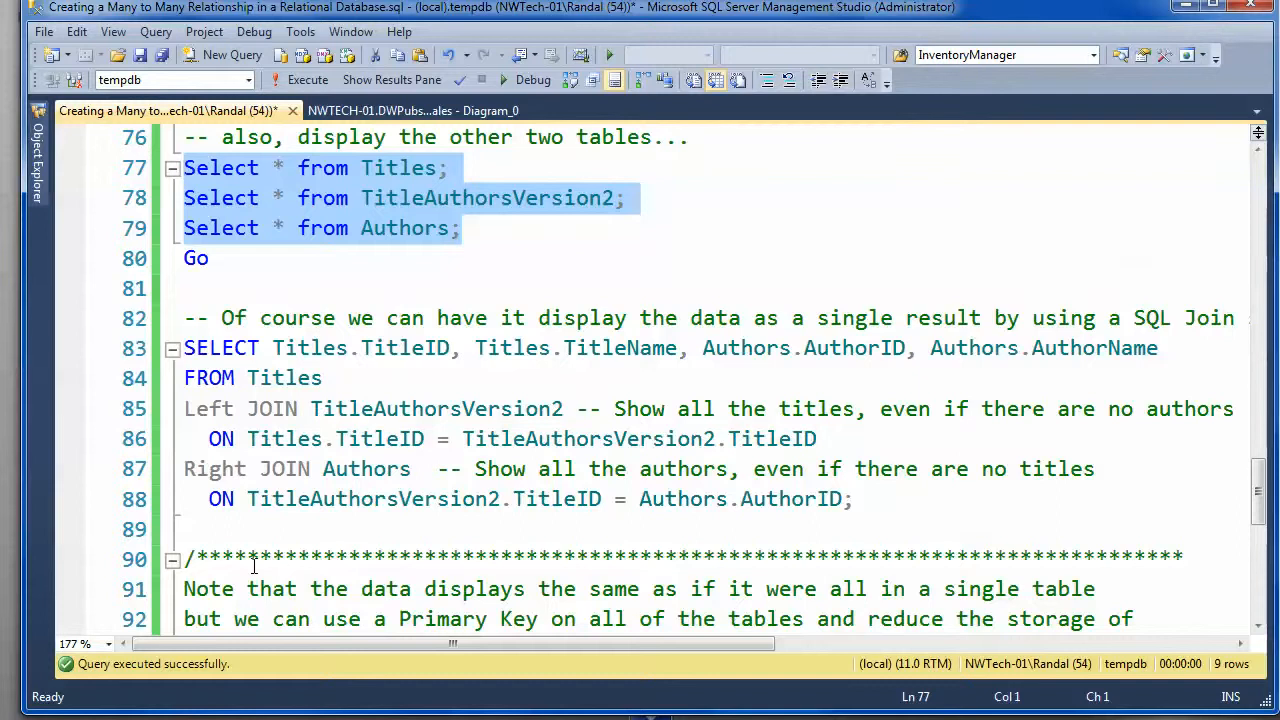
Step: Replace the wrong TitleID in the Authors join condition with TitleAuthorsVersion2.AuthorID
{"action": "double_click", "coordinate": [206, 408]}
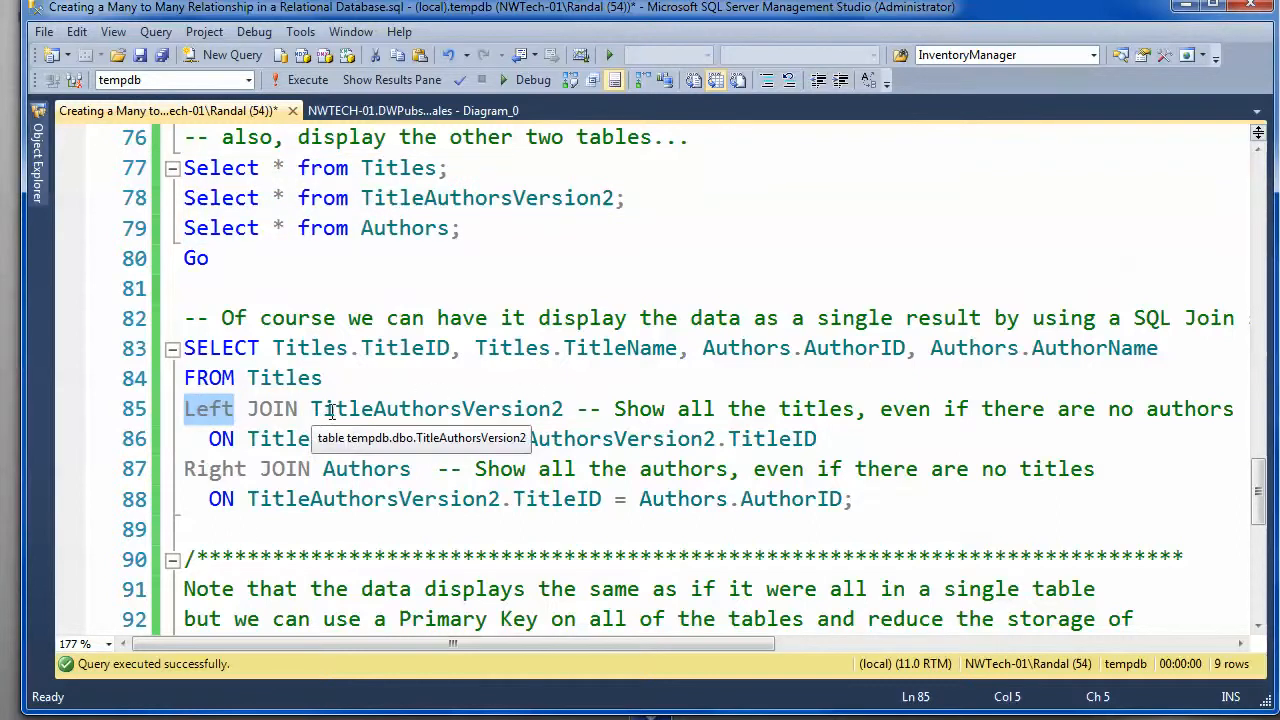
{"action": "left_click", "coordinate": [436, 438]}
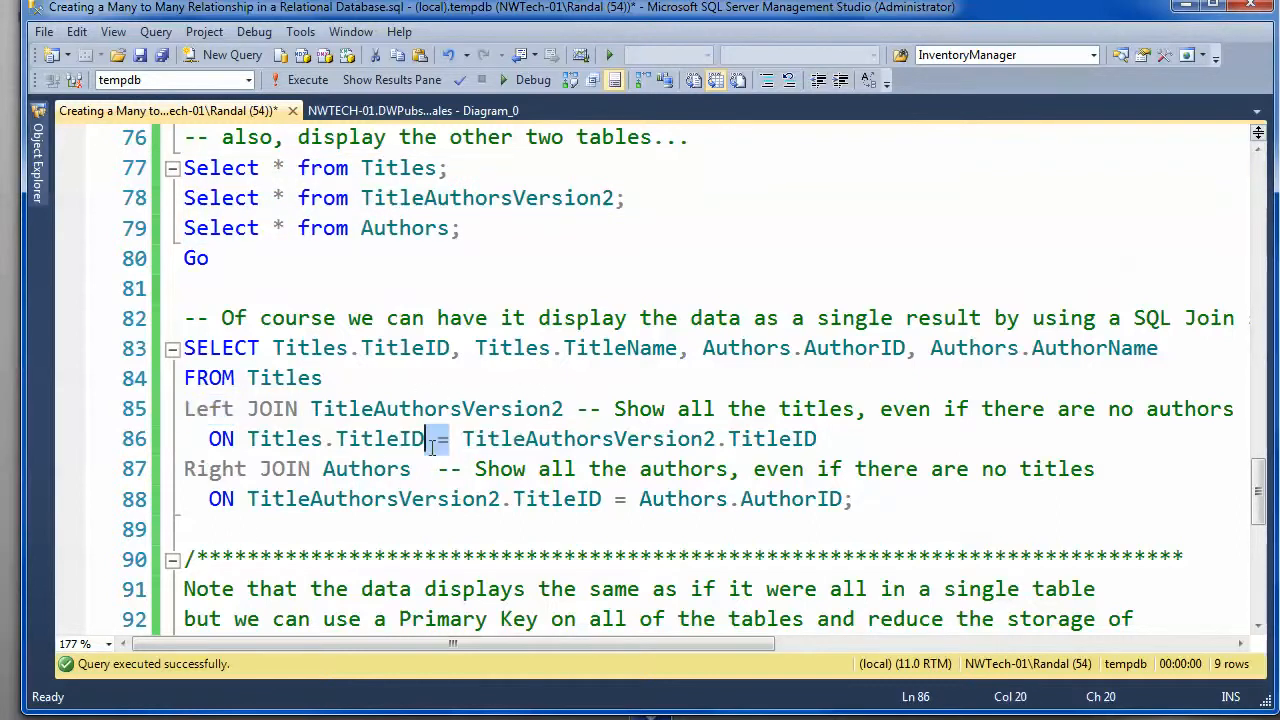
{"action": "left_click", "coordinate": [440, 438]}
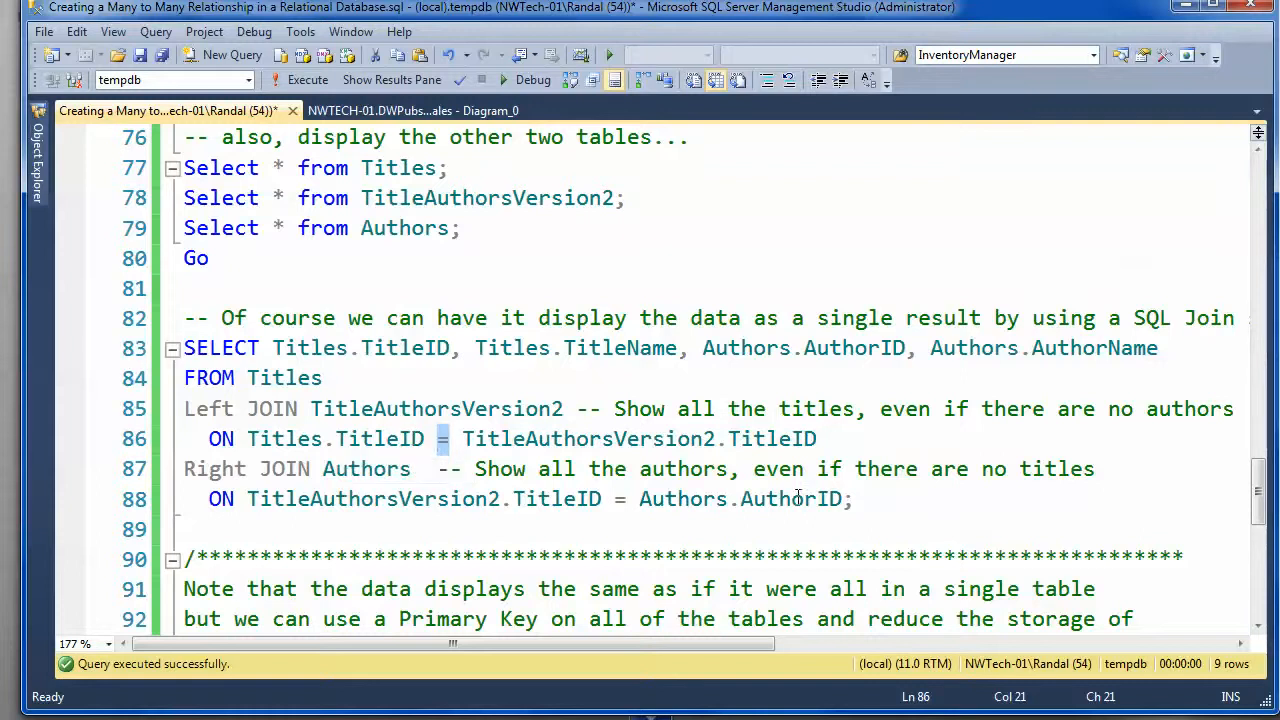
{"action": "left_click_drag", "start_coordinate": [462, 438], "coordinate": [816, 438]}
{"action": "type", "text": "An"}
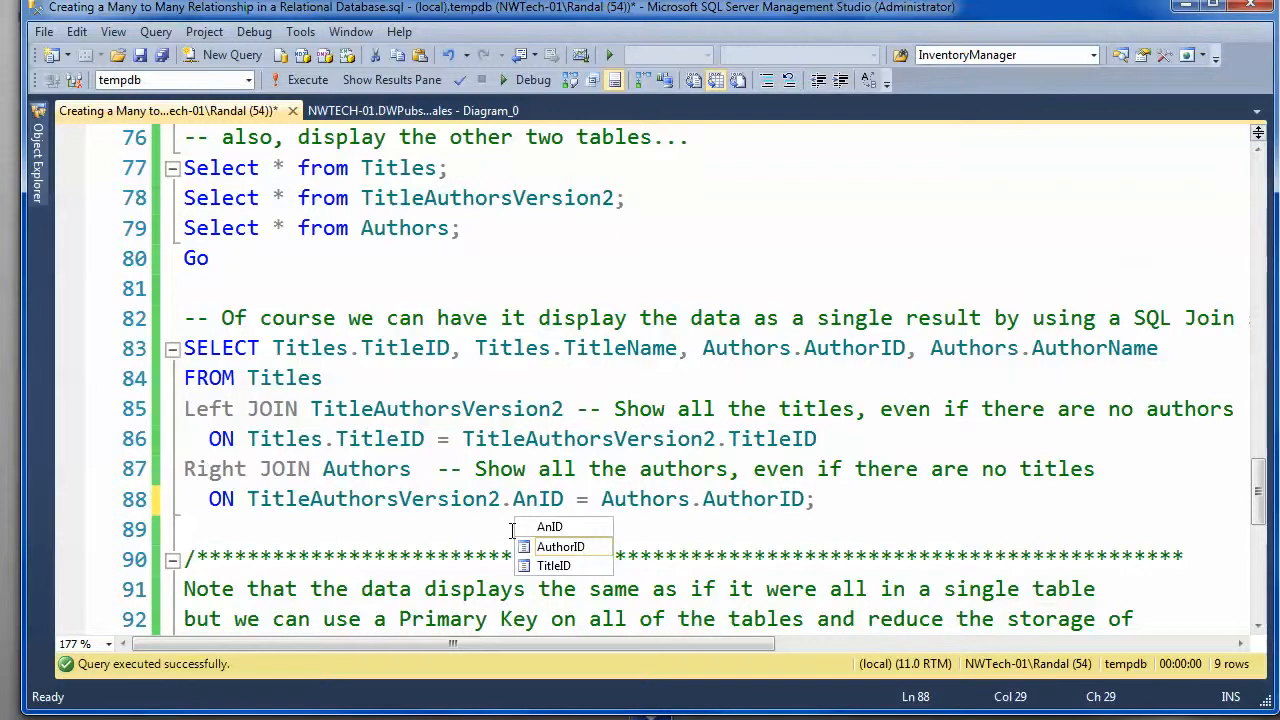
{"action": "type", "text": "AuthorID"}
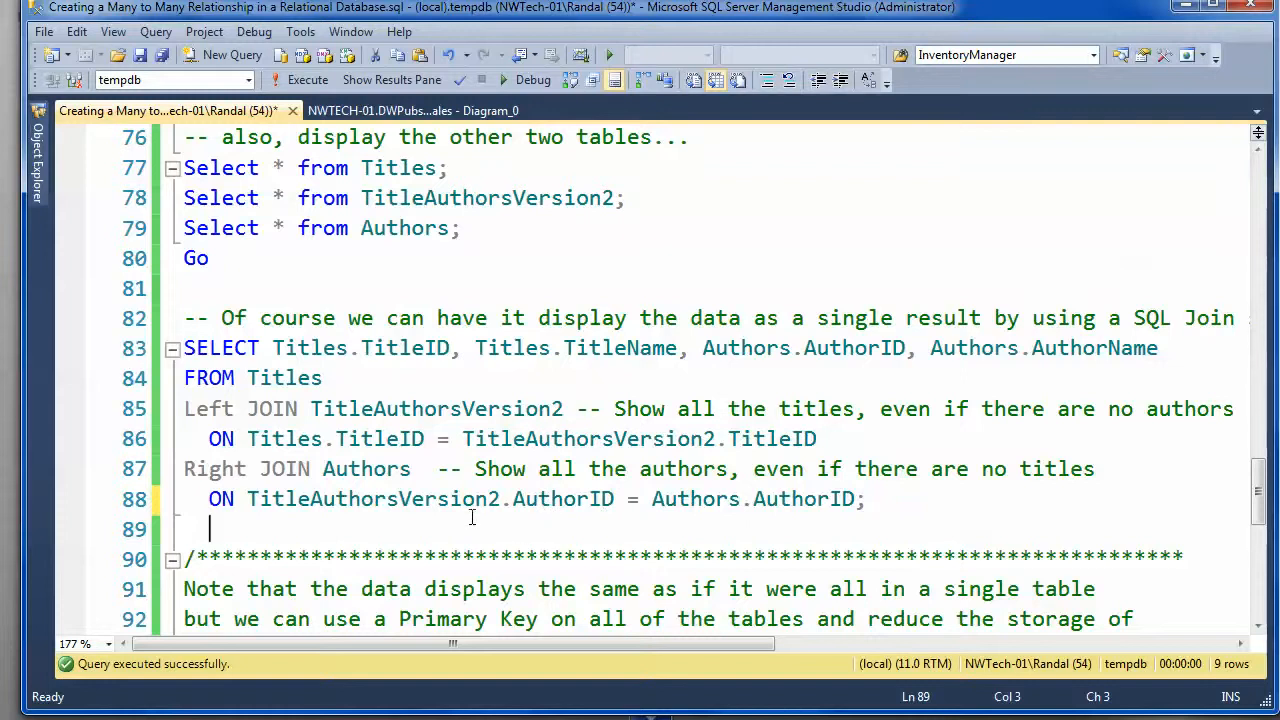
{"action": "left_click", "coordinate": [200, 468]}
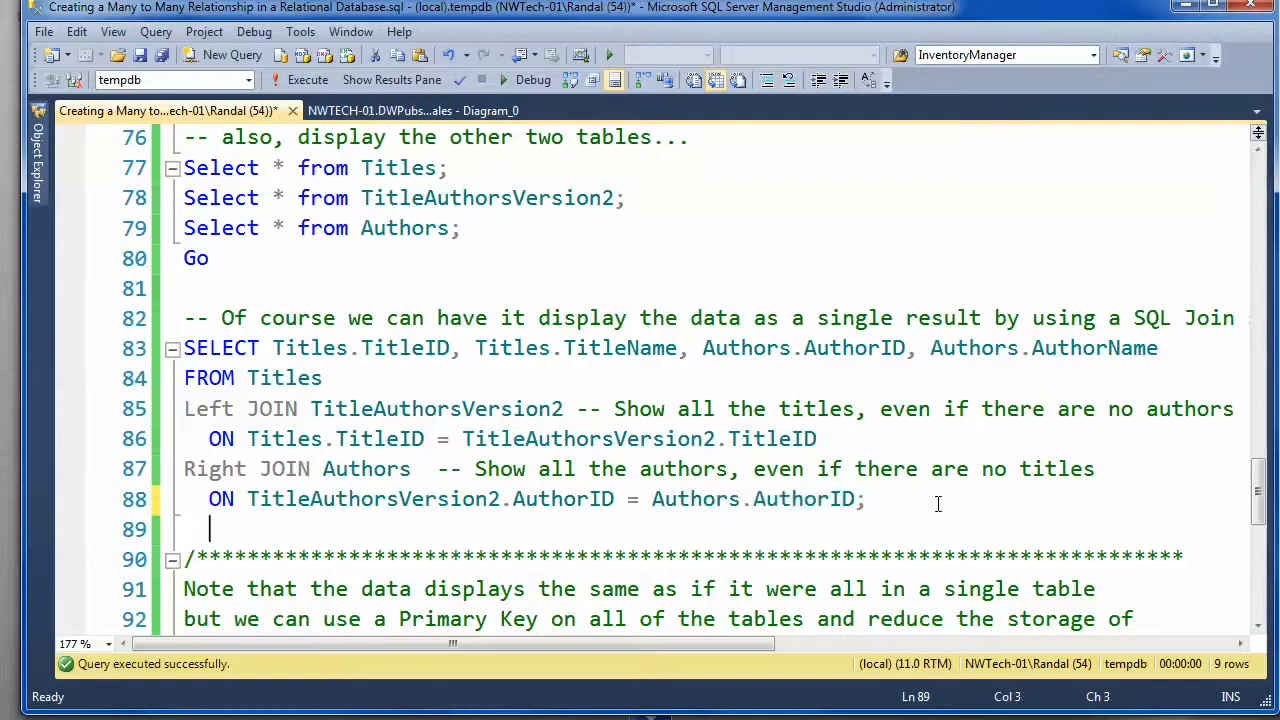
Step: Execute the corrected query, returning four rows including Author3 with null TitleID and TitleName
{"action": "left_click", "coordinate": [308, 80]}
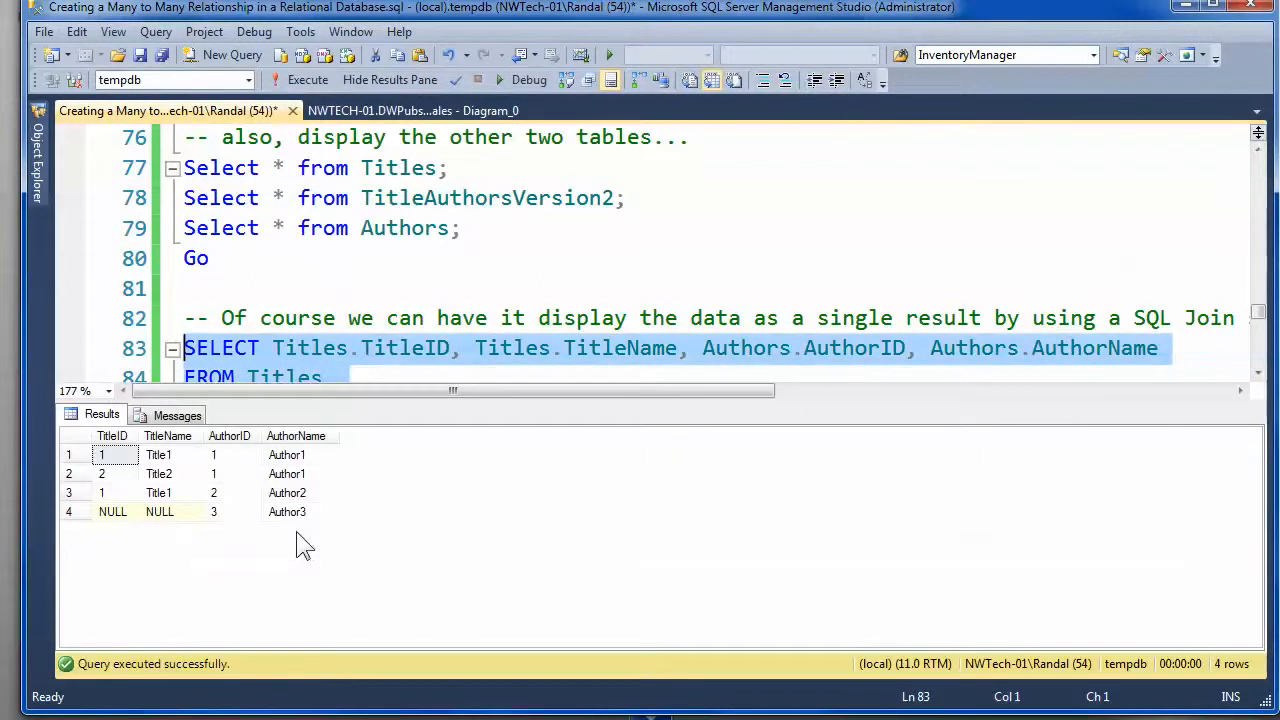
{"action": "left_click", "coordinate": [212, 512]}
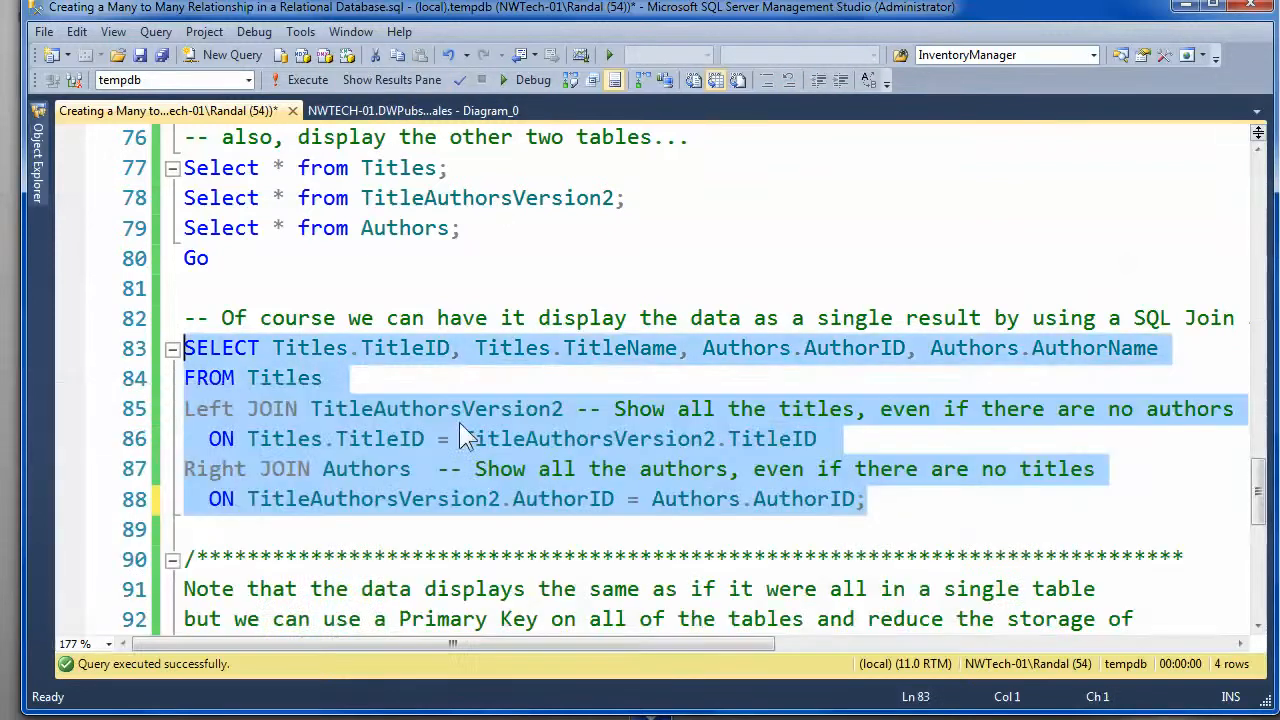
{"action": "left_click", "coordinate": [308, 80]}
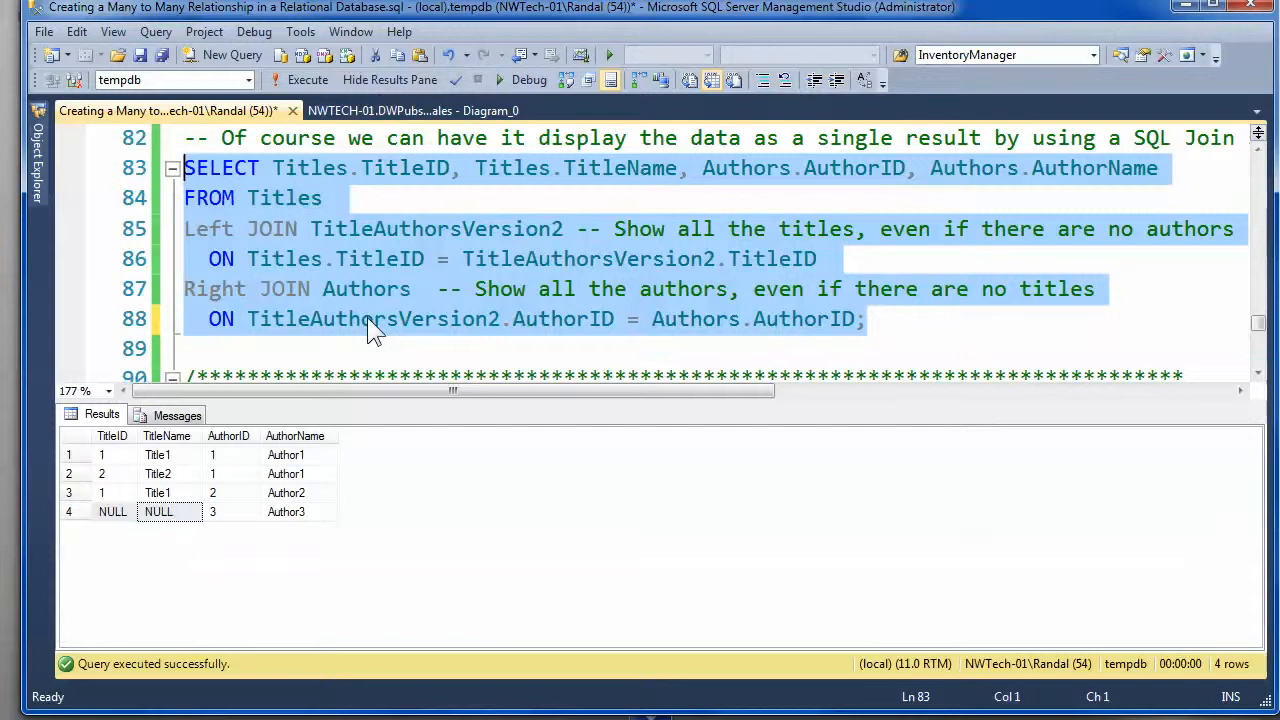
{"action": "mouse_move", "coordinate": [296, 518]}
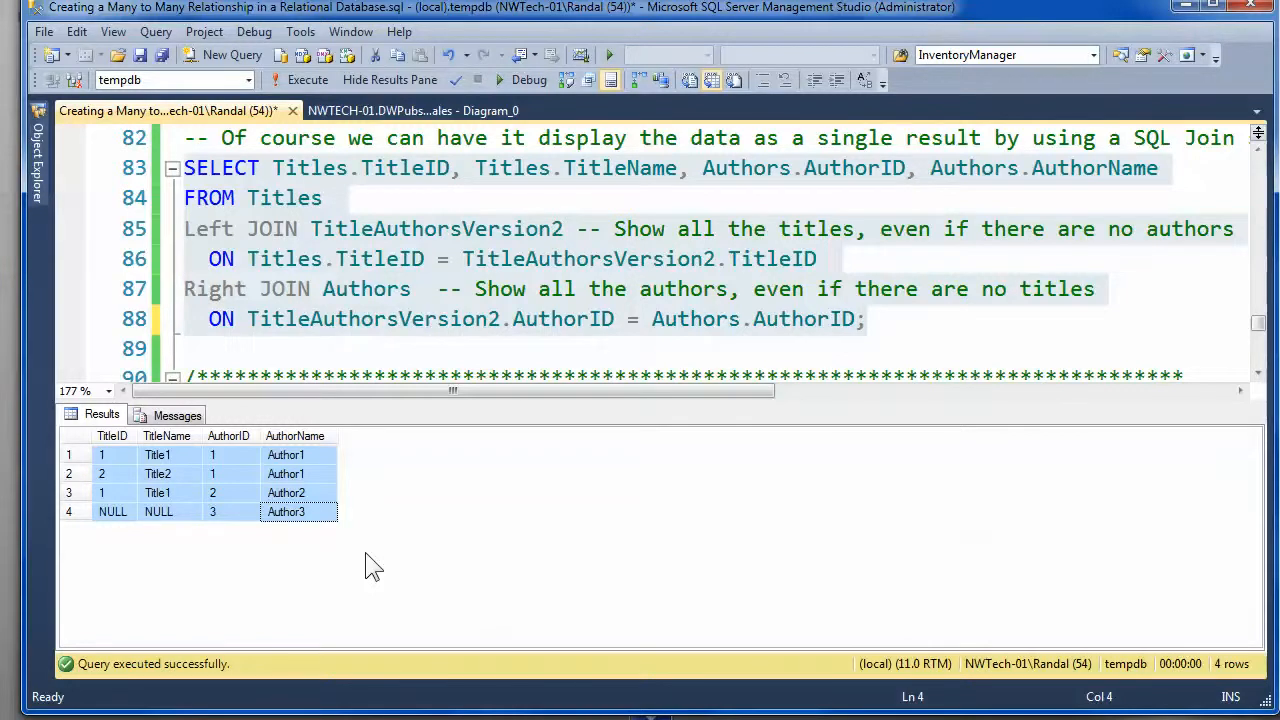
{"action": "mouse_move", "coordinate": [314, 548]}
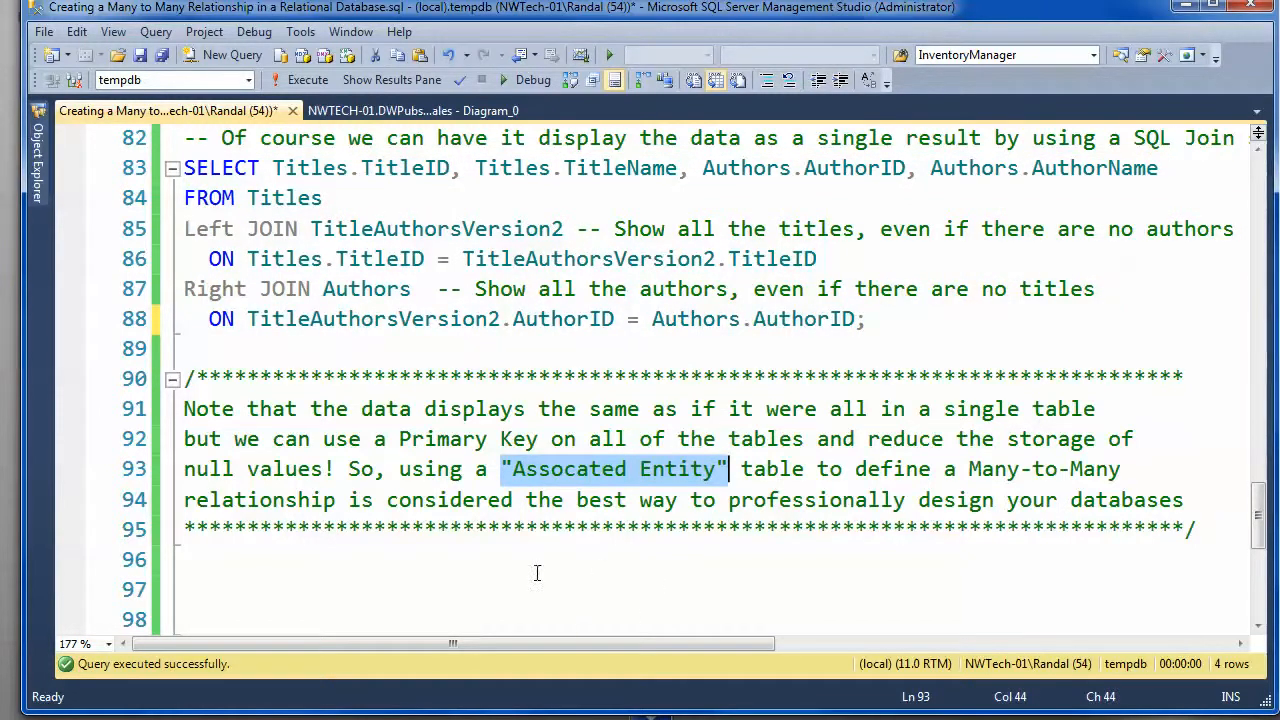
{"action": "mouse_move", "coordinate": [458, 548]}
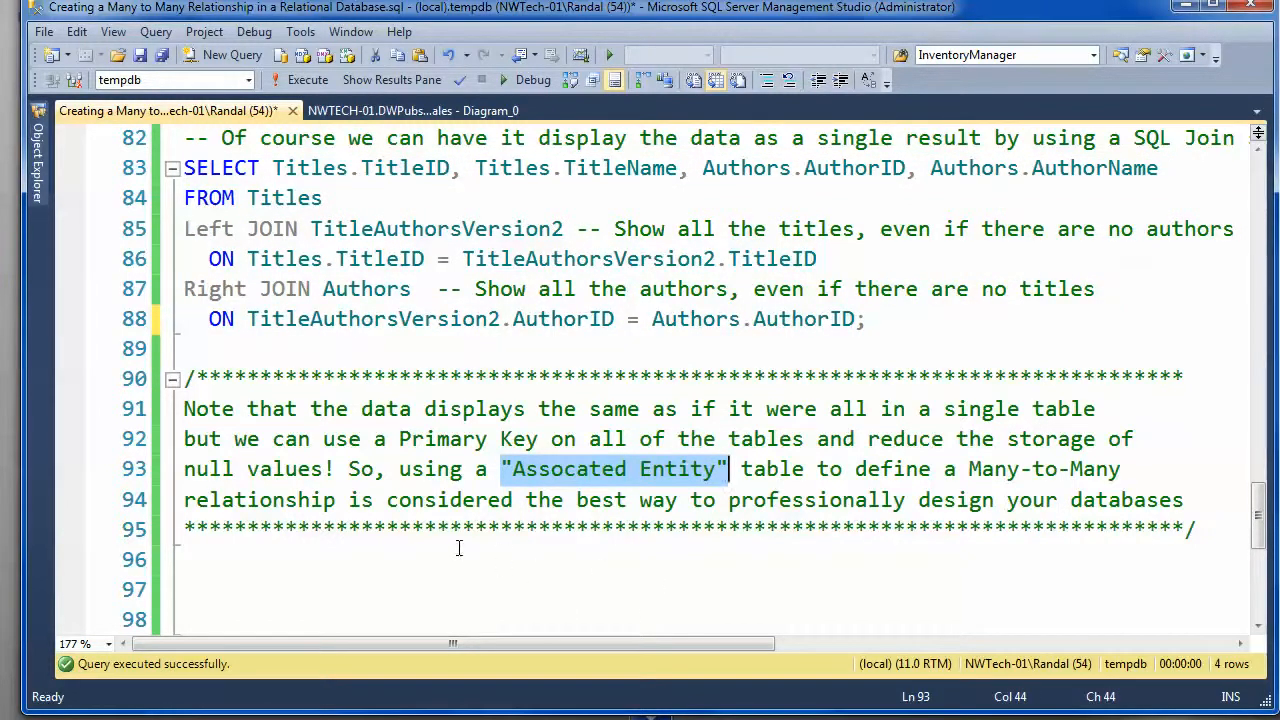
{"action": "mouse_move", "coordinate": [440, 544]}
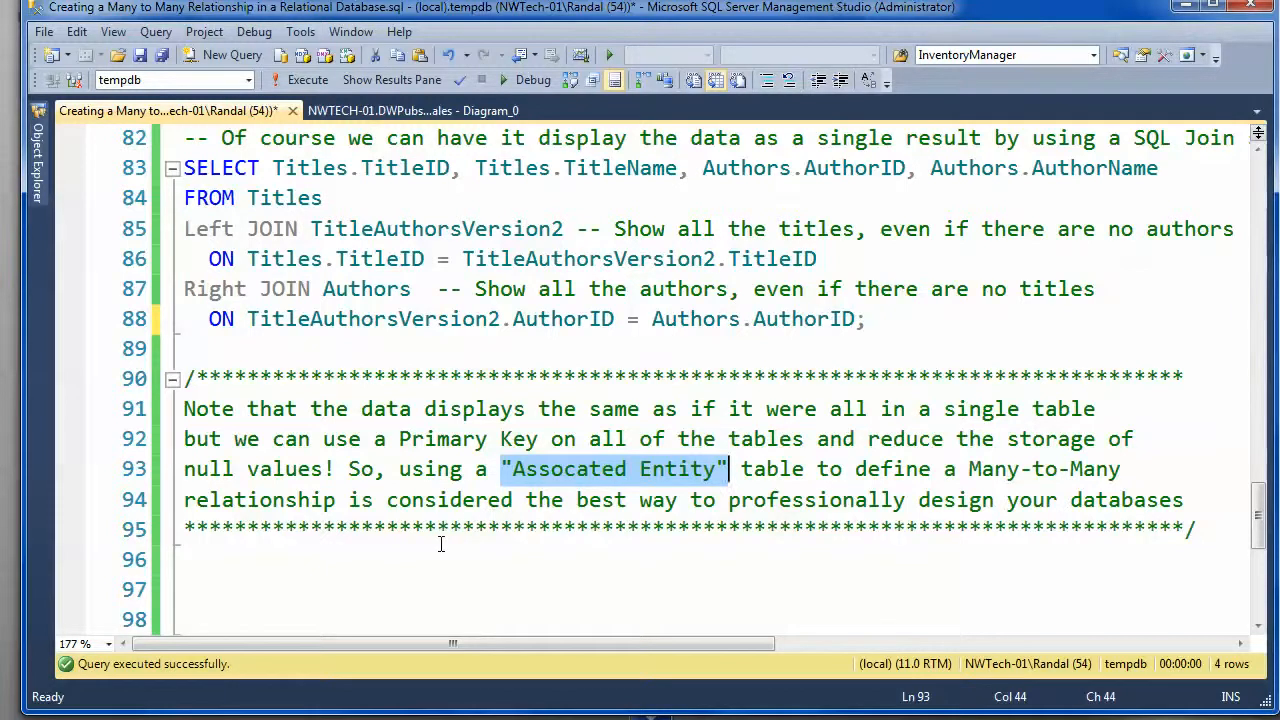